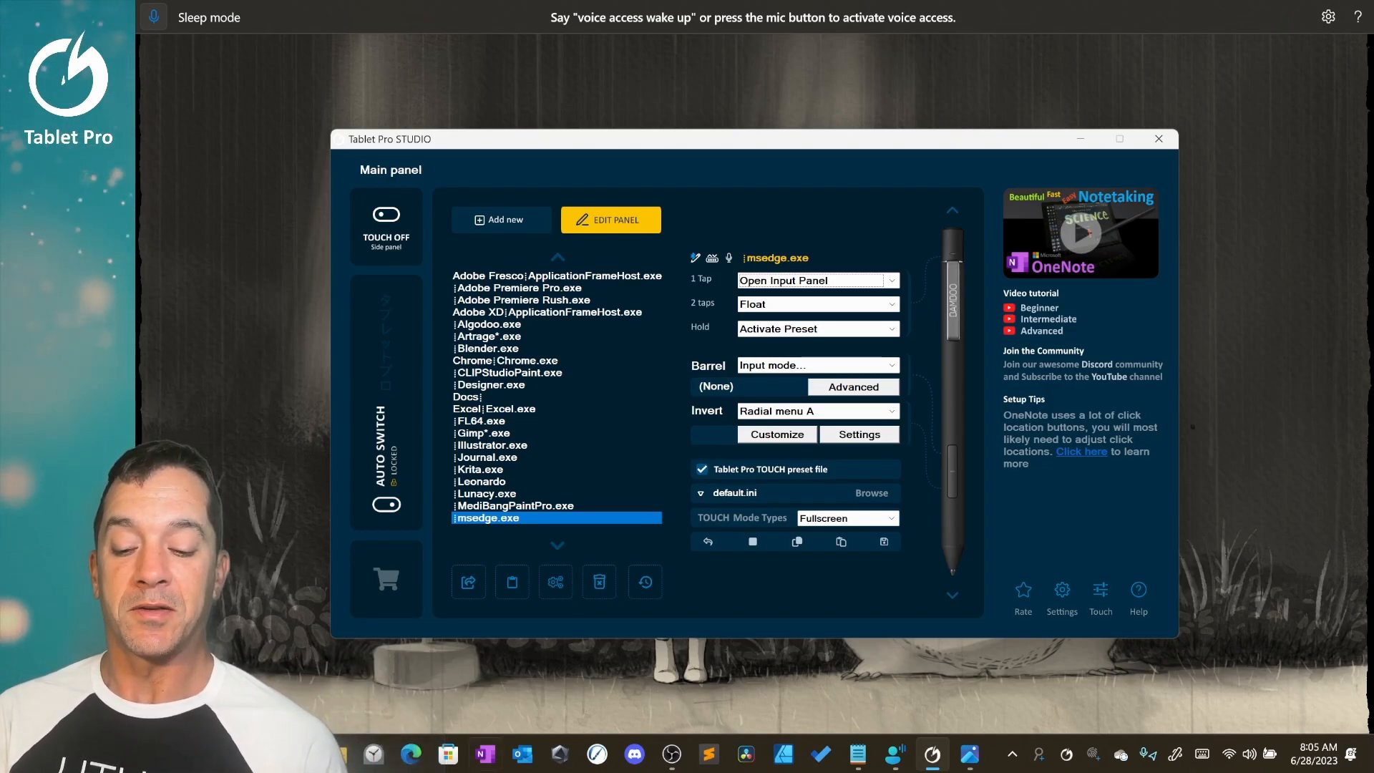
# Step: Switch between Sublime Text and OneNote so the panel's app-specific toolbar follows, leaving OneNote in front
pyautogui.click(483, 755)
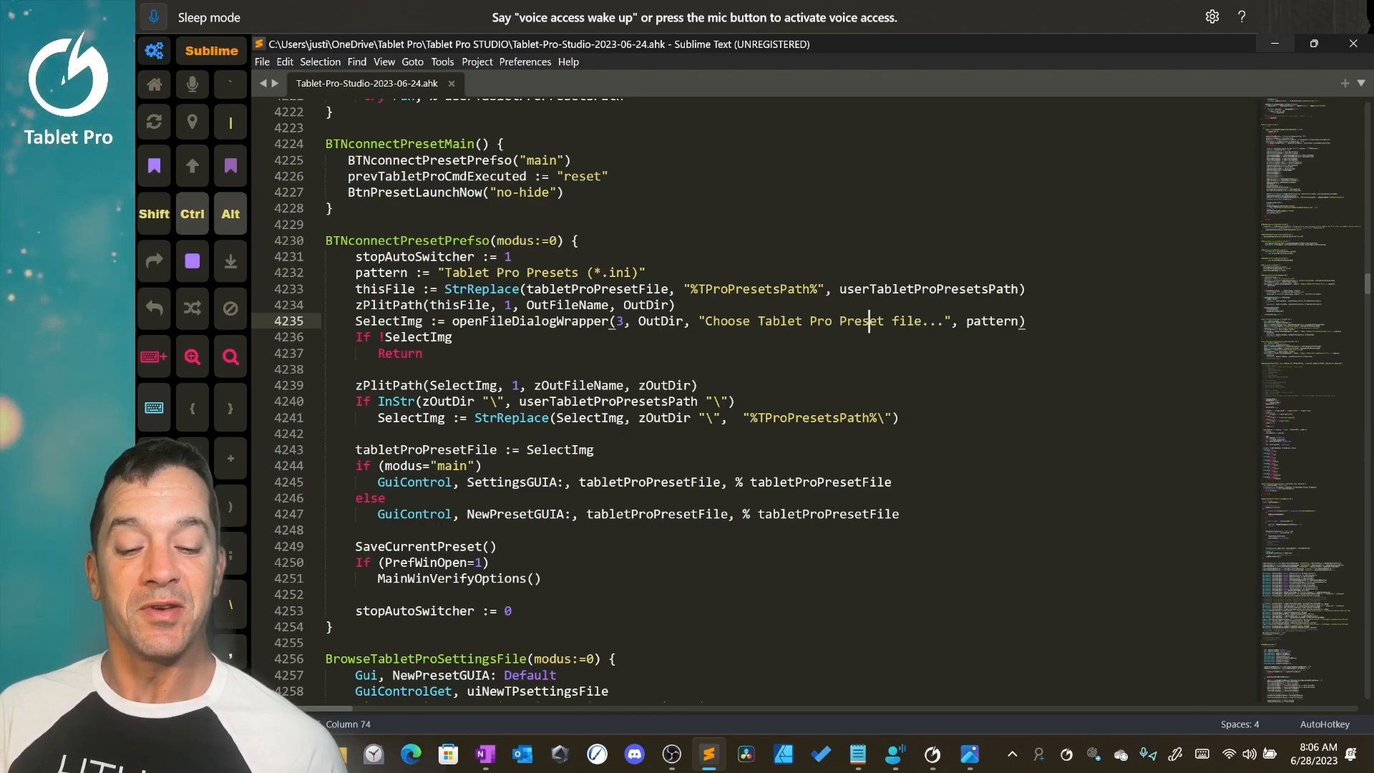
pyautogui.click(486, 754)
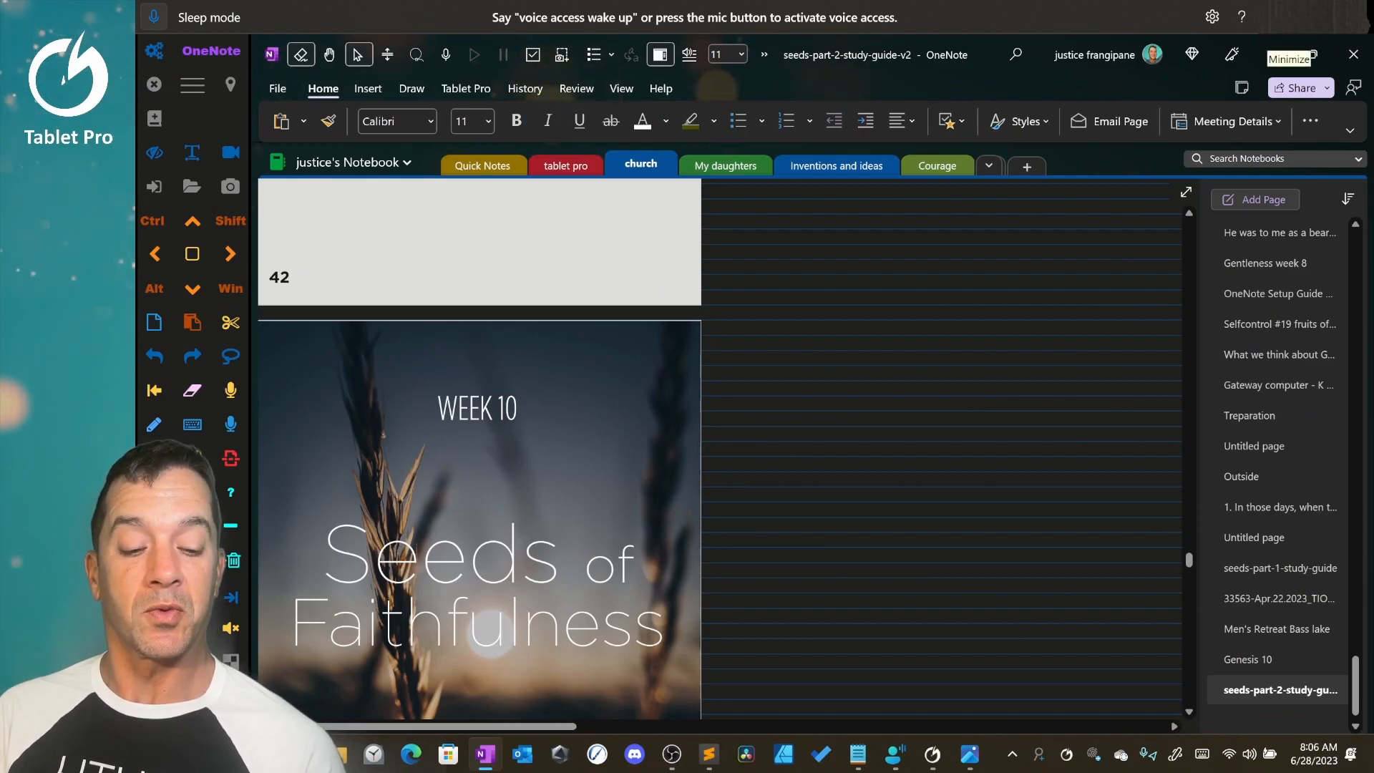
pyautogui.moveTo(1288, 54)
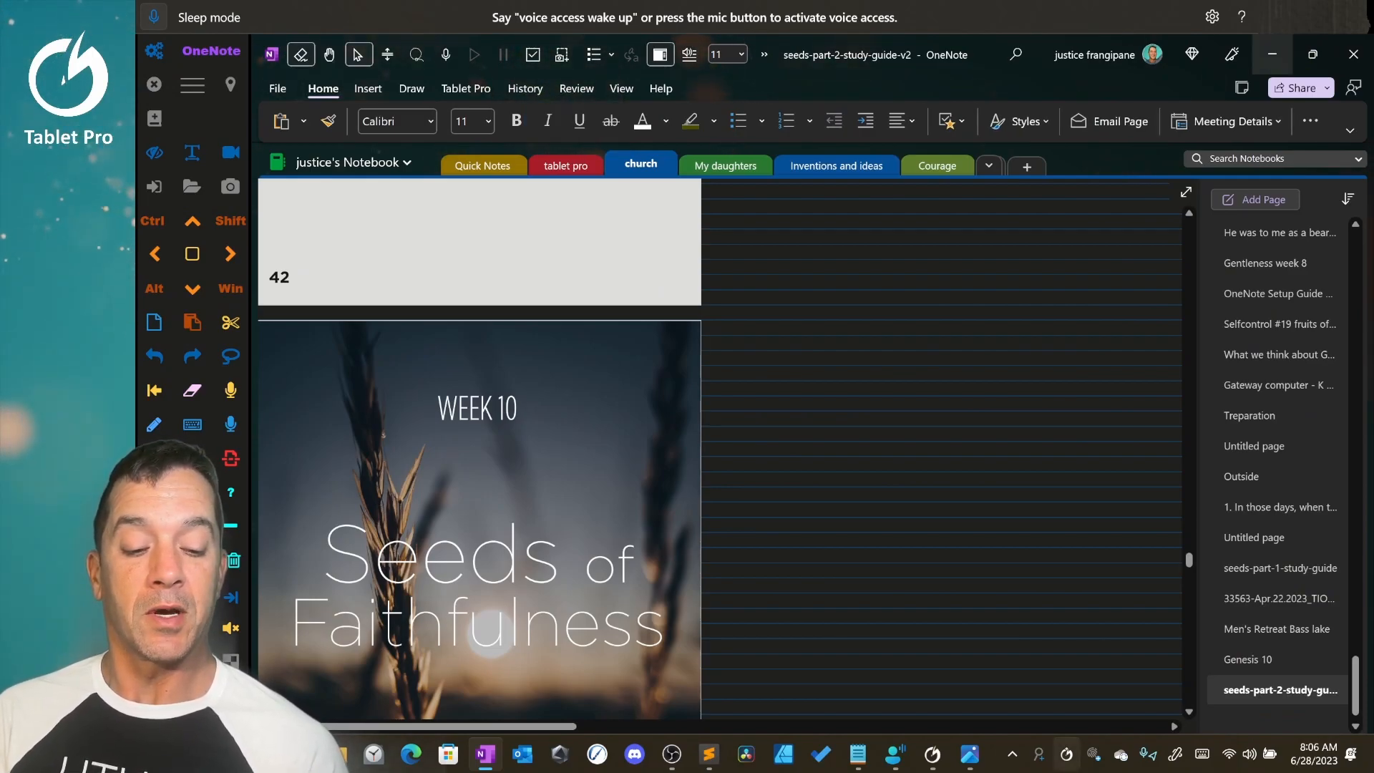
pyautogui.click(707, 754)
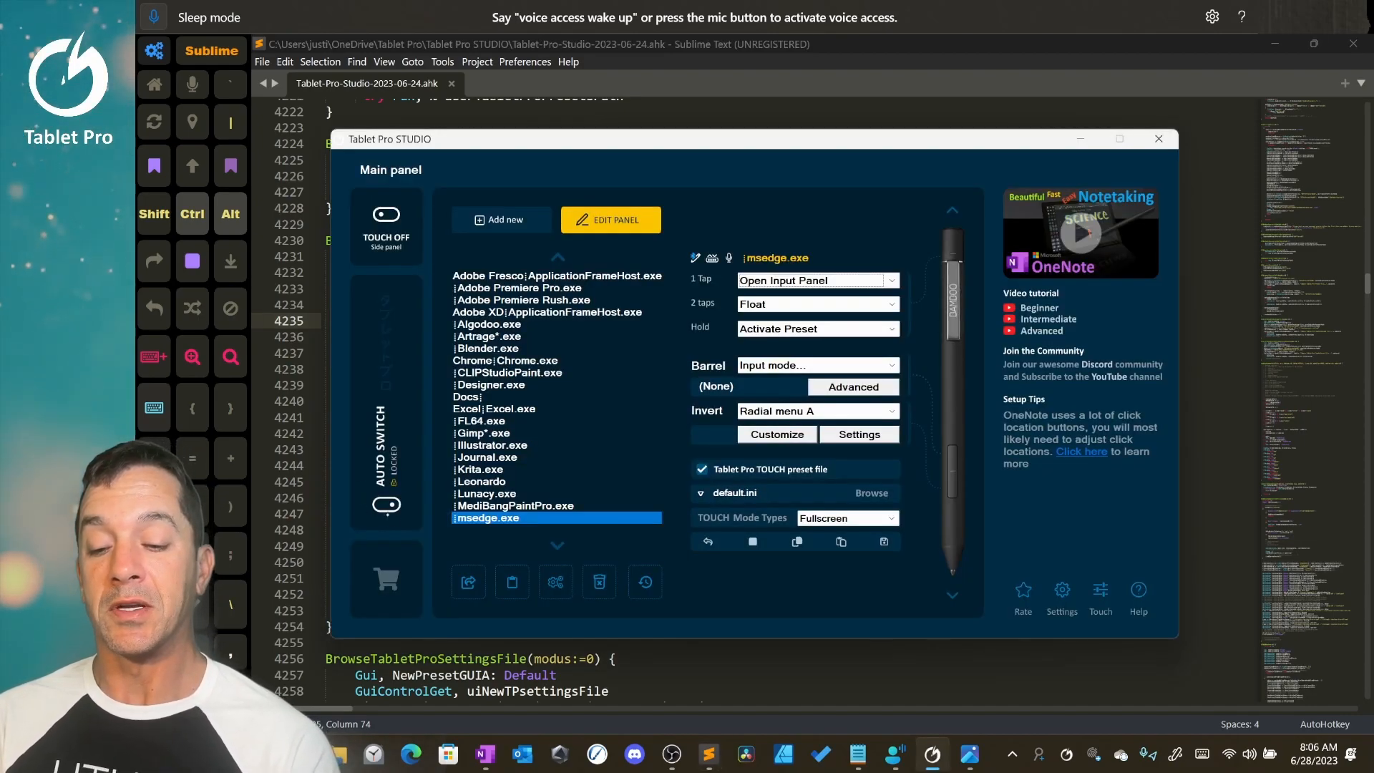
pyautogui.click(385, 504)
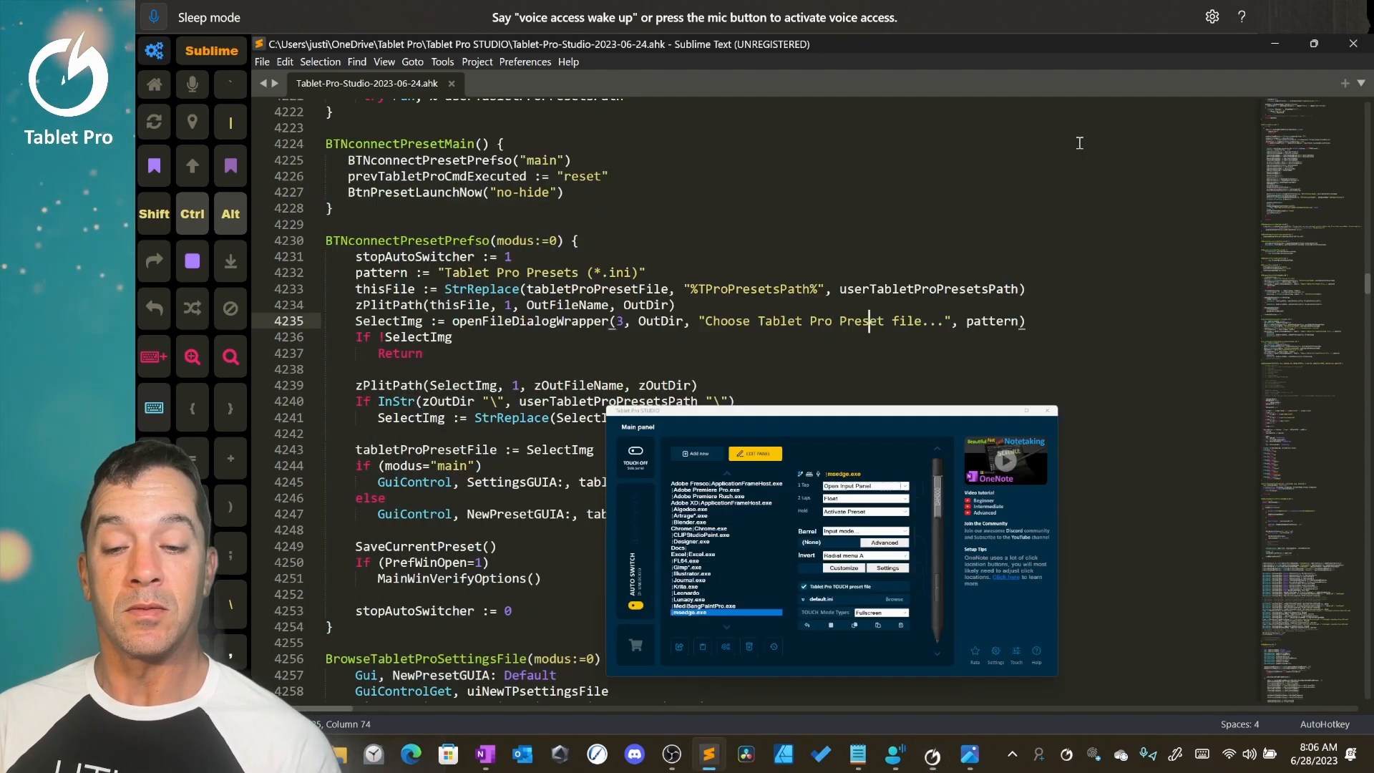
pyautogui.click(484, 754)
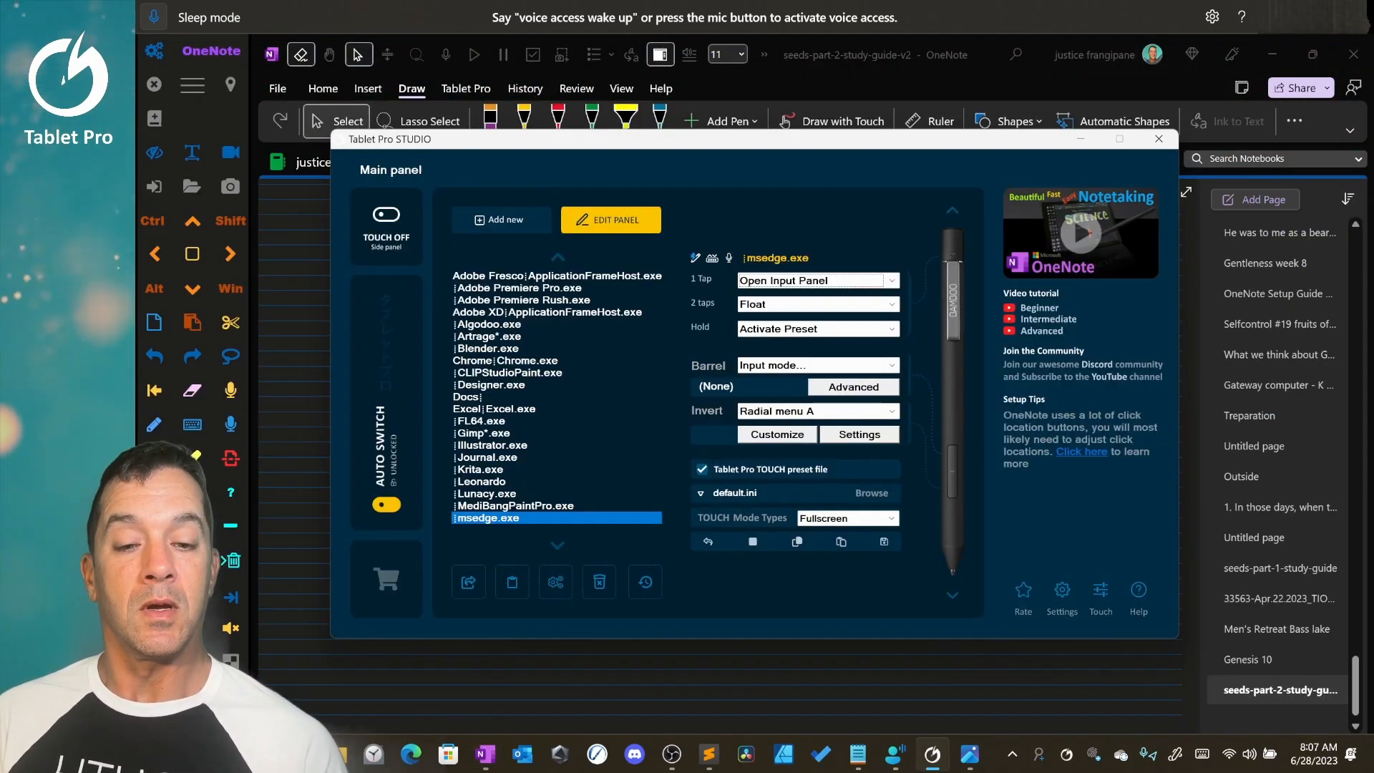
pyautogui.moveTo(713, 258)
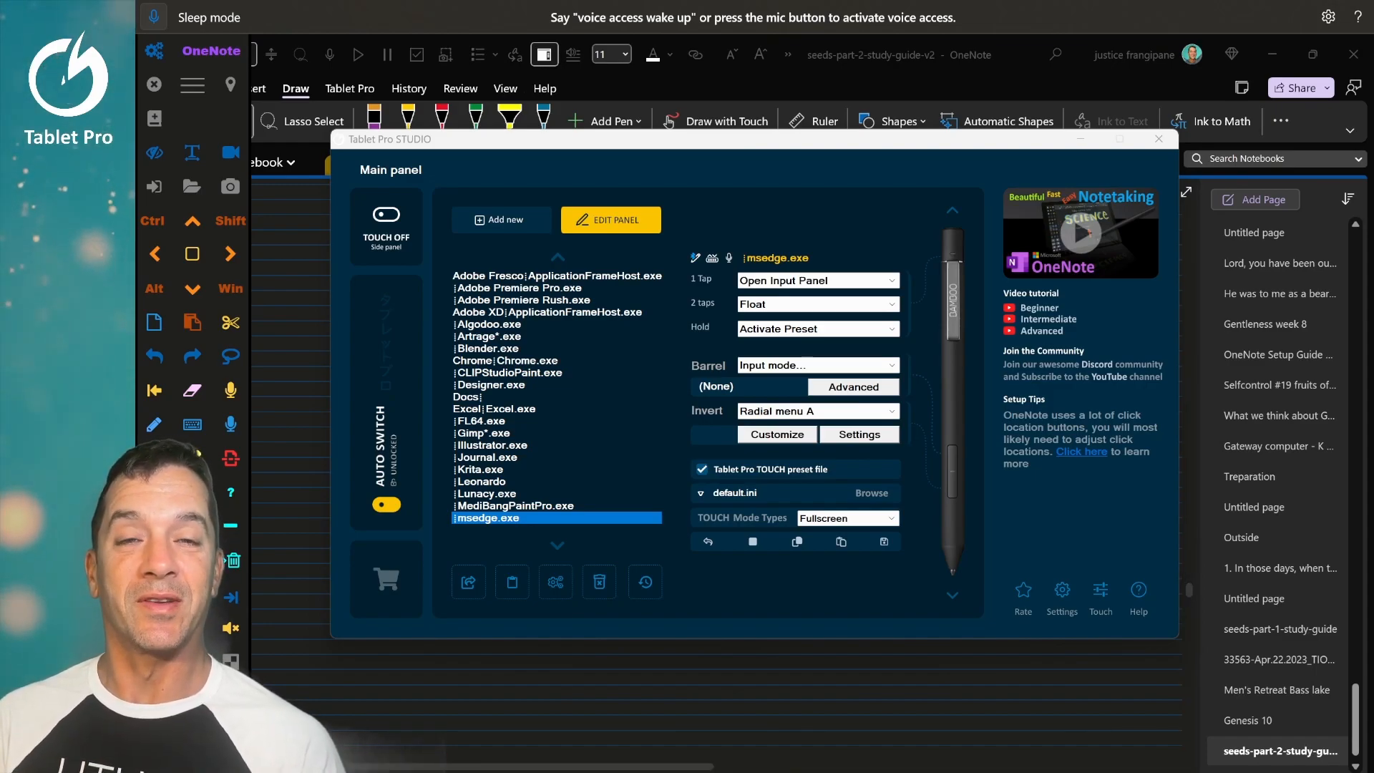
pyautogui.click(1158, 139)
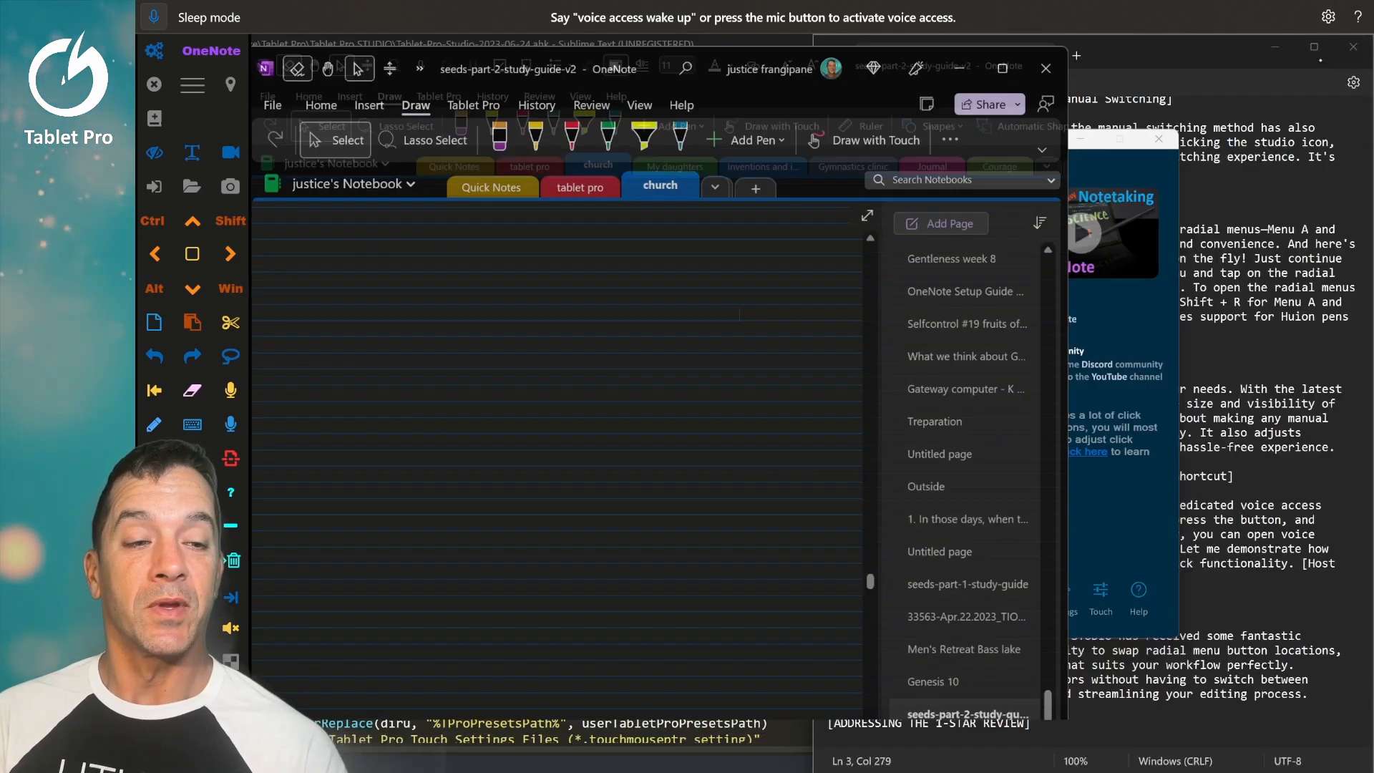
# Step: Swap the TT text docker tile with a pen tile in the Mini Layout Editor and apply the layout
pyautogui.click(1314, 67)
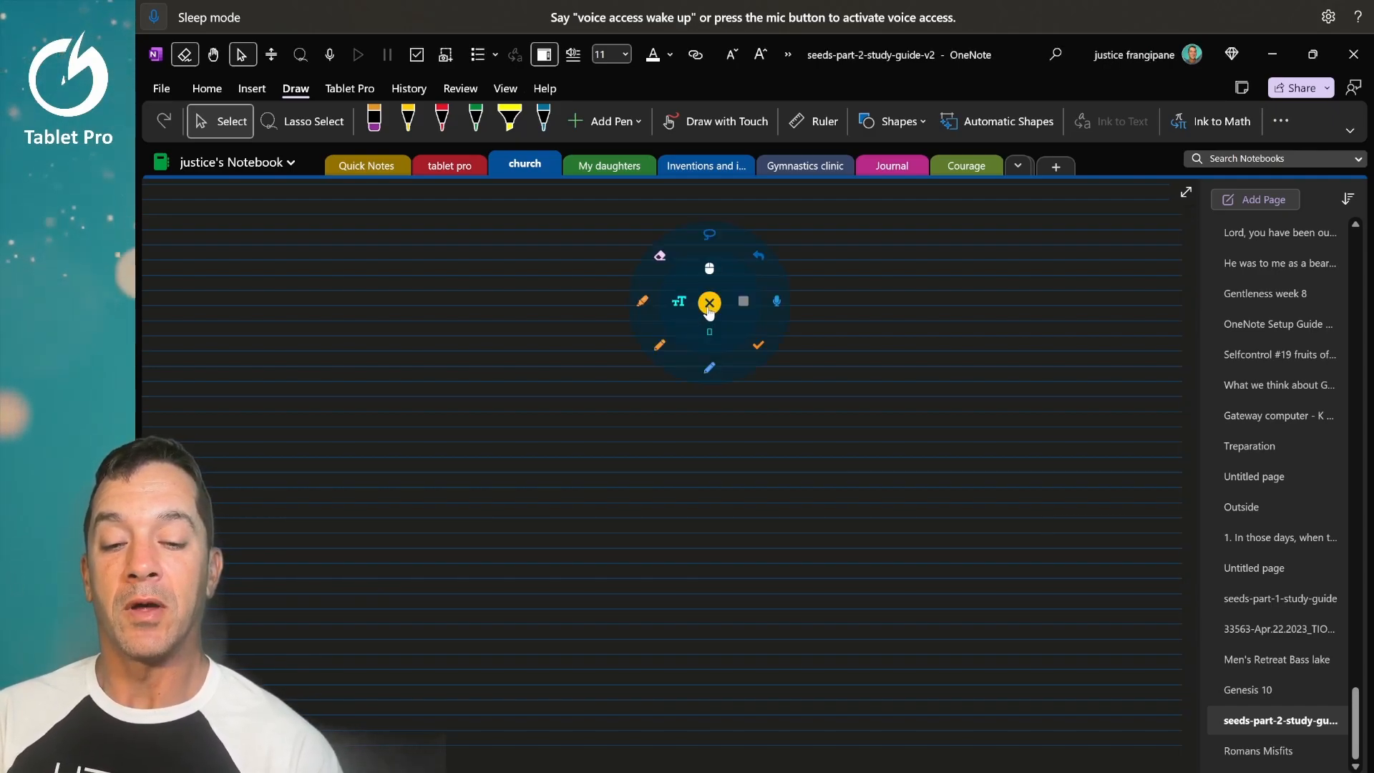
pyautogui.click(708, 302)
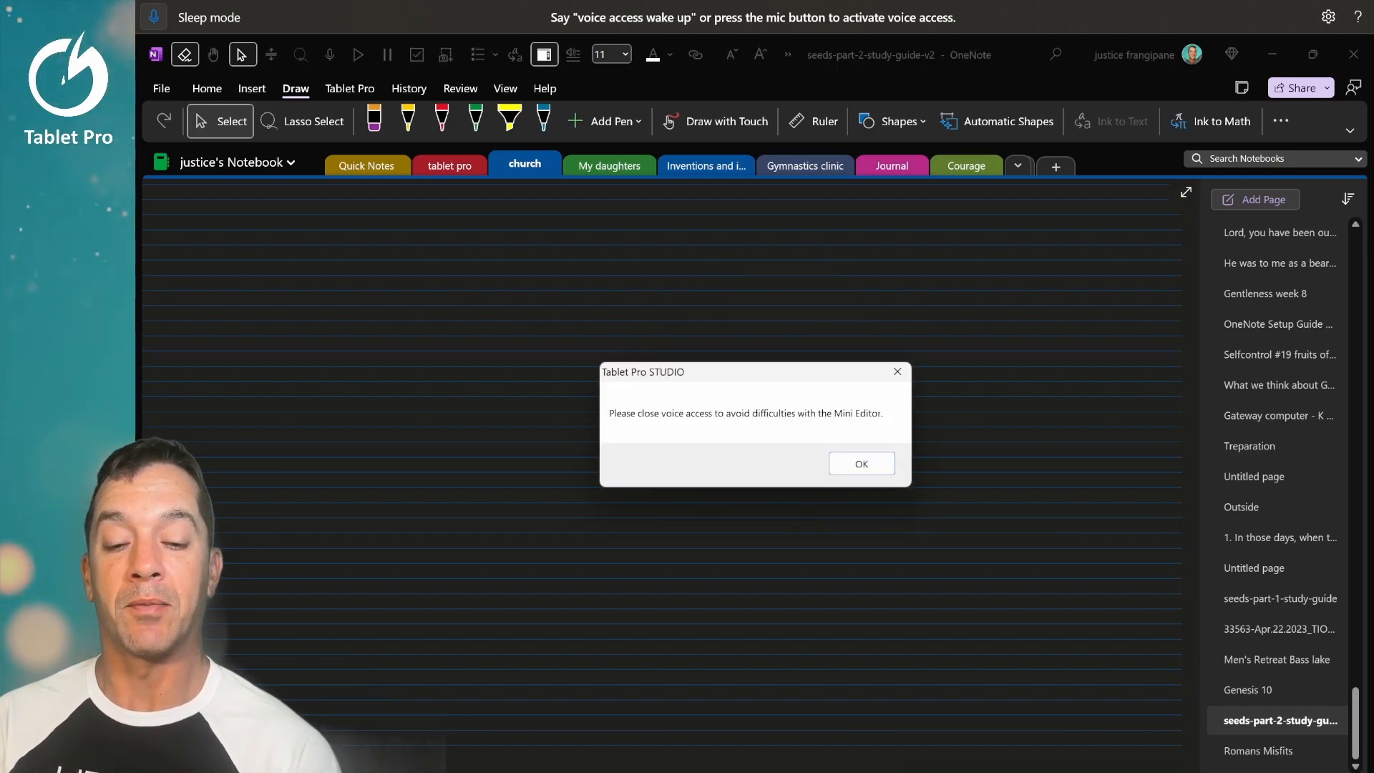
pyautogui.click(860, 462)
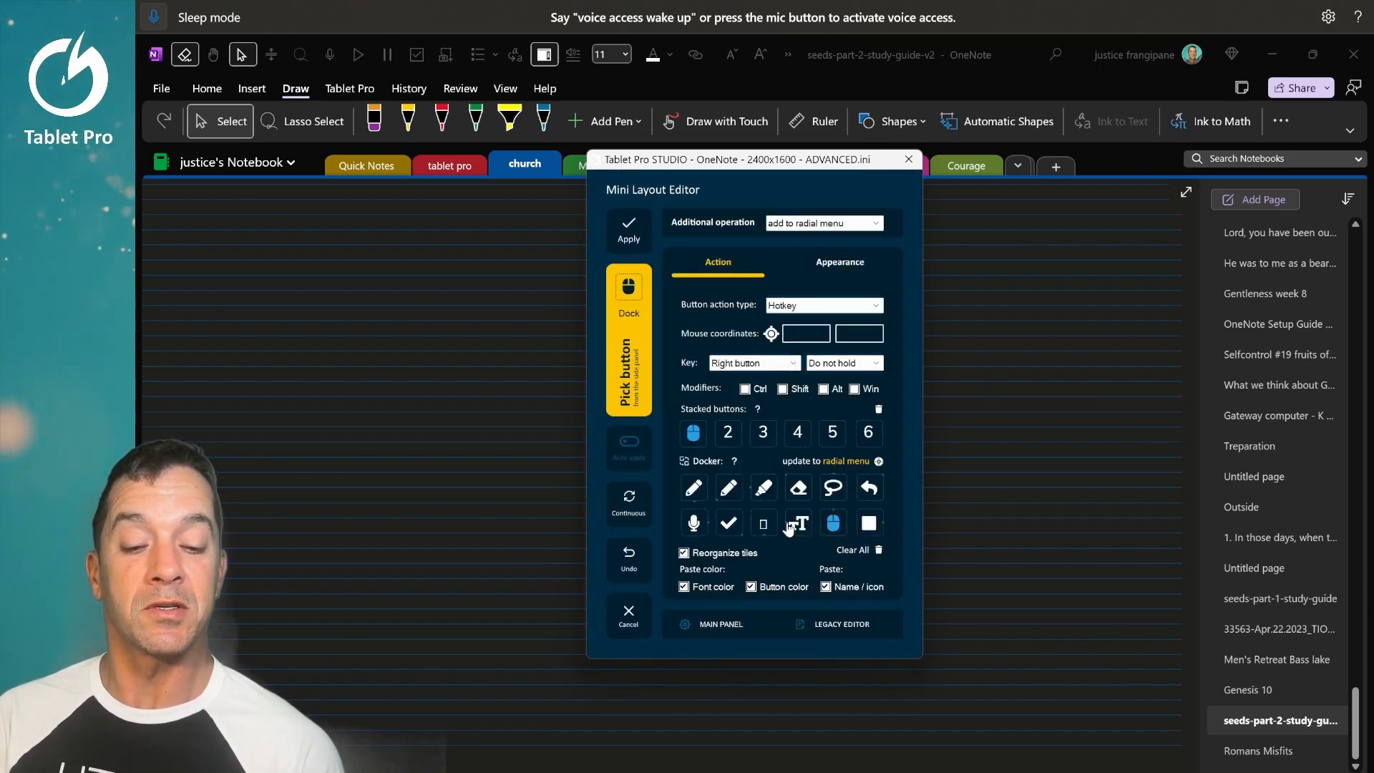
pyautogui.moveTo(763, 488)
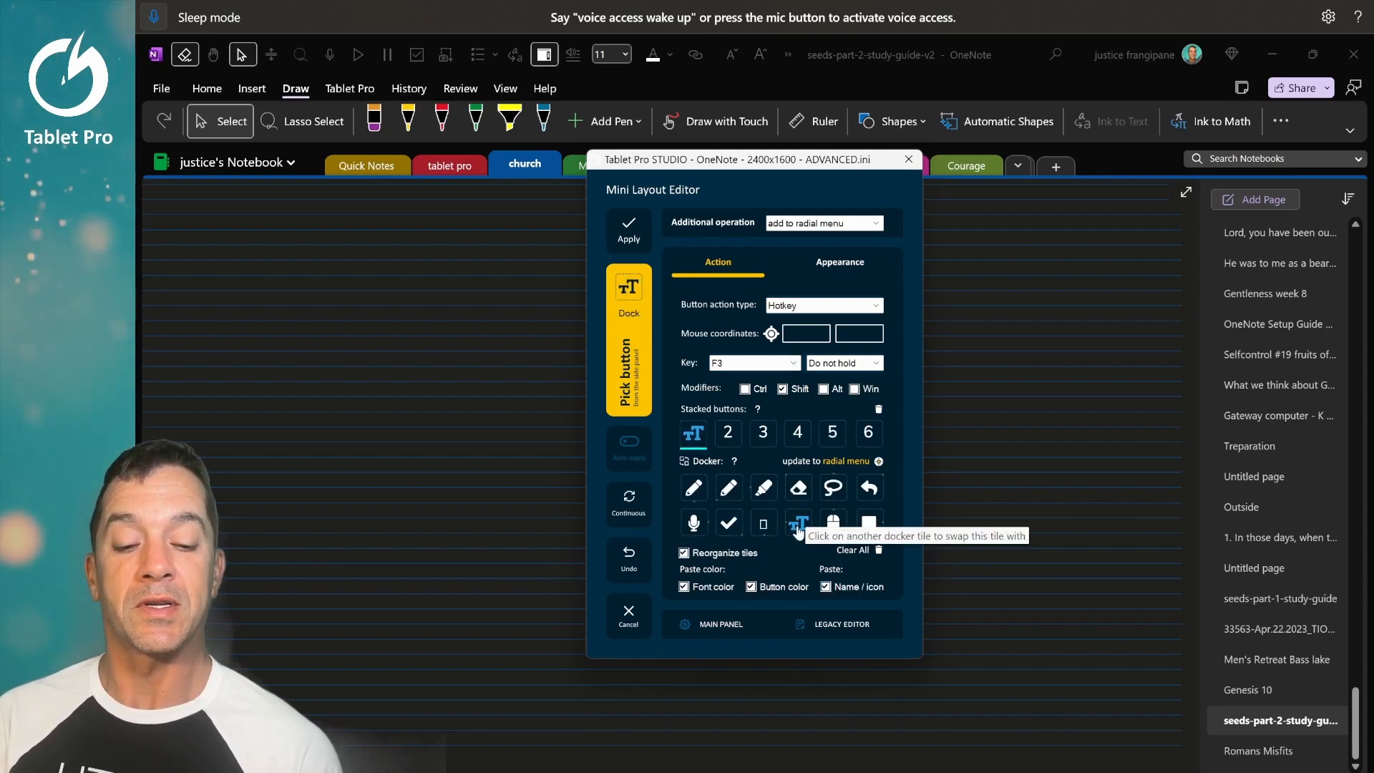
pyautogui.moveTo(763, 486)
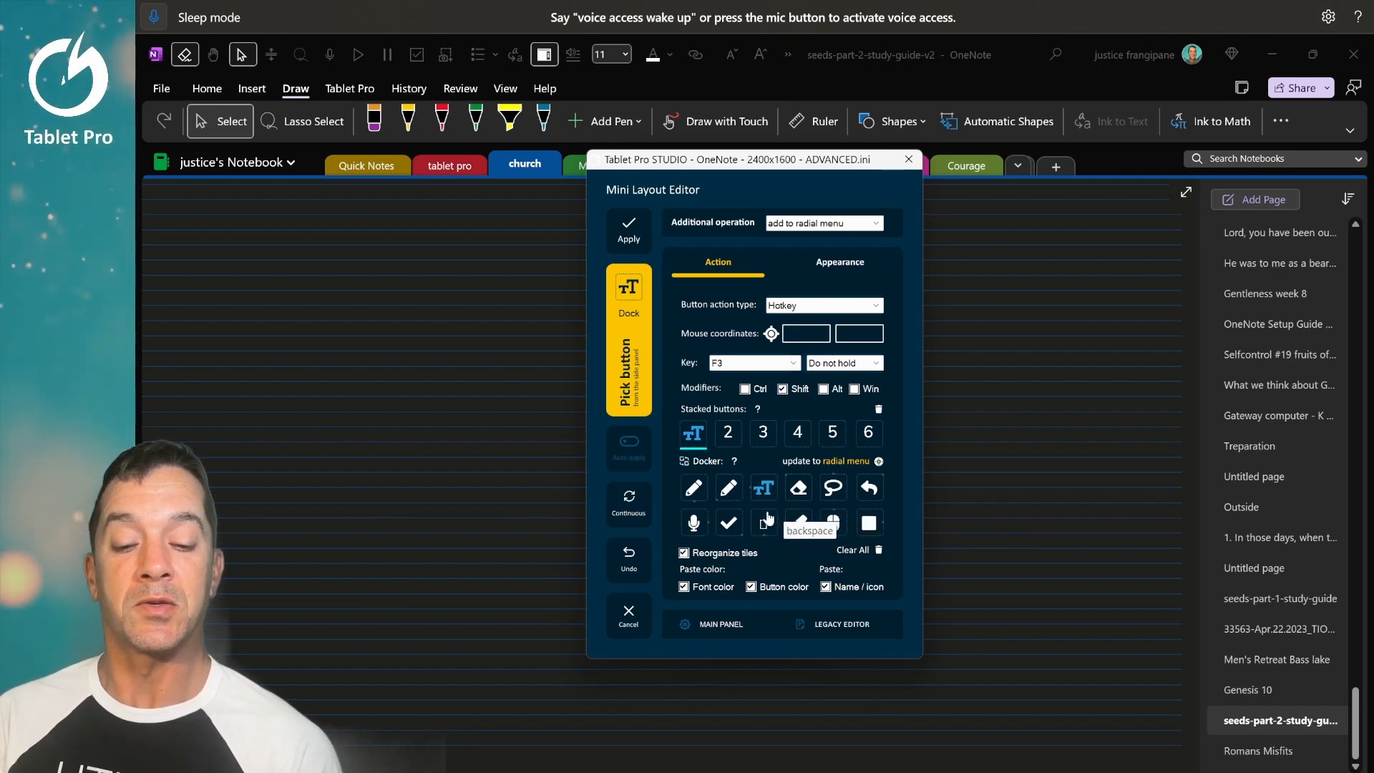
pyautogui.click(877, 461)
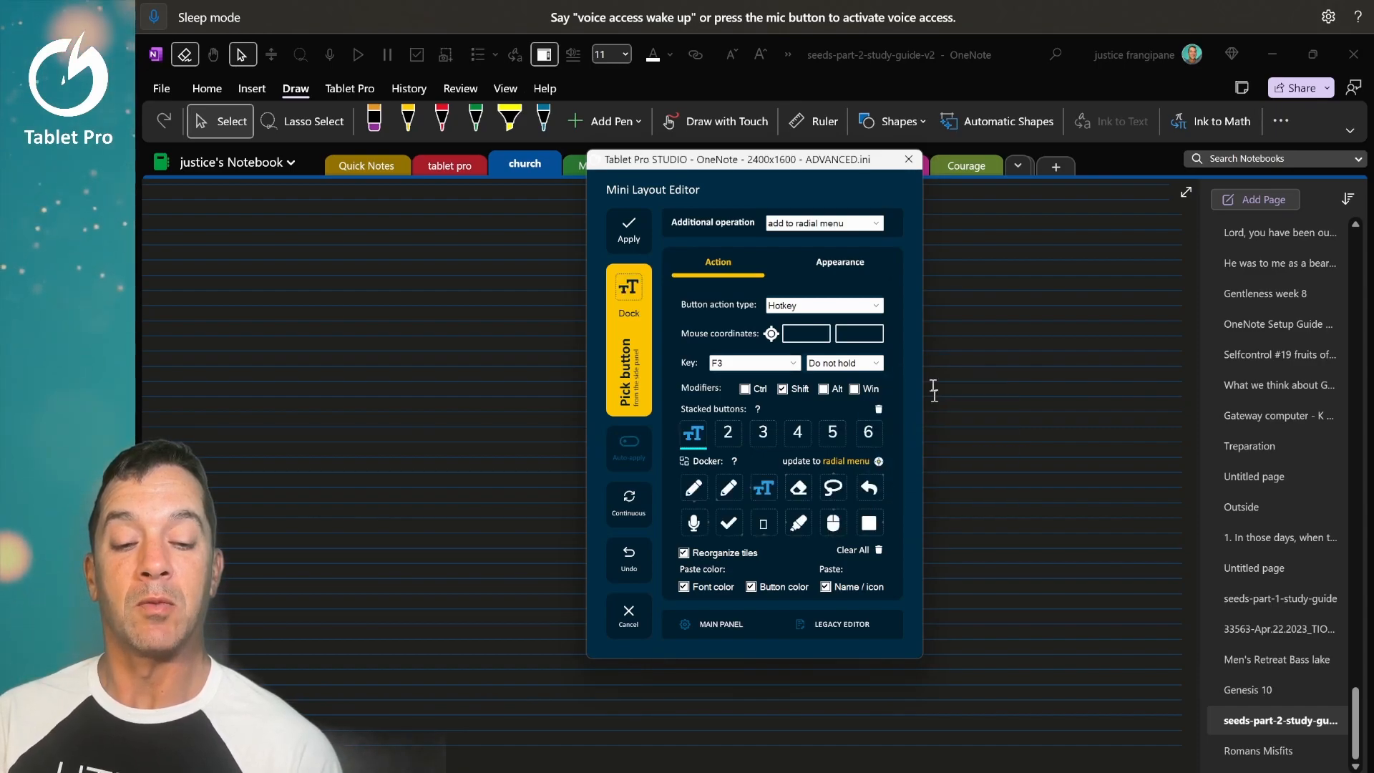
pyautogui.click(628, 230)
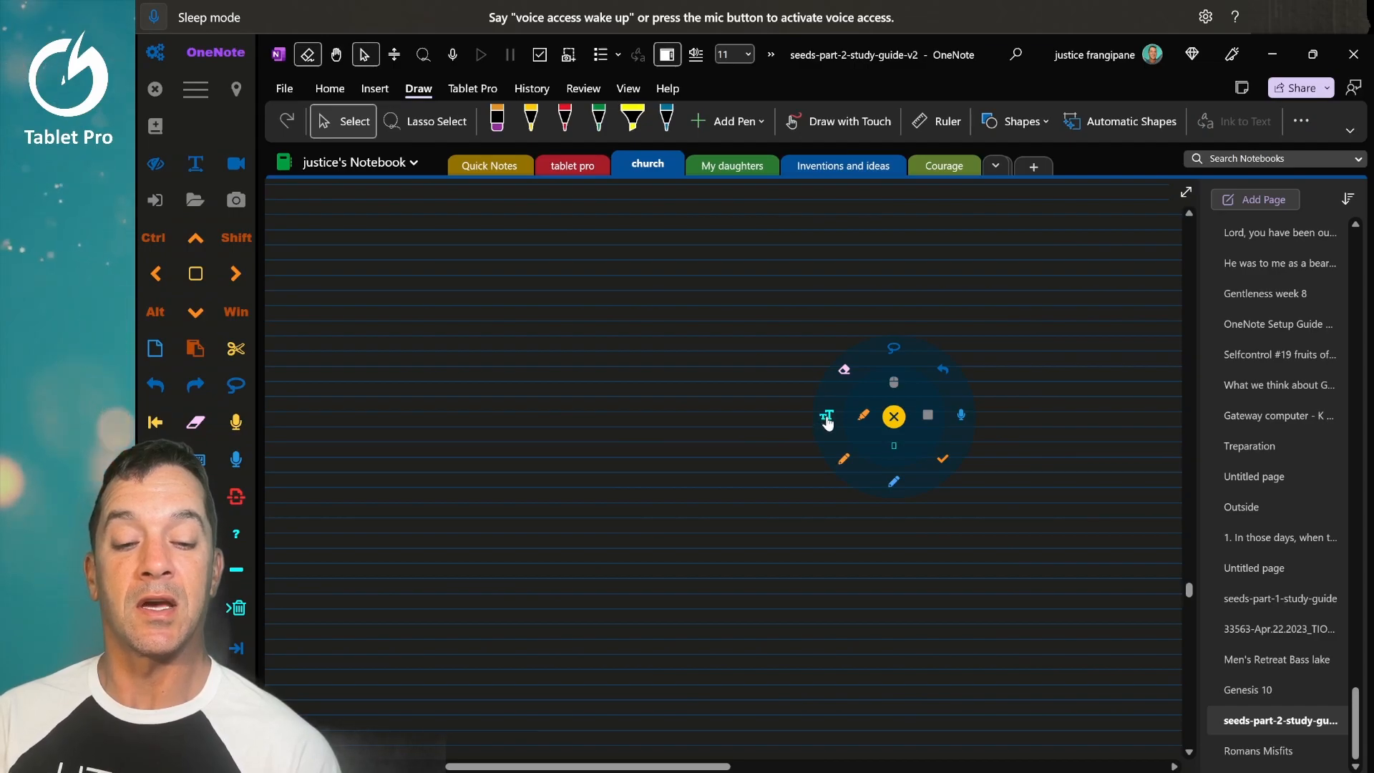
pyautogui.moveTo(932, 415)
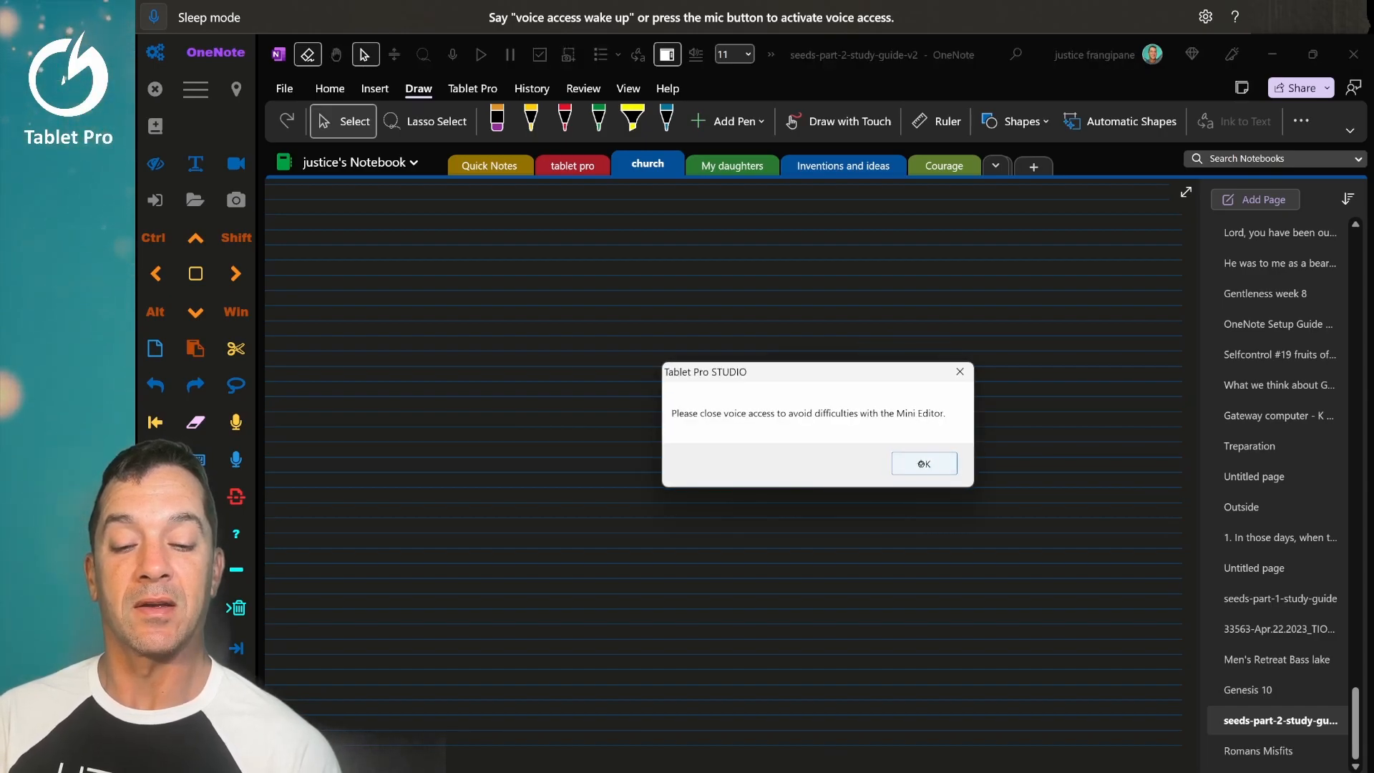
# Step: Dismiss the voice access warning and swap the TT tile back with the pen tile
pyautogui.click(923, 463)
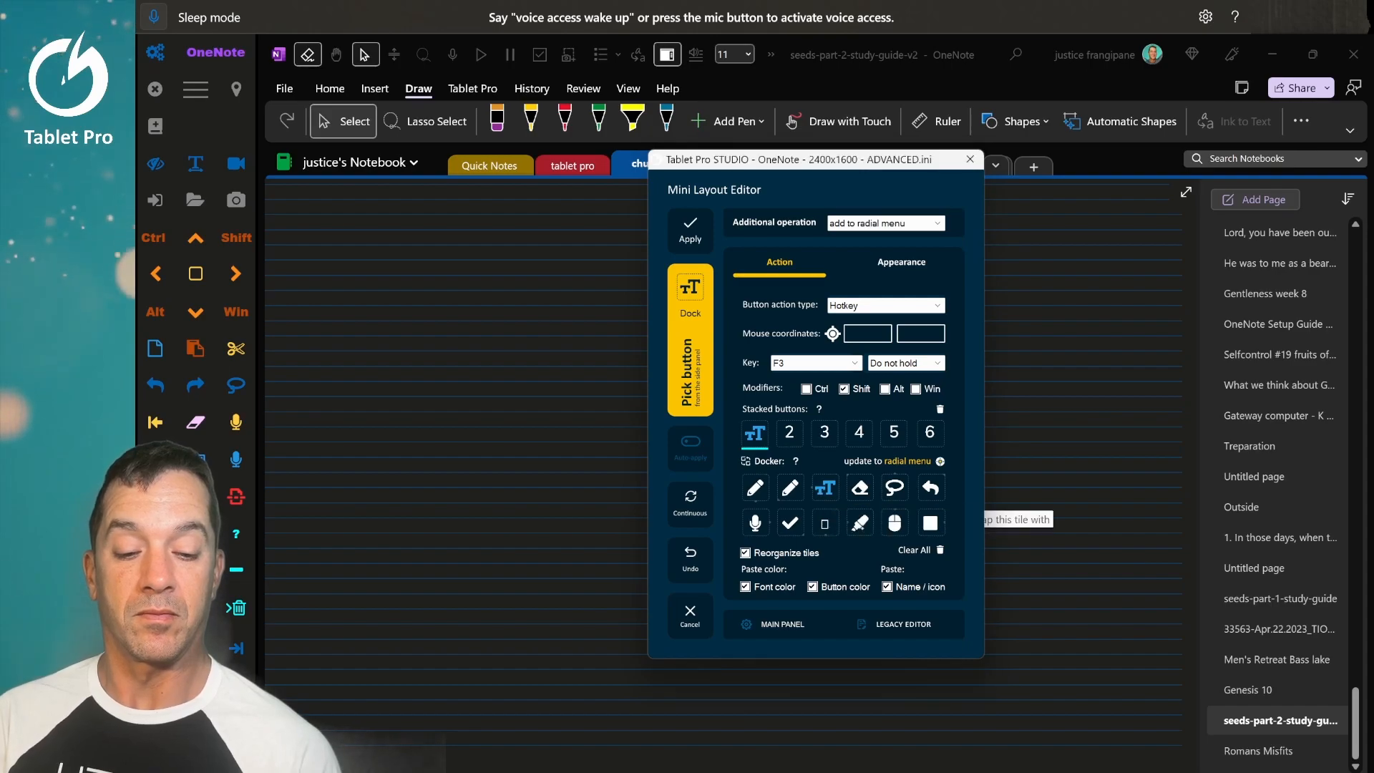
pyautogui.click(939, 461)
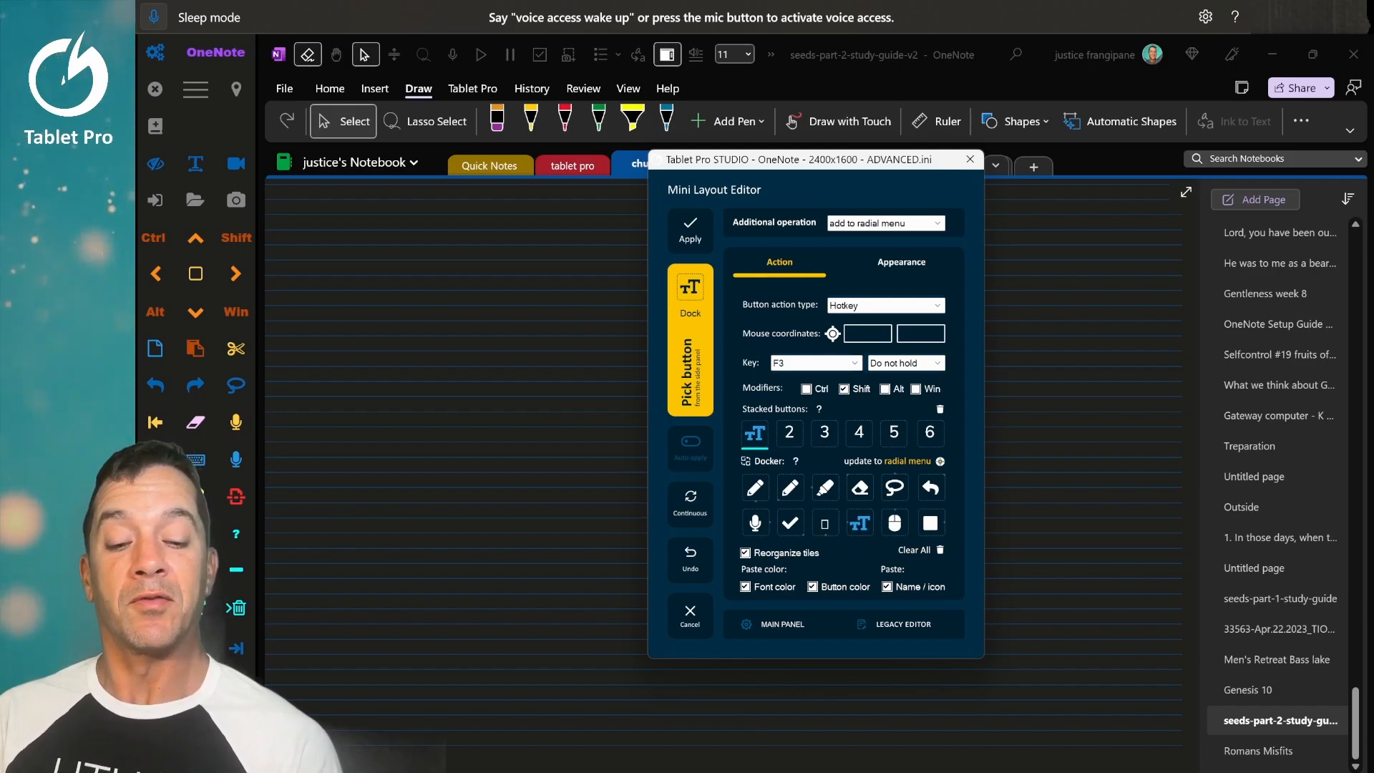
pyautogui.moveTo(825, 522)
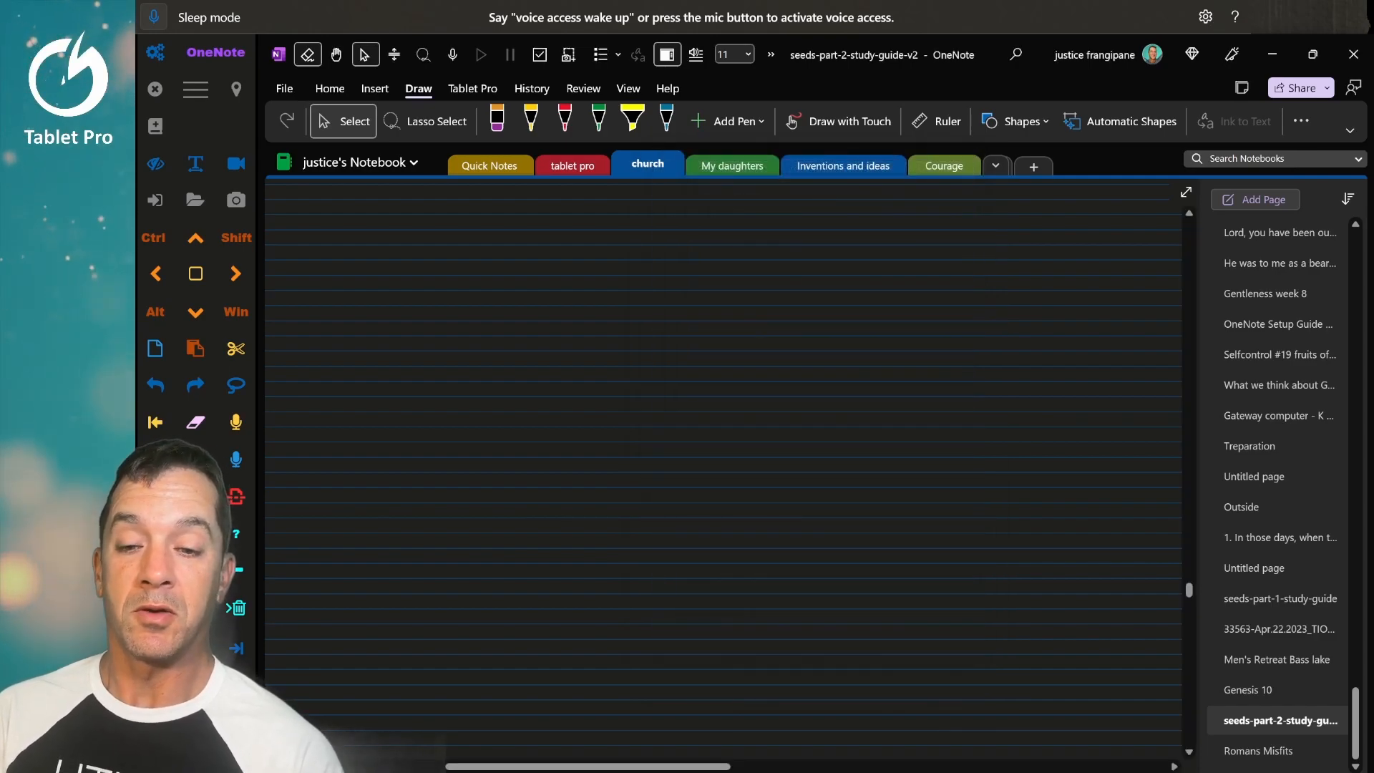
pyautogui.click(785, 385)
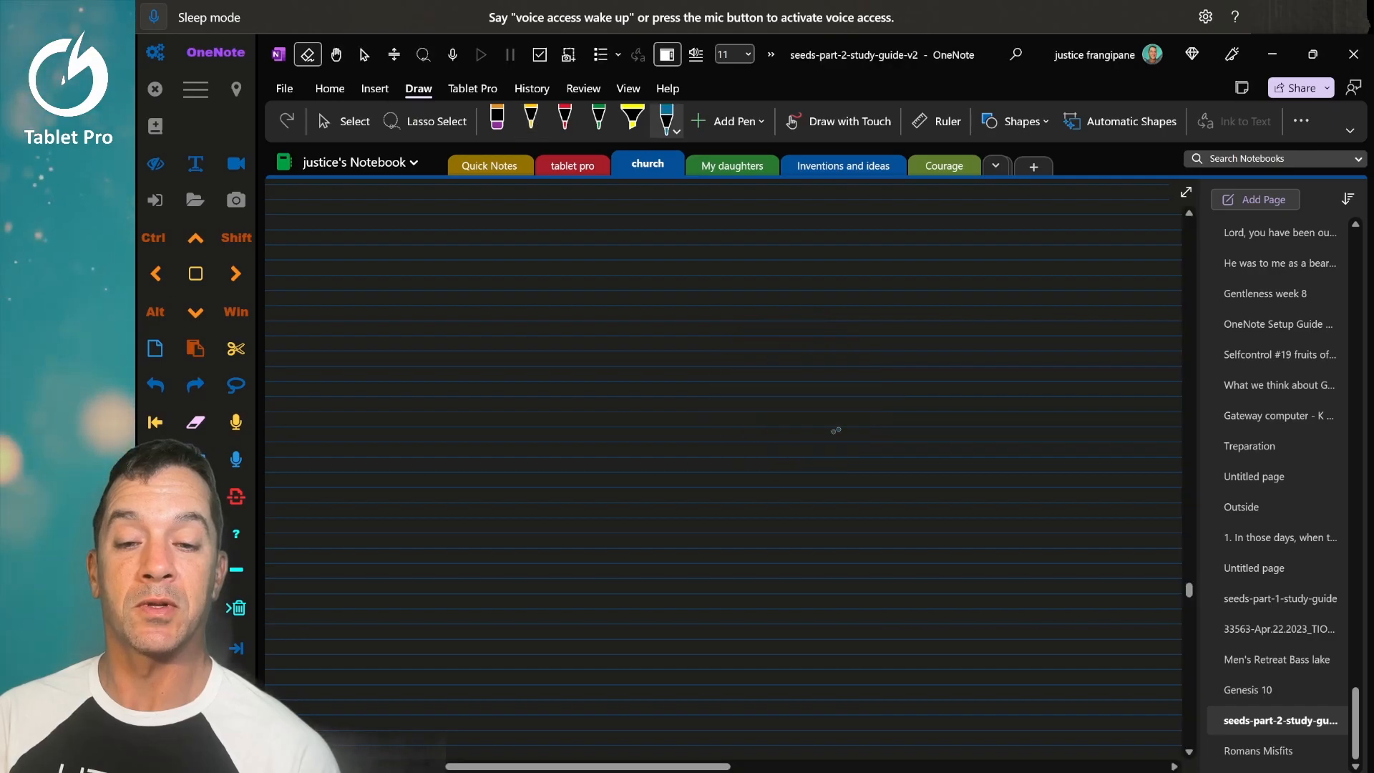
pyautogui.click(196, 89)
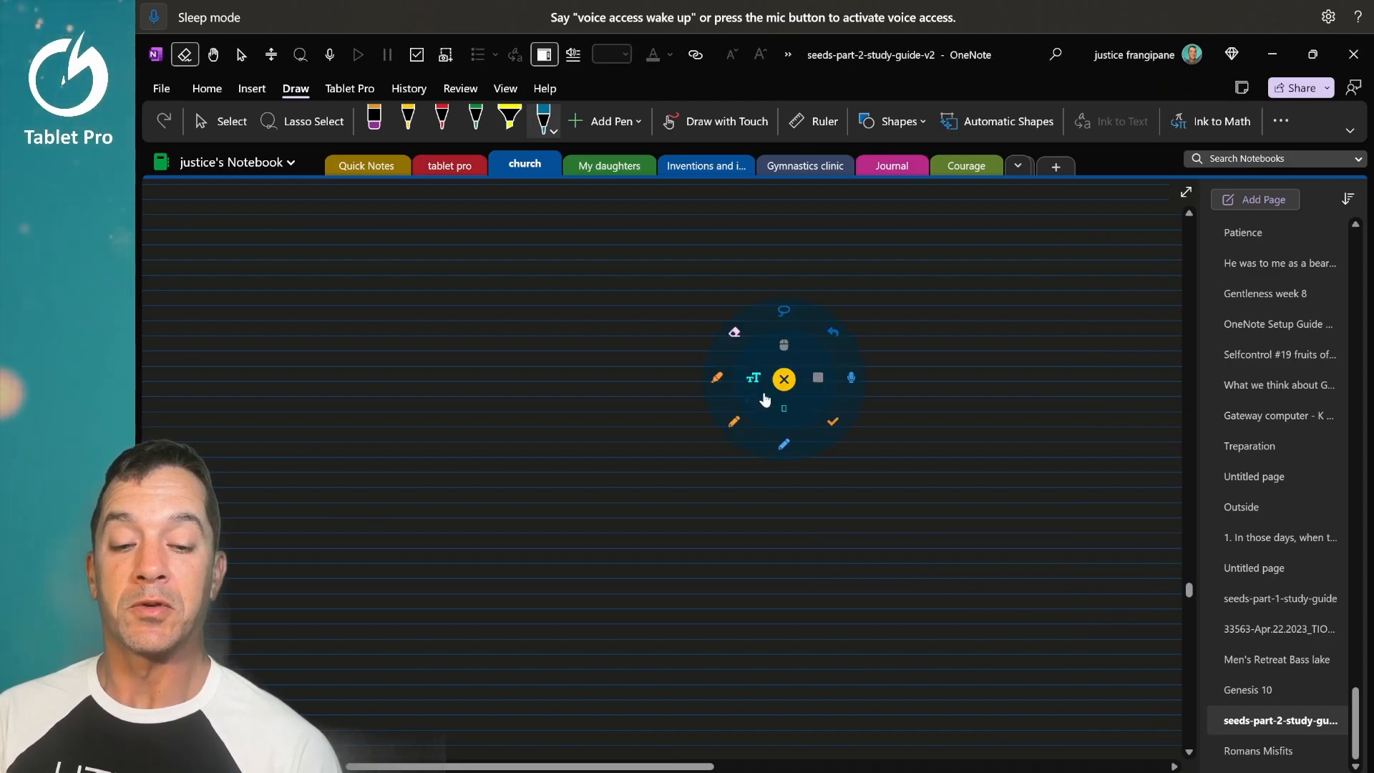
pyautogui.click(782, 377)
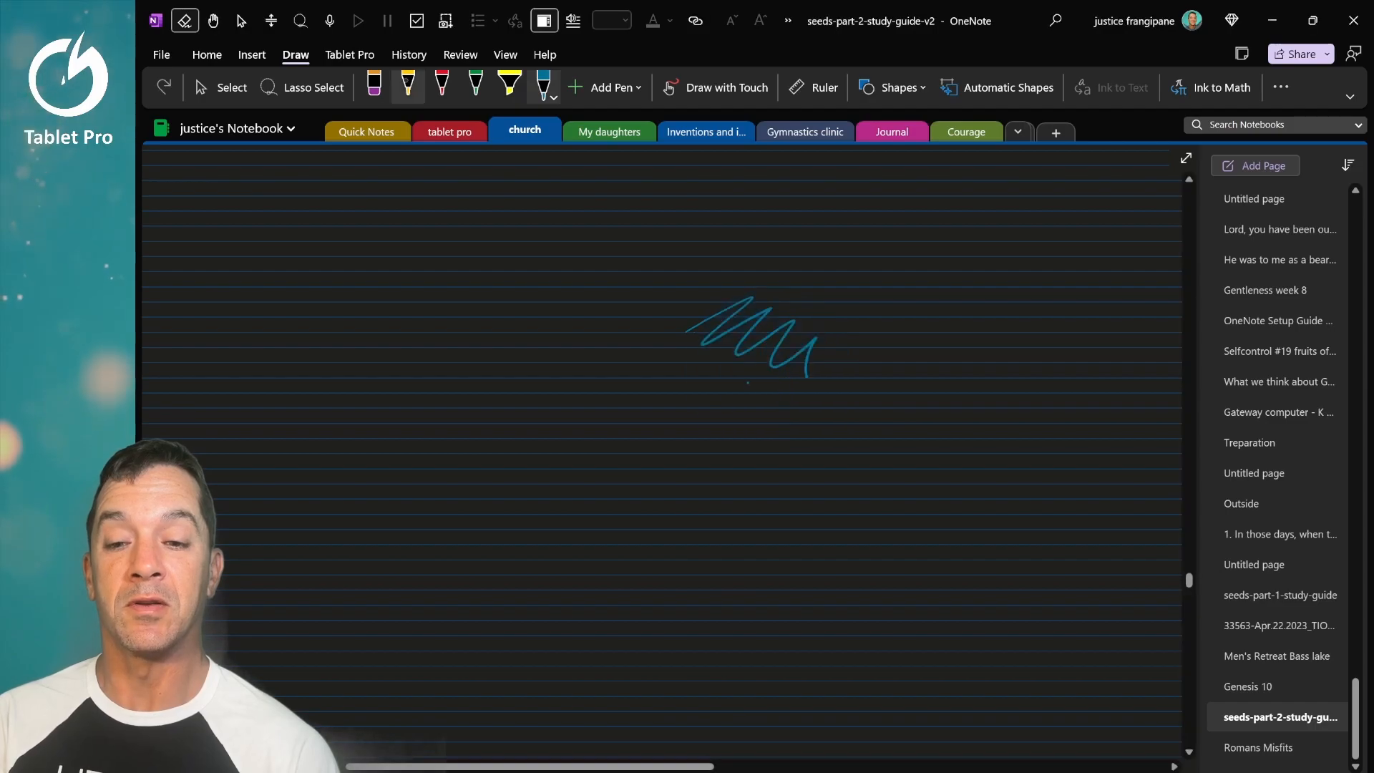
pyautogui.click(407, 83)
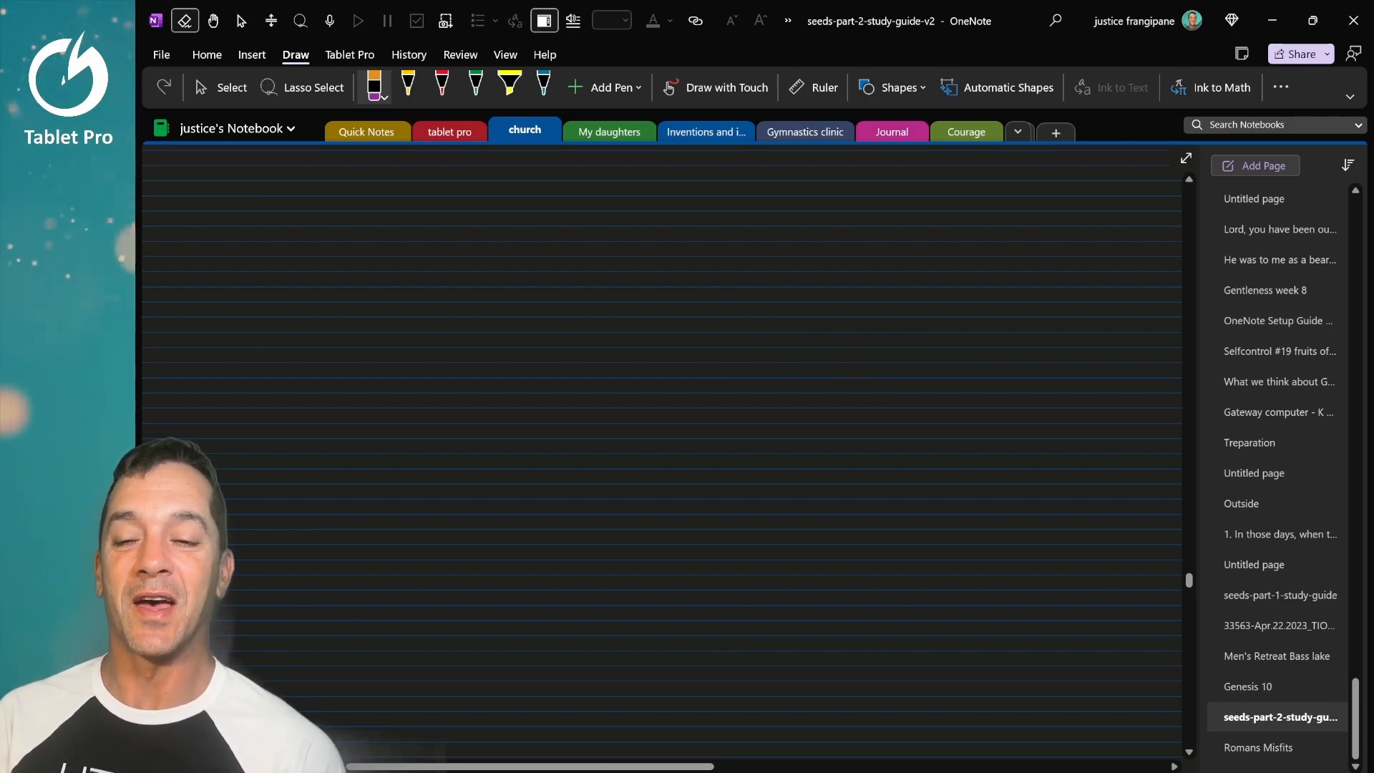
# Step: Select the OneNote.exe preset in the main panel to show its pen settings
pyautogui.press('shift+win')
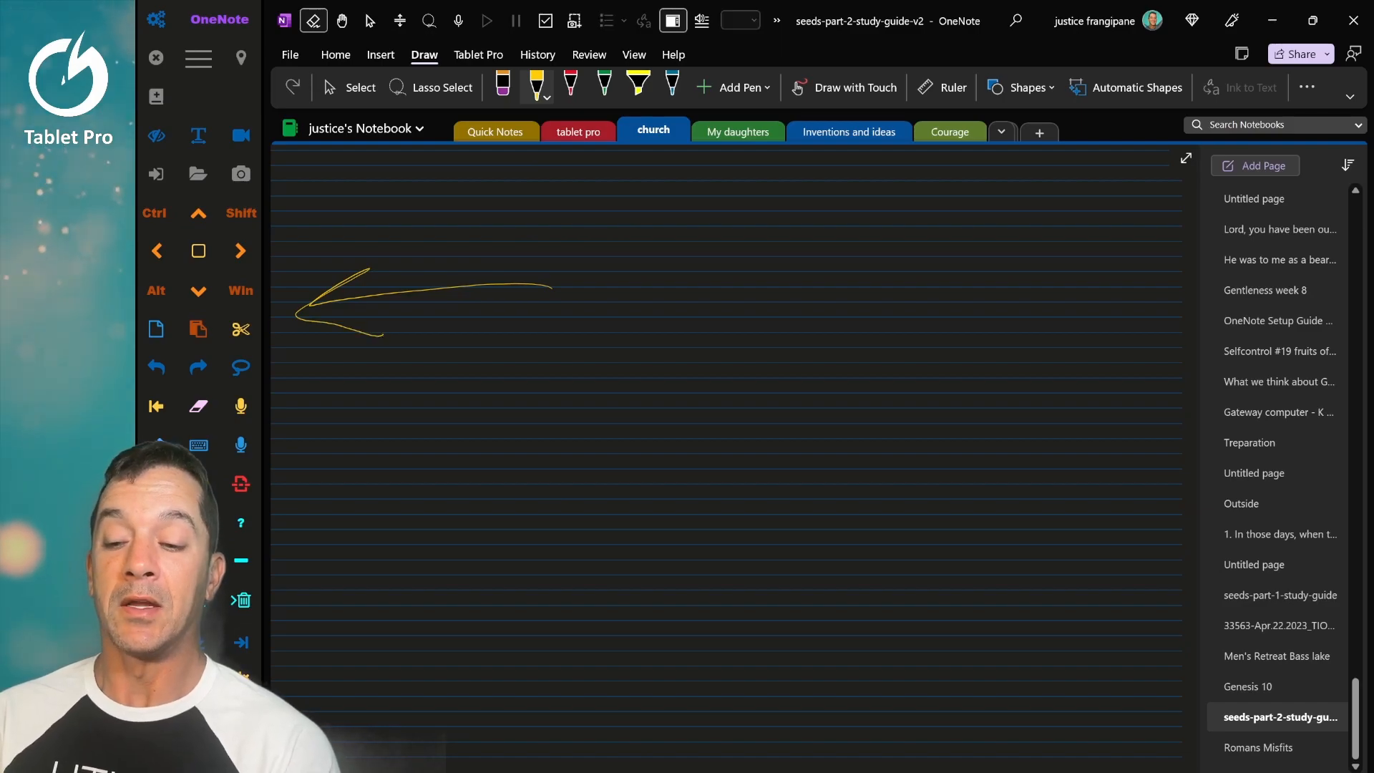
pyautogui.moveTo(198, 445)
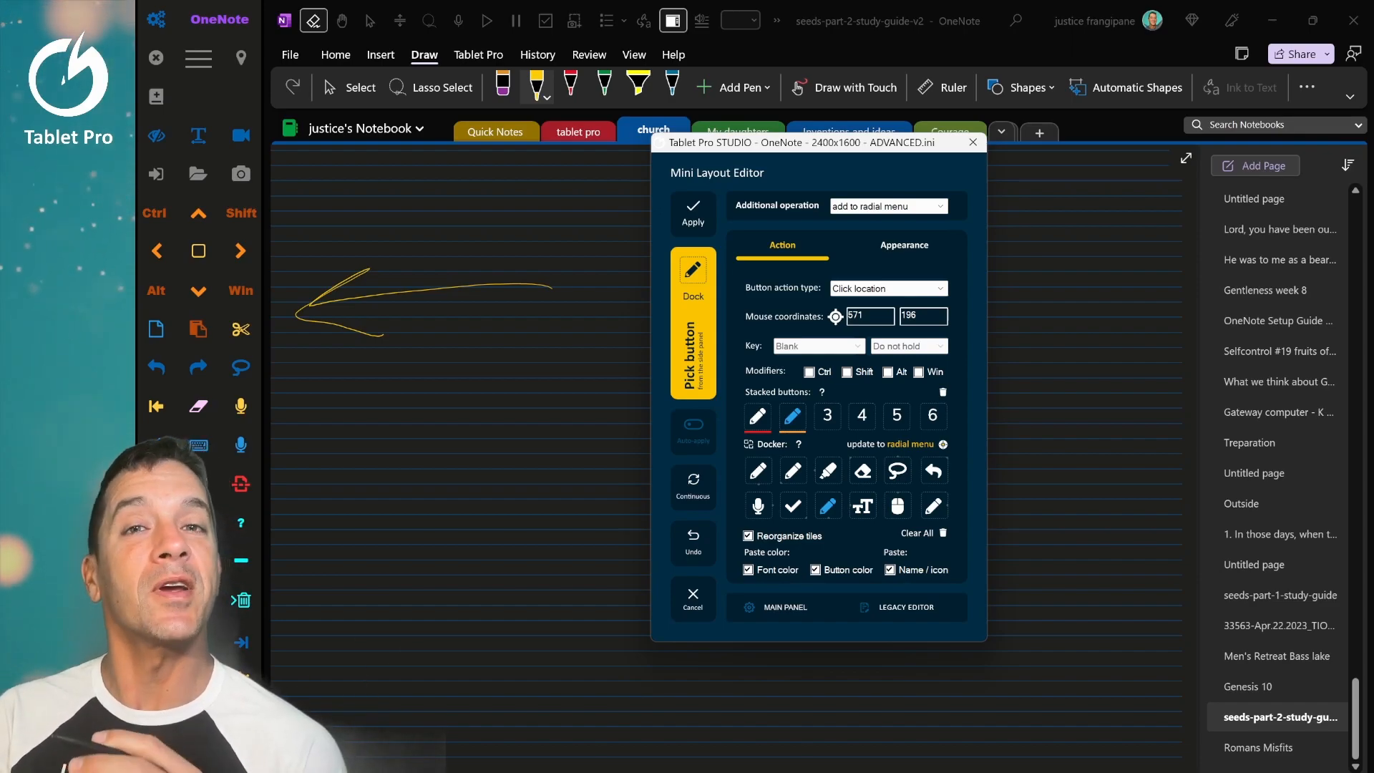
pyautogui.click(971, 141)
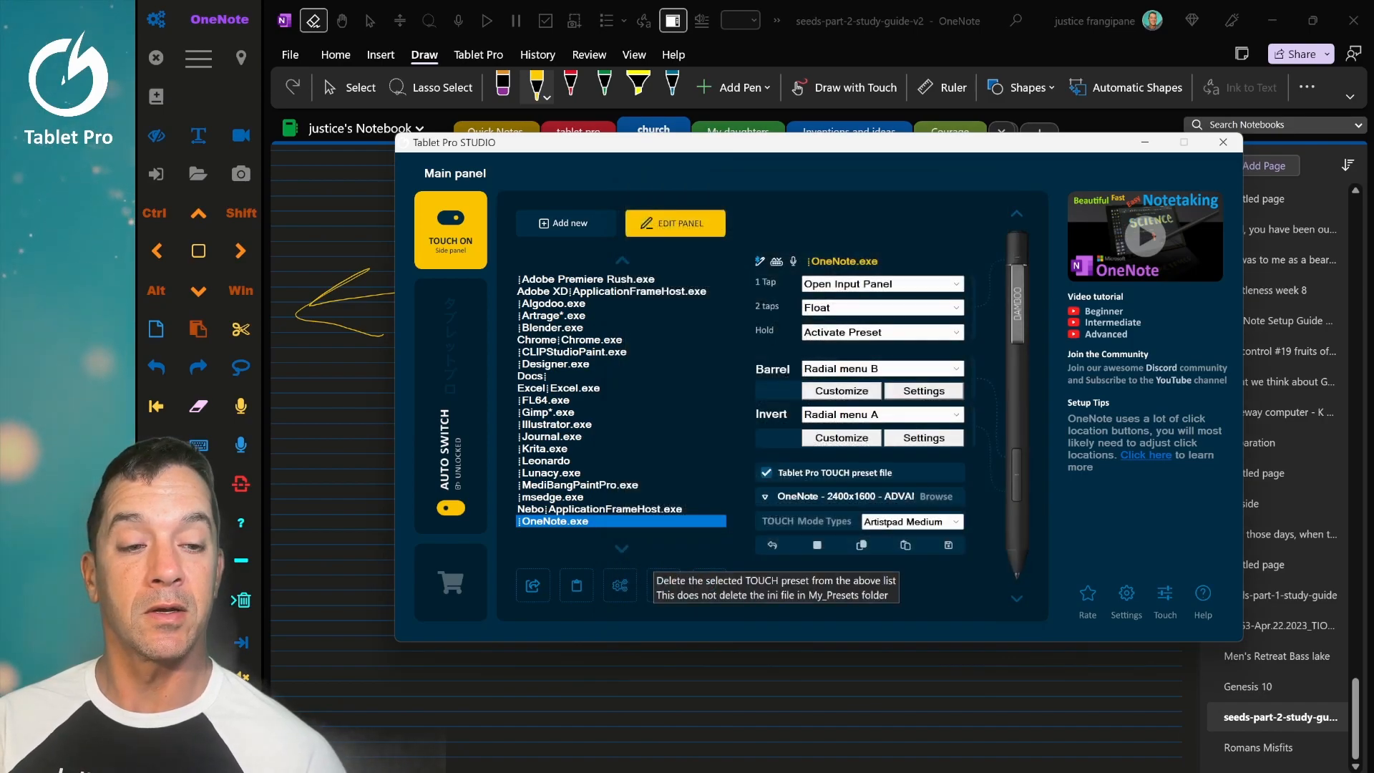
# Step: Close the main panel, then summon and dismiss the radial menu at three spots on the desktop
pyautogui.click(1220, 142)
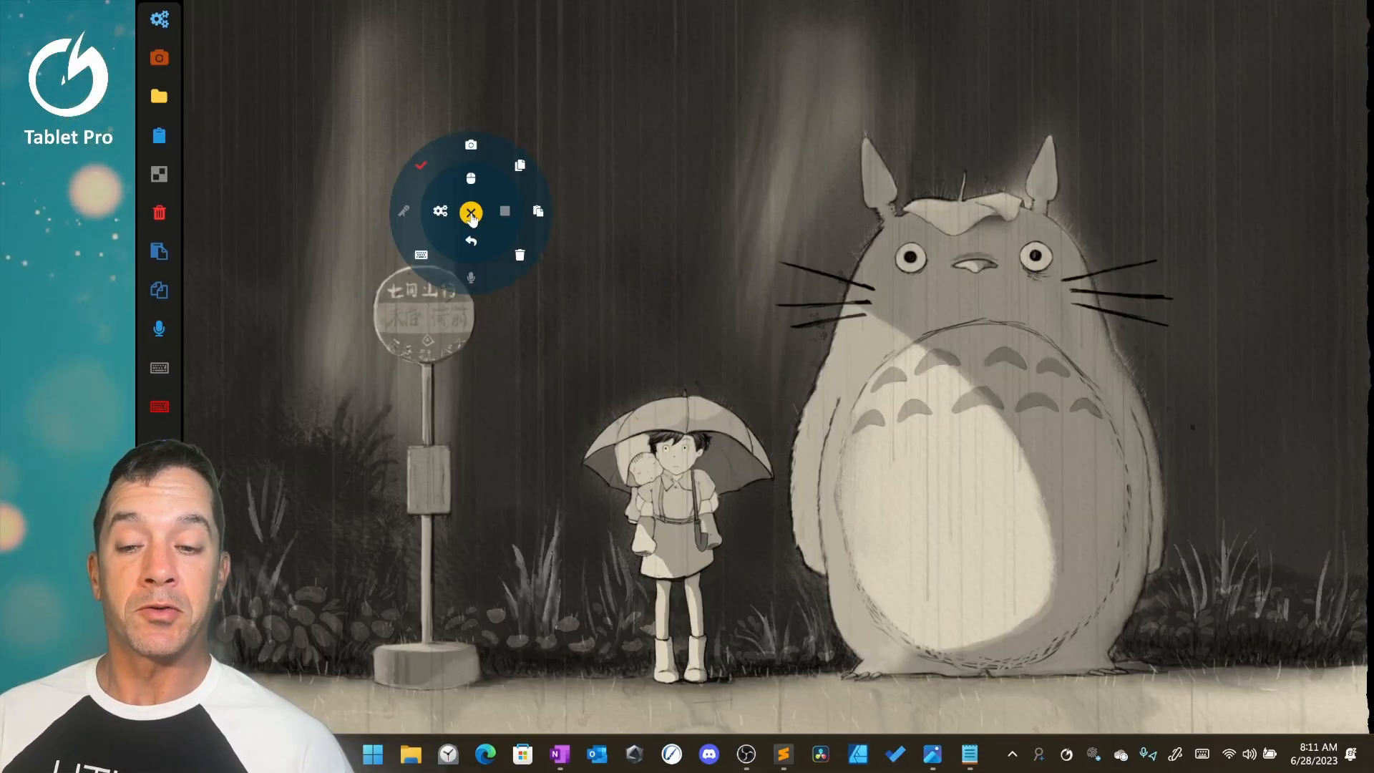
pyautogui.moveTo(446, 271)
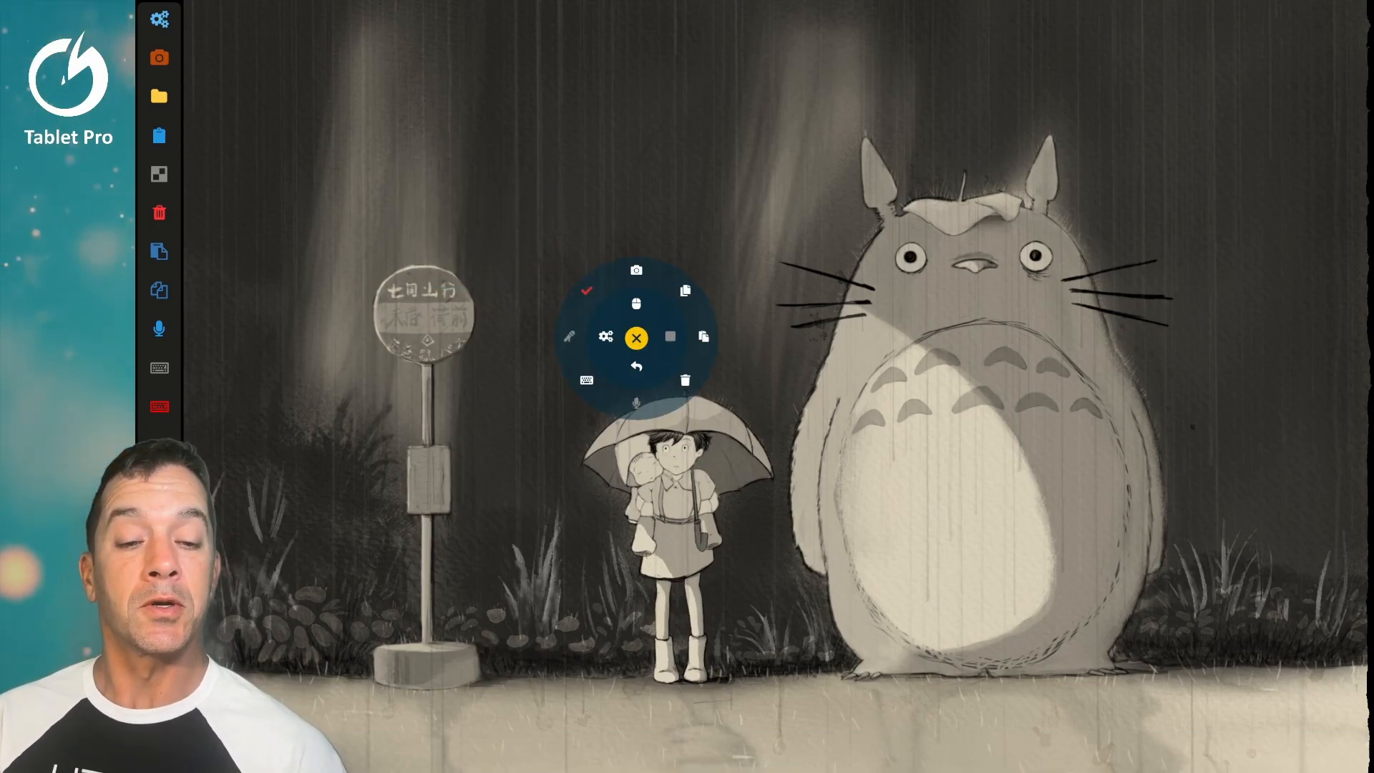
pyautogui.click(635, 338)
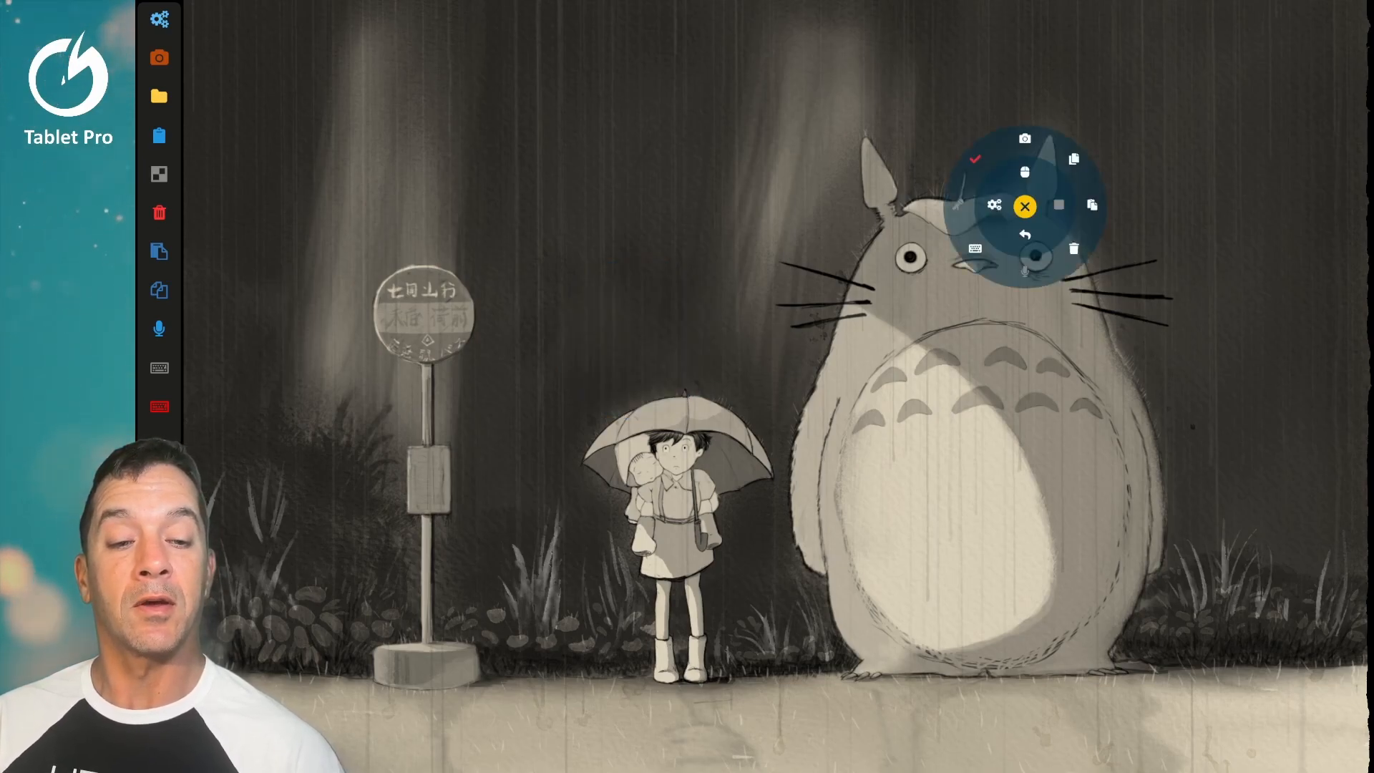
pyautogui.click(1025, 206)
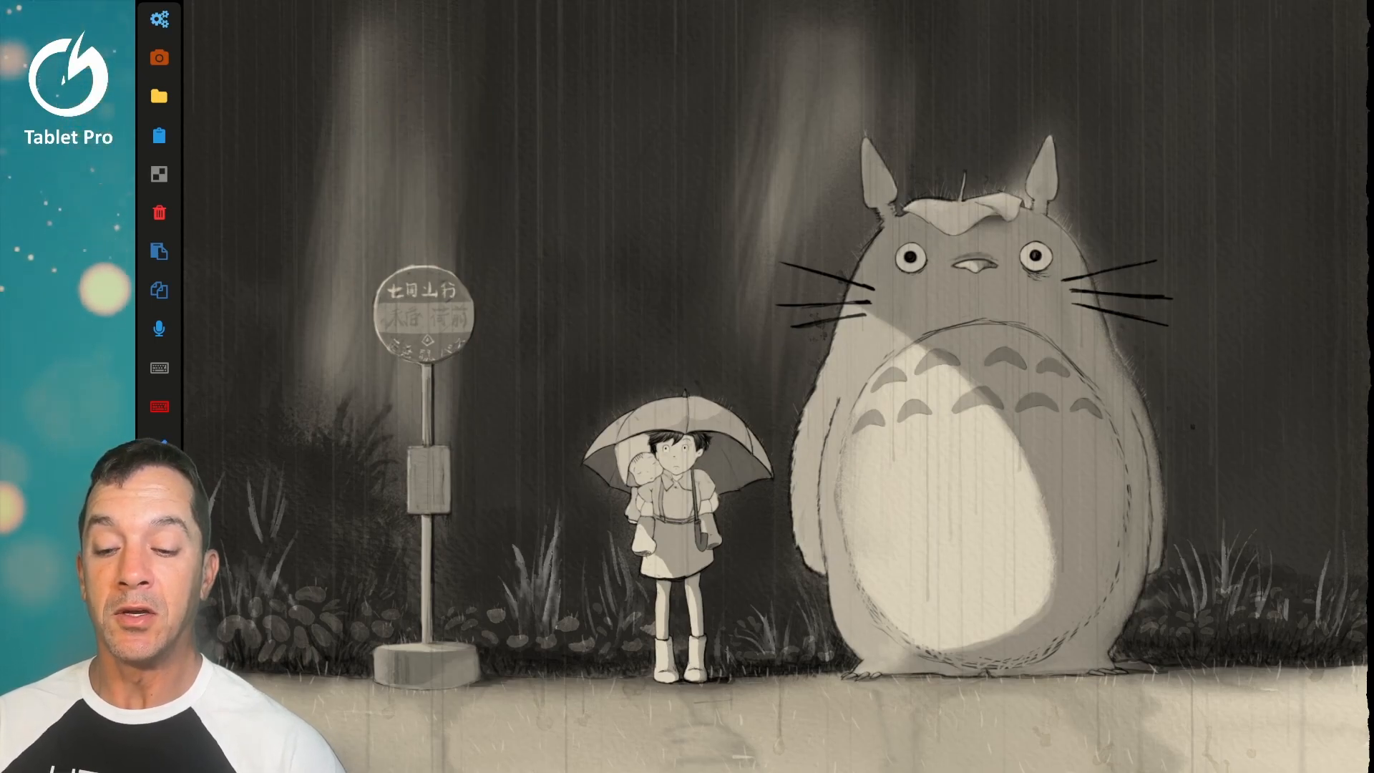
pyautogui.click(493, 581)
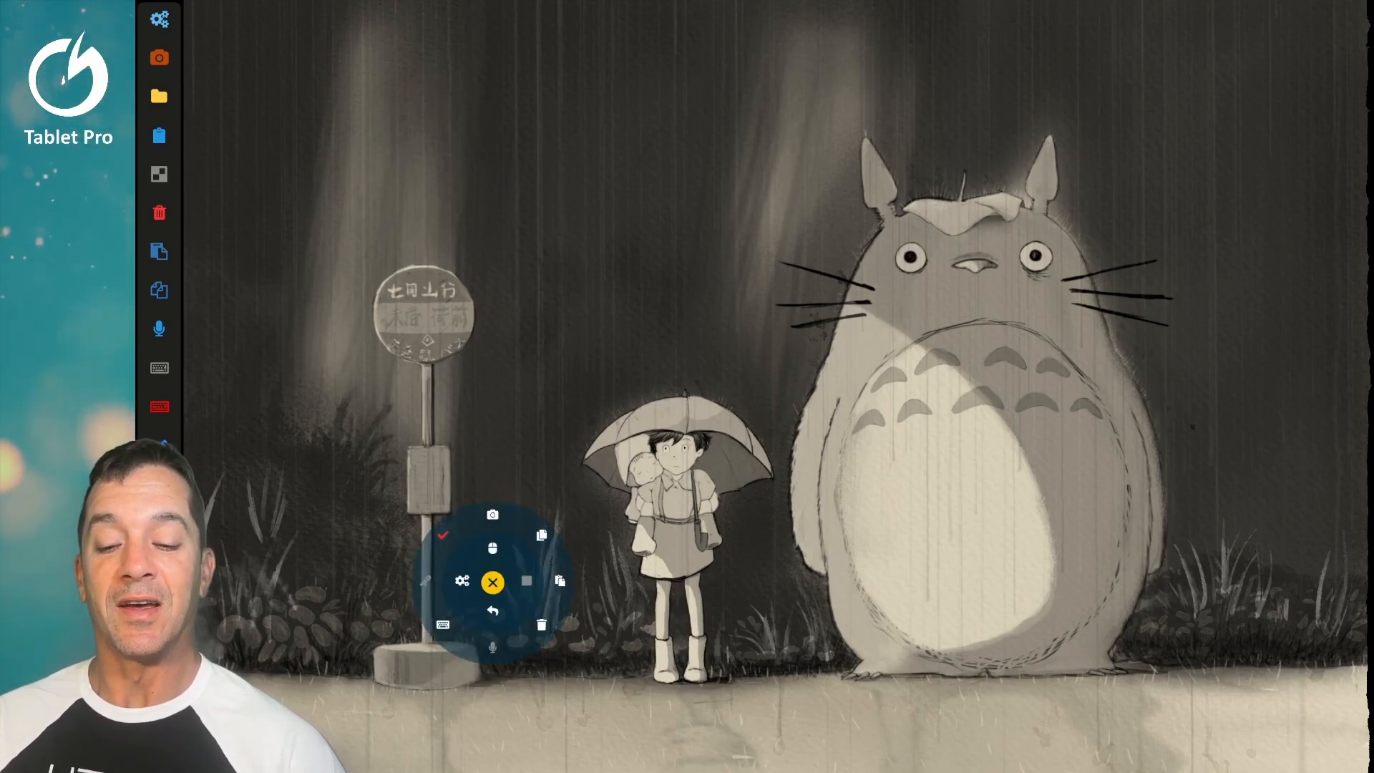
pyautogui.click(491, 581)
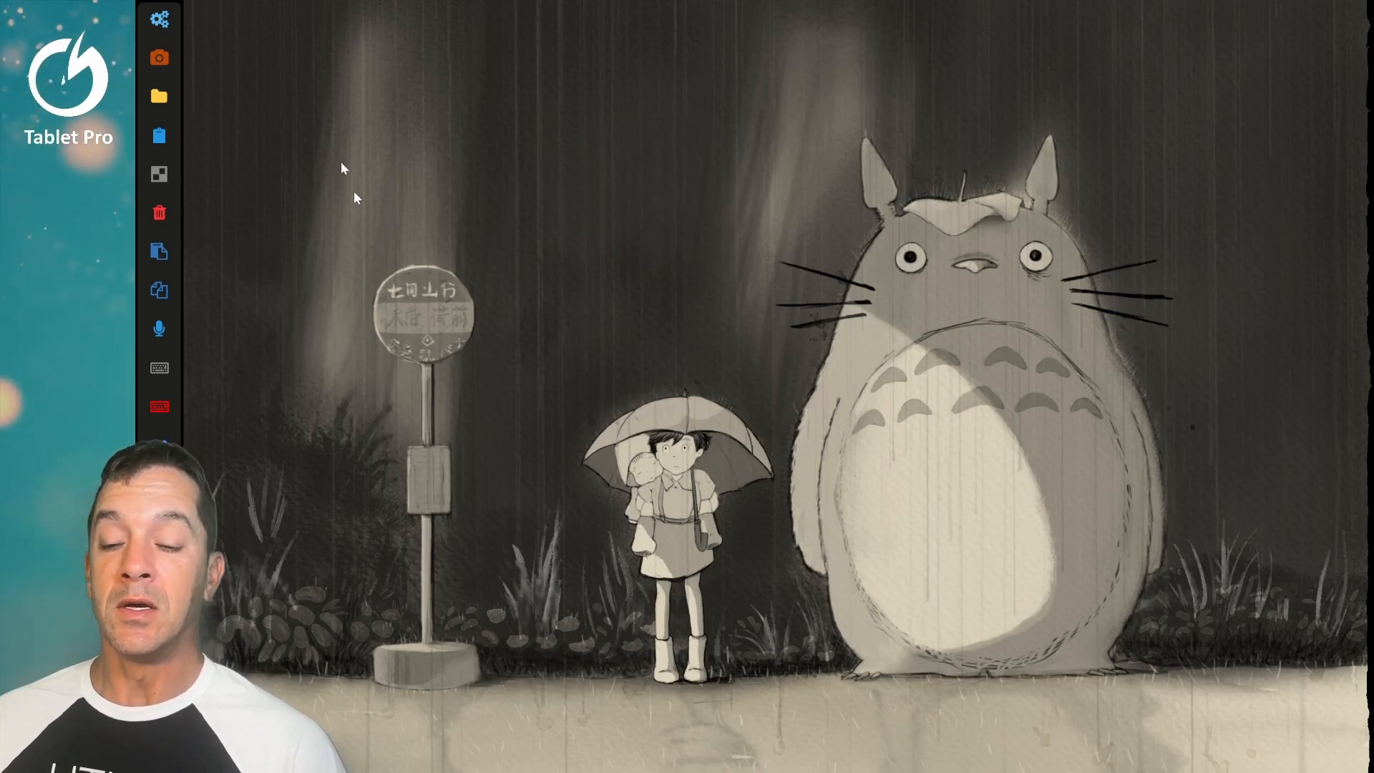
pyautogui.moveTo(635, 266)
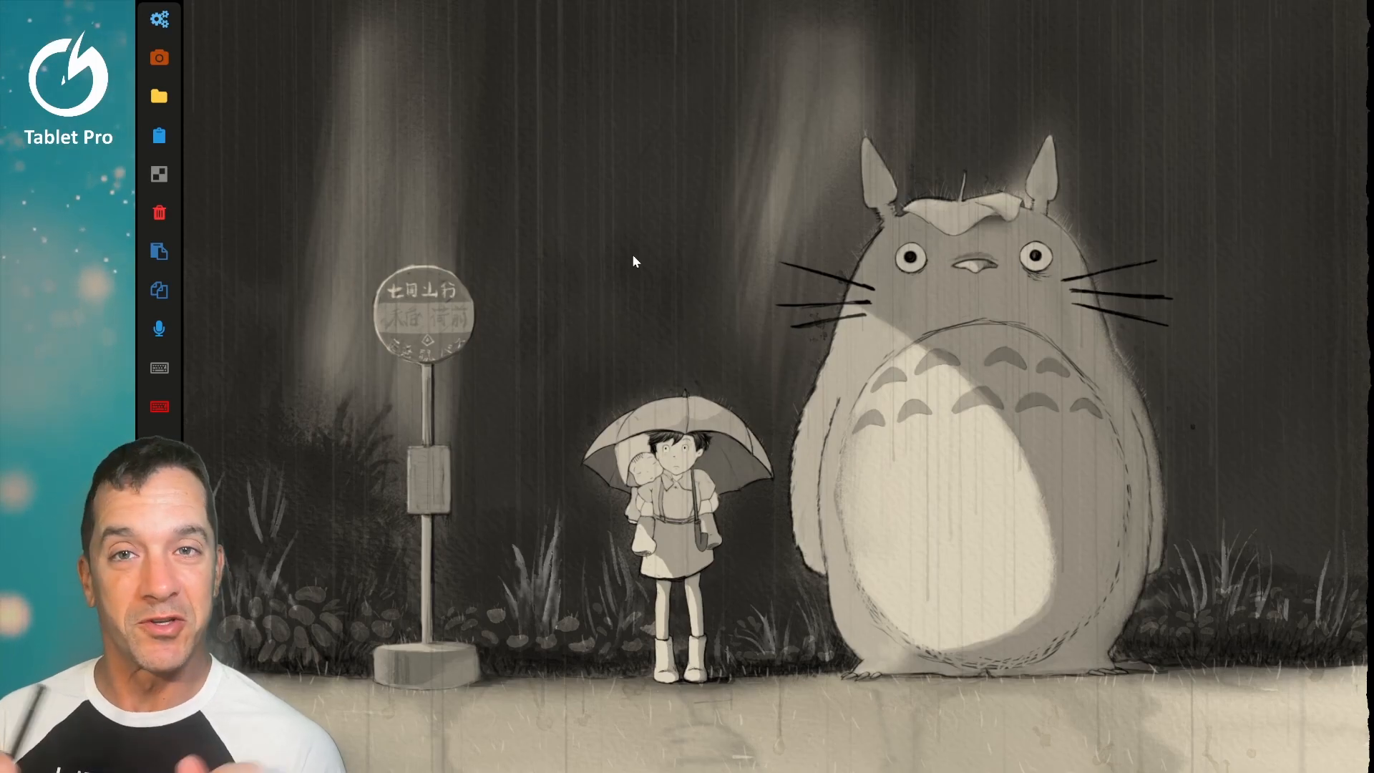
pyautogui.moveTo(647, 283)
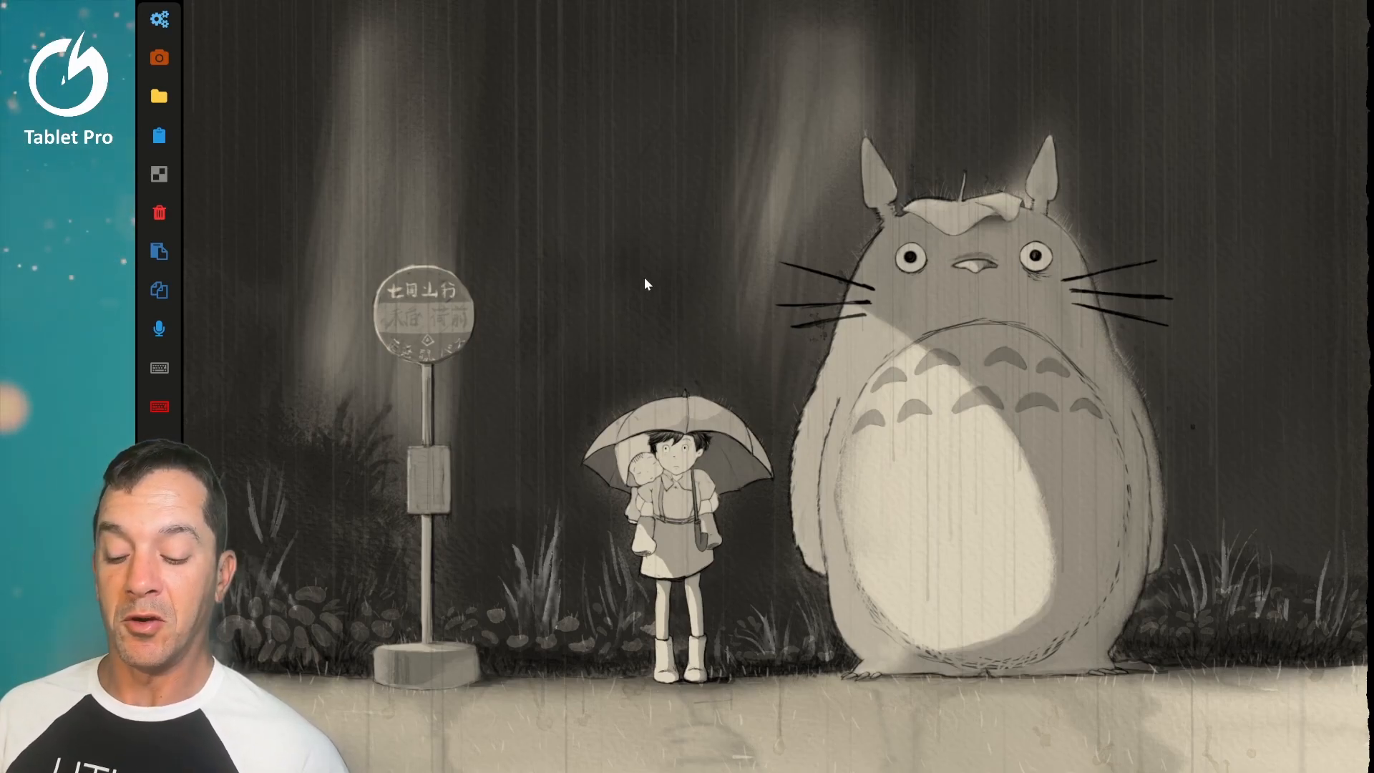
pyautogui.click(645, 283)
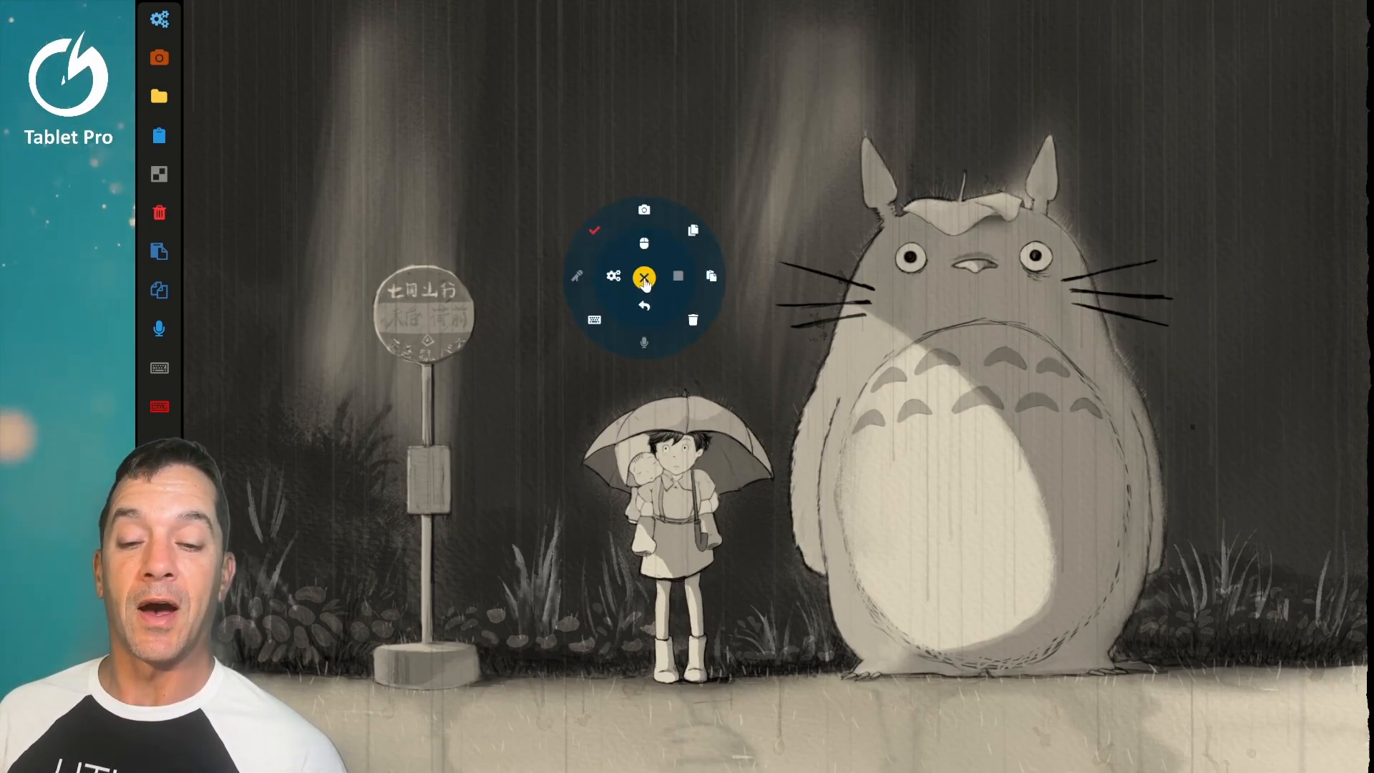
pyautogui.click(643, 276)
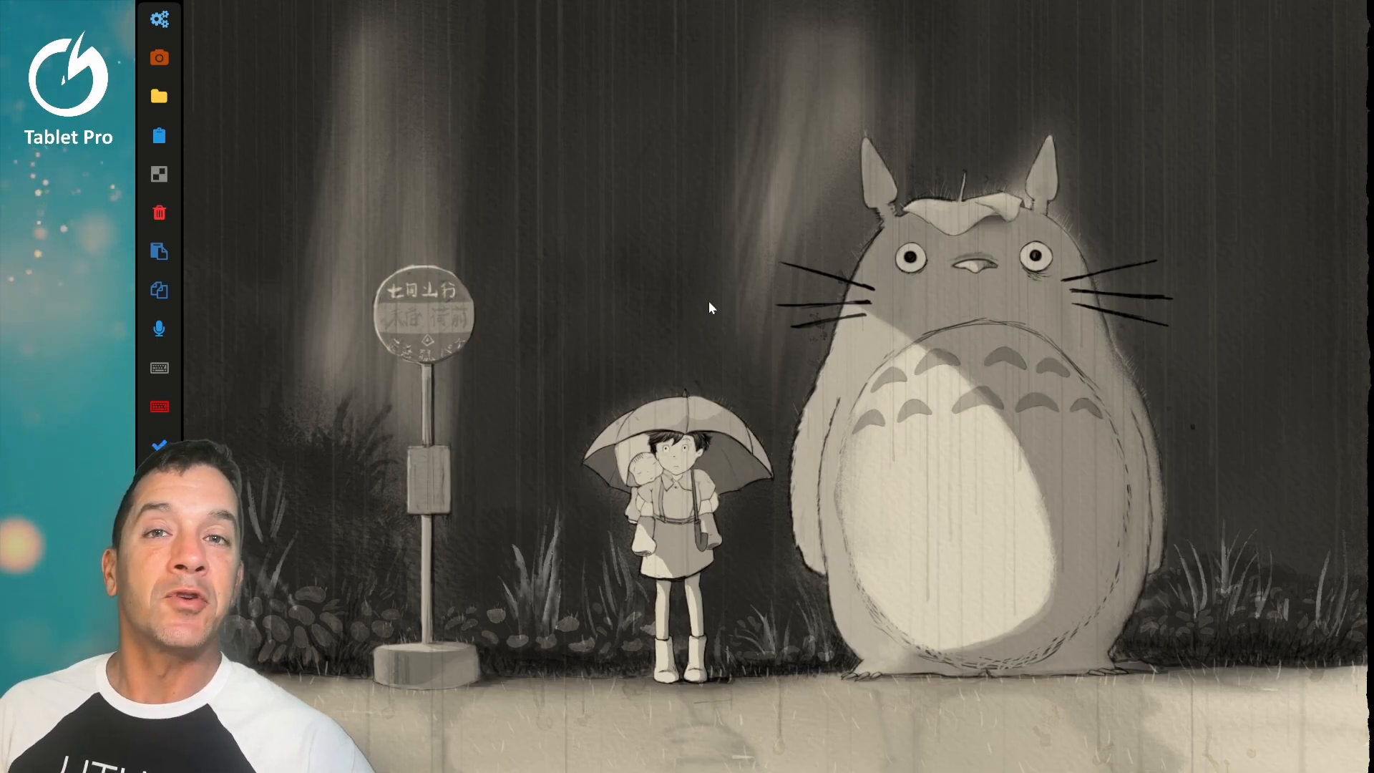
pyautogui.moveTo(670, 157)
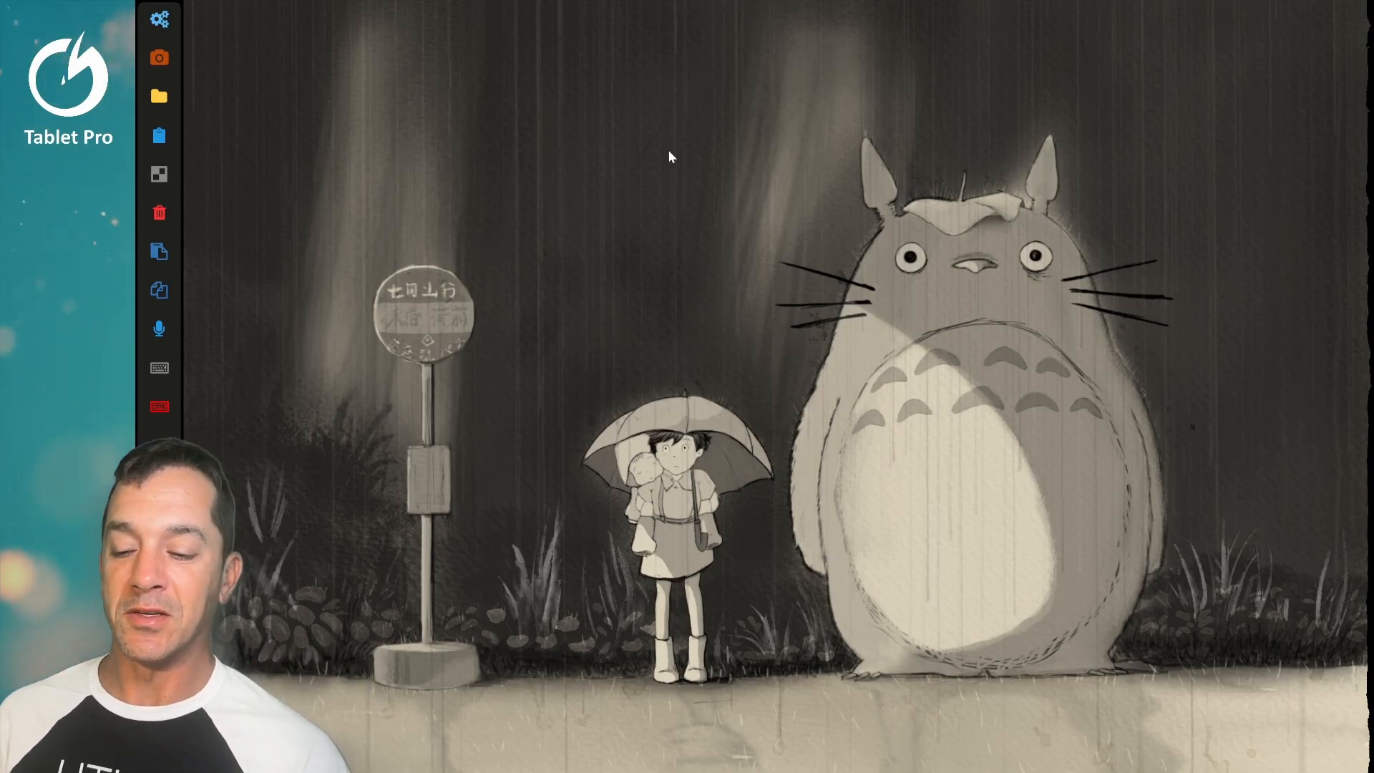
# Step: Start and wake voice access, then summon the radial menu over the desktop with a right click
pyautogui.press('ctrl+\\')
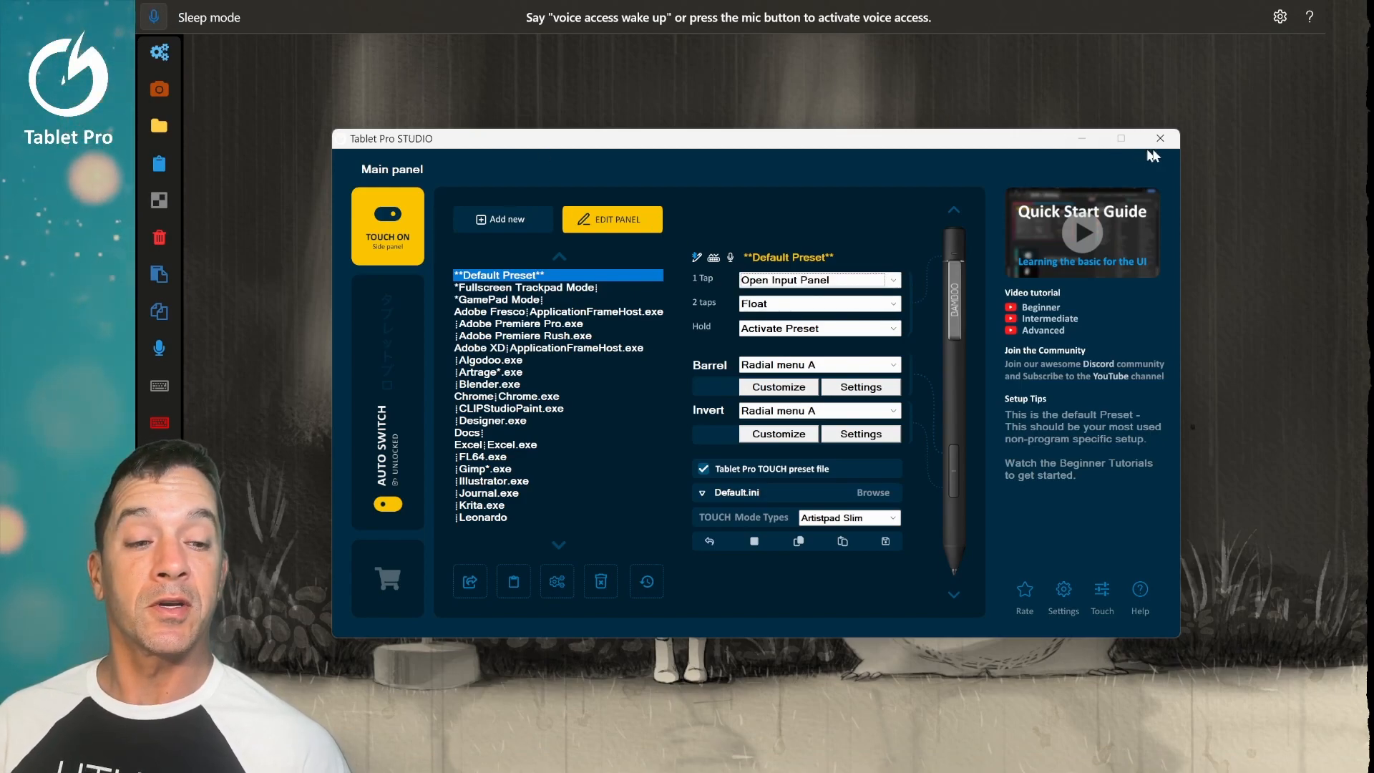
pyautogui.click(1160, 139)
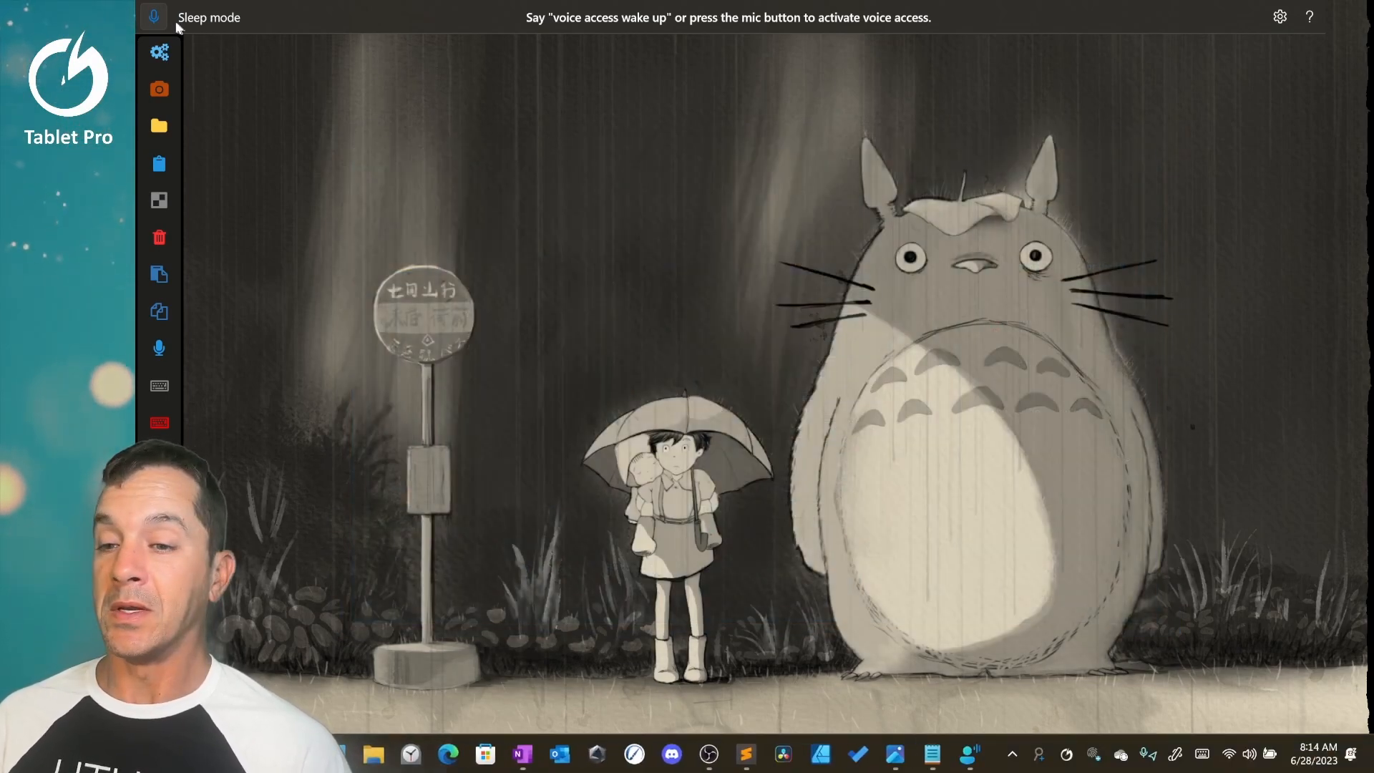
pyautogui.click(153, 17)
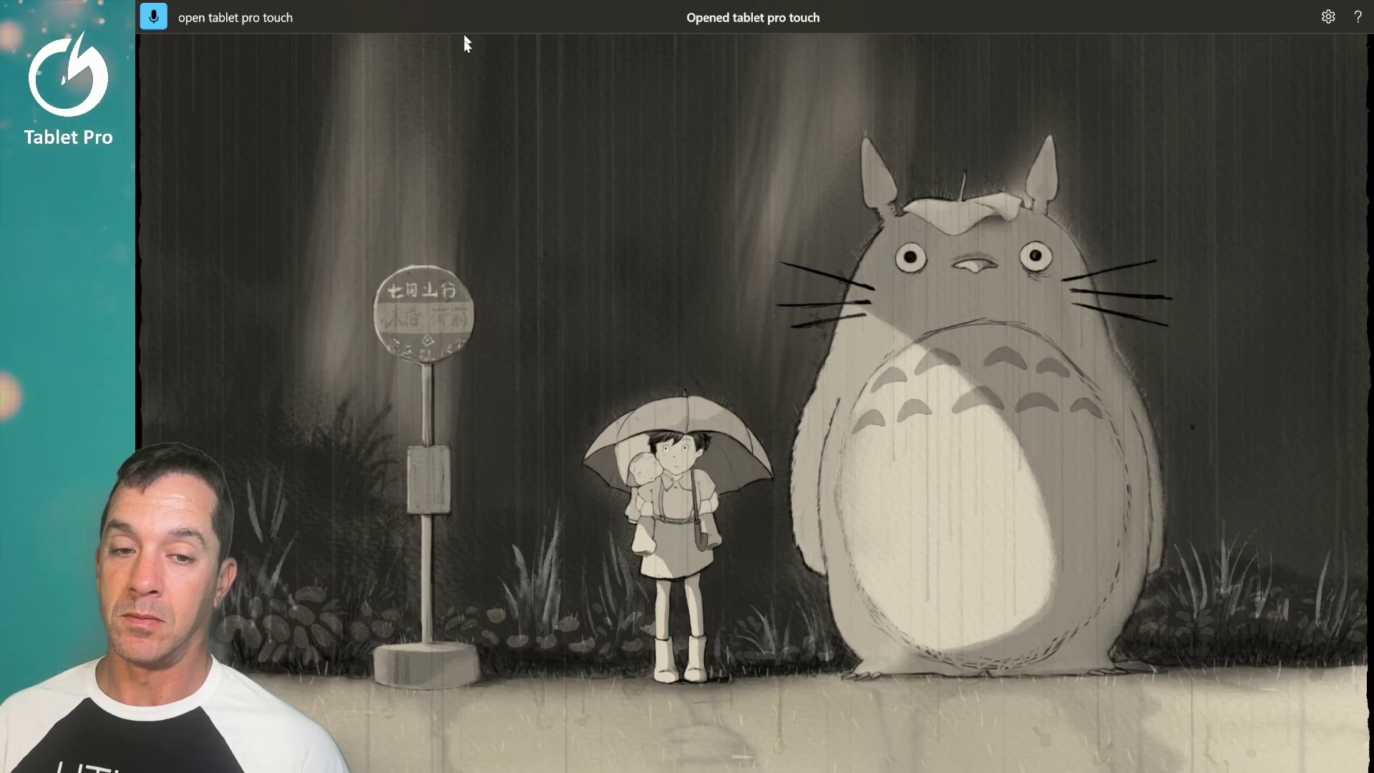
pyautogui.moveTo(478, 180)
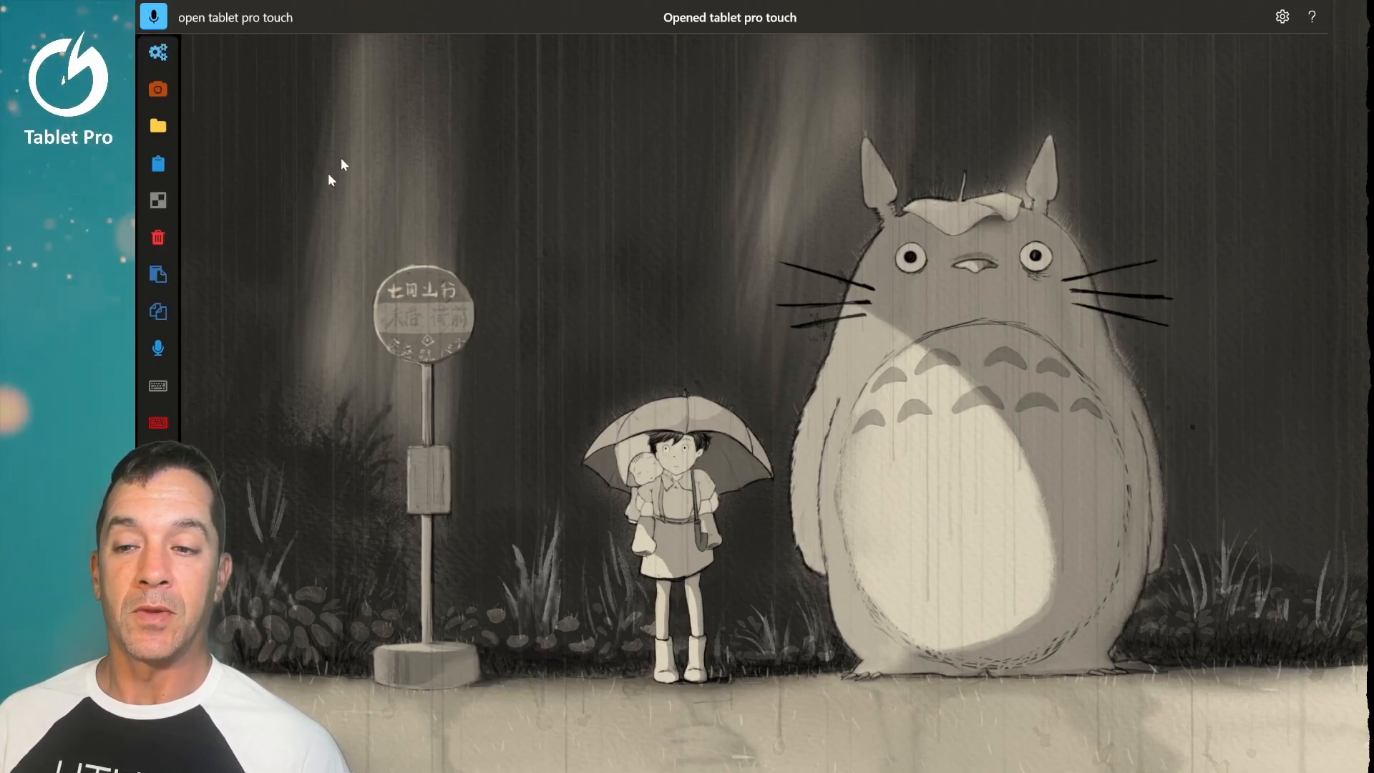
pyautogui.rightClick(664, 232)
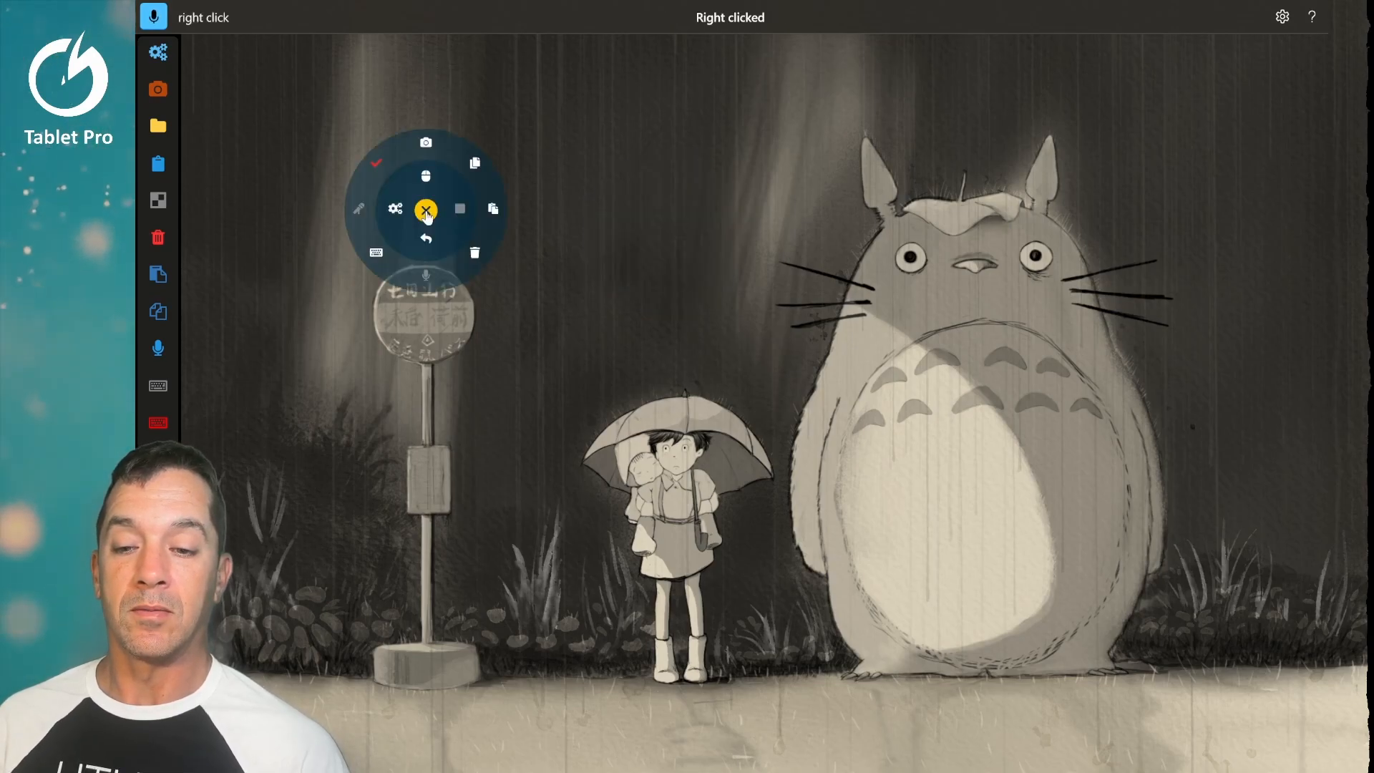
pyautogui.click(426, 209)
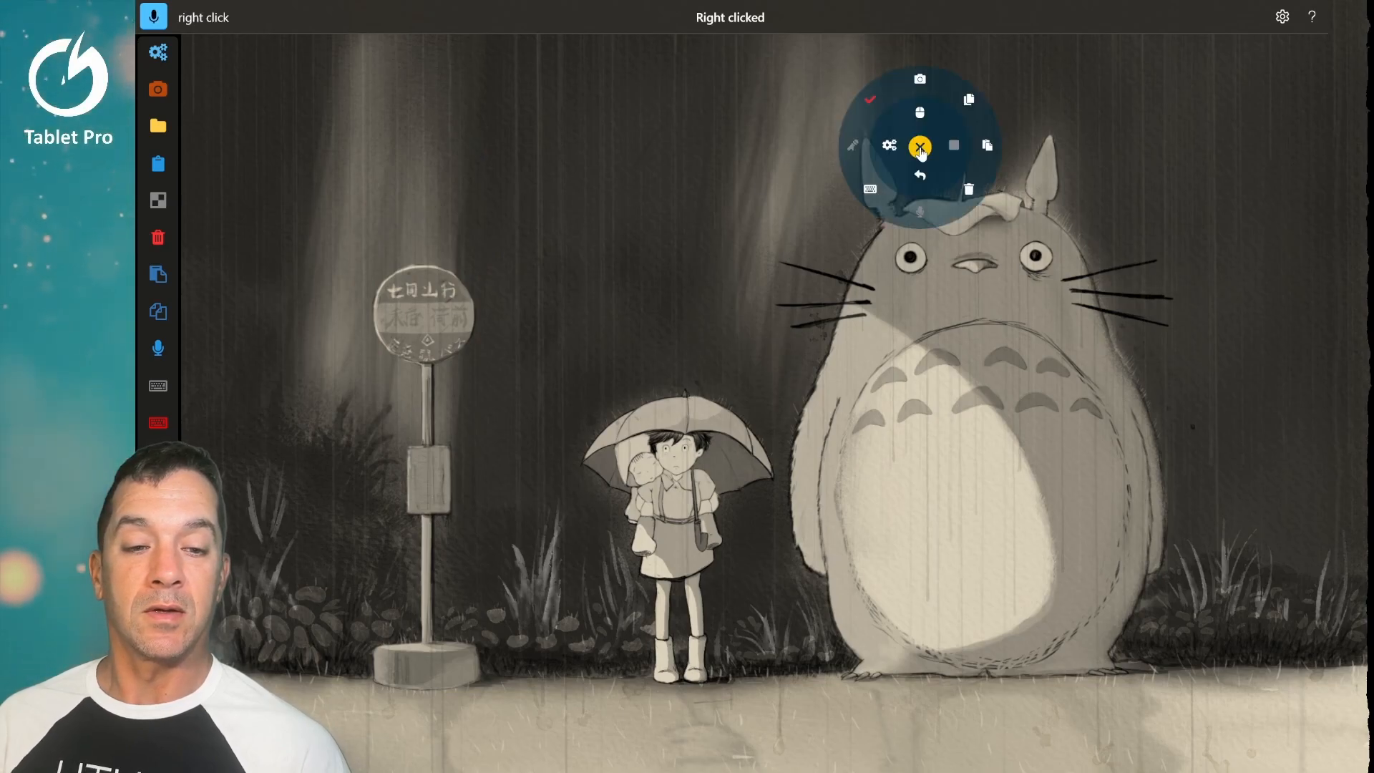
# Step: Close the radial menu and dictate 'process up here you can insert text with' and 'copy paste delete'
pyautogui.click(919, 146)
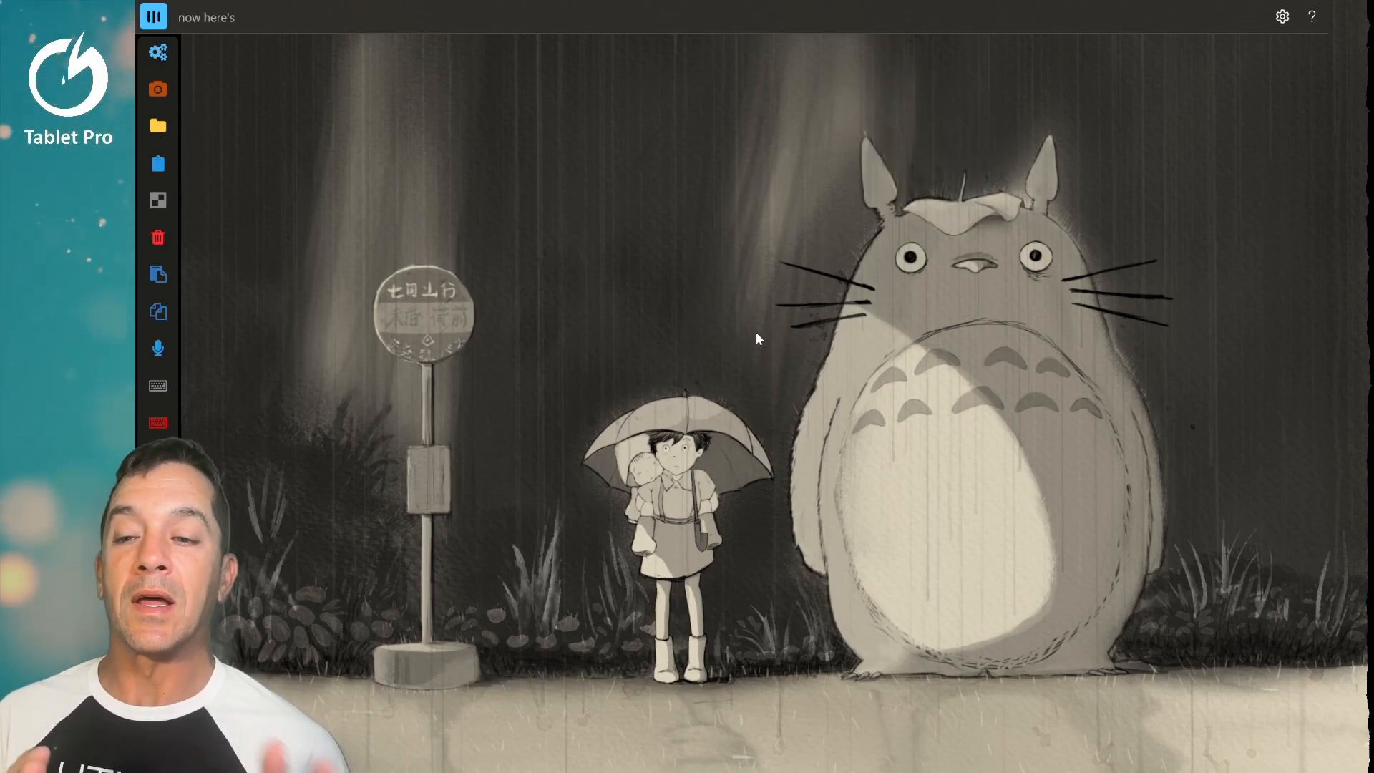
pyautogui.click(154, 17)
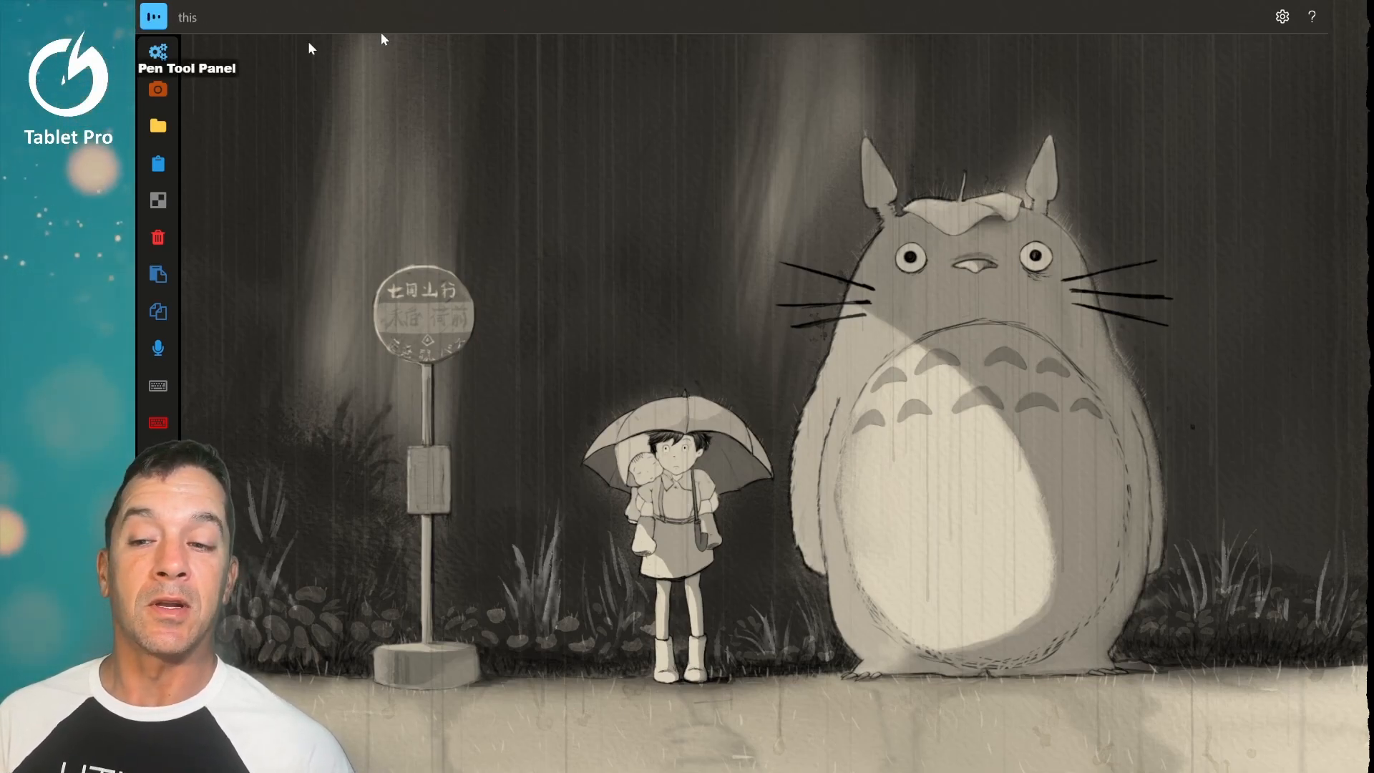
pyautogui.write('process up here you can insert text with')
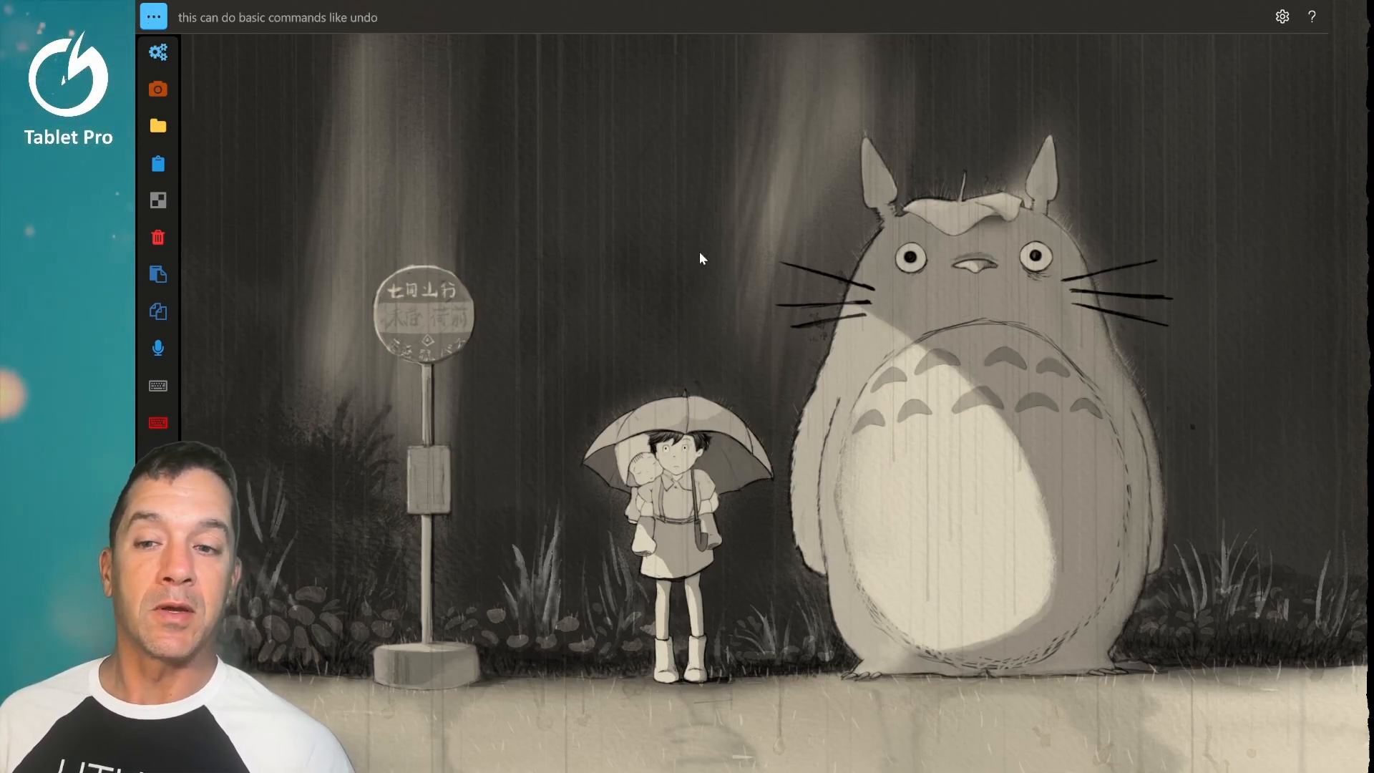
pyautogui.write('copy paste delete')
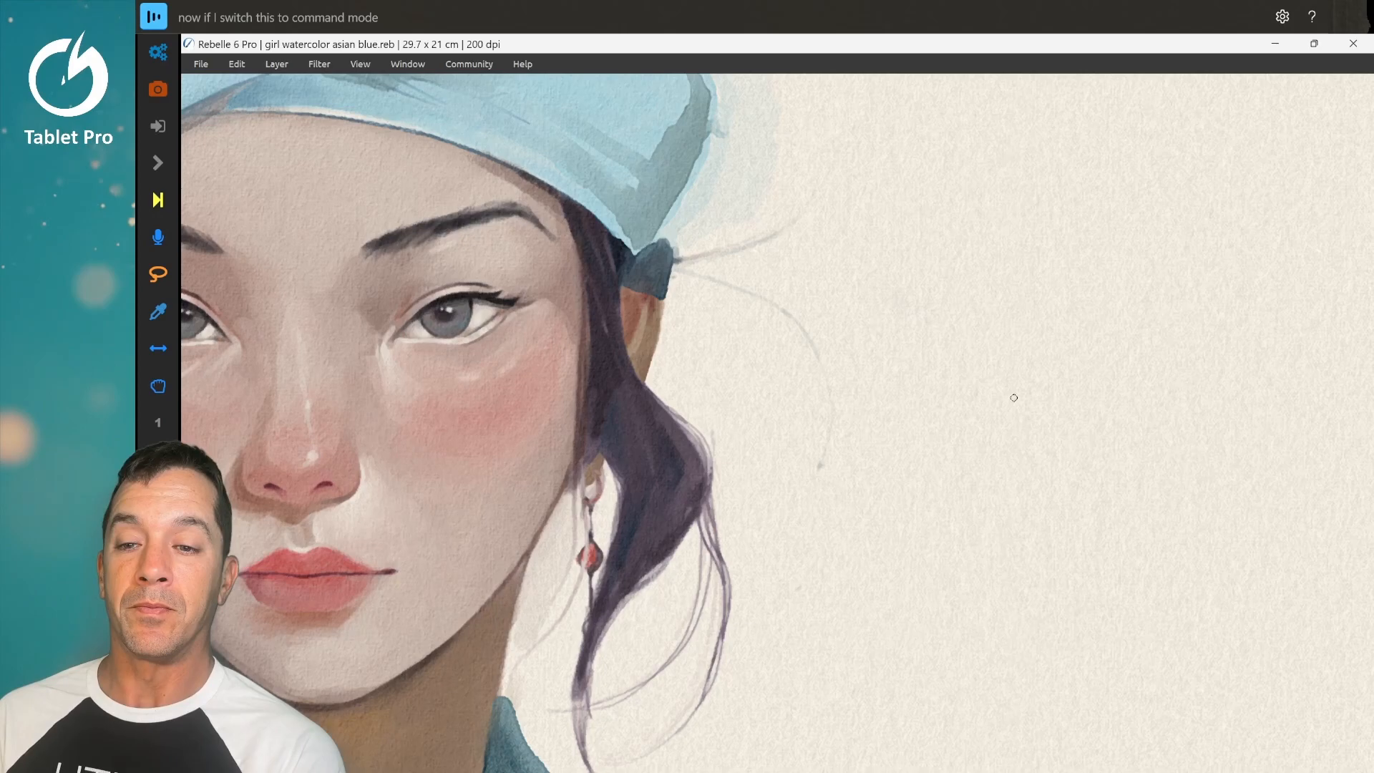
# Step: Set voice access to command mode, inspect the Pencils brush panel and its options list, then close it
pyautogui.click(153, 17)
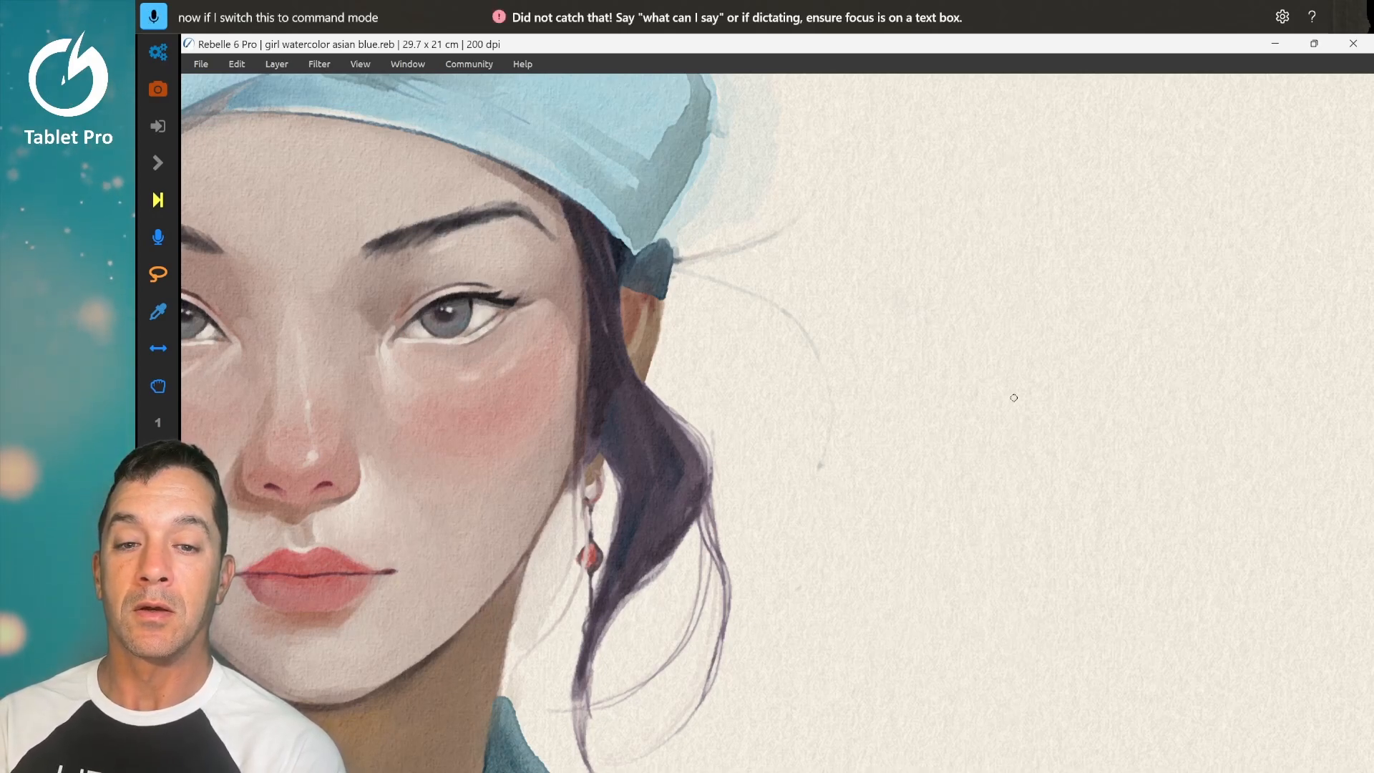
pyautogui.click(153, 16)
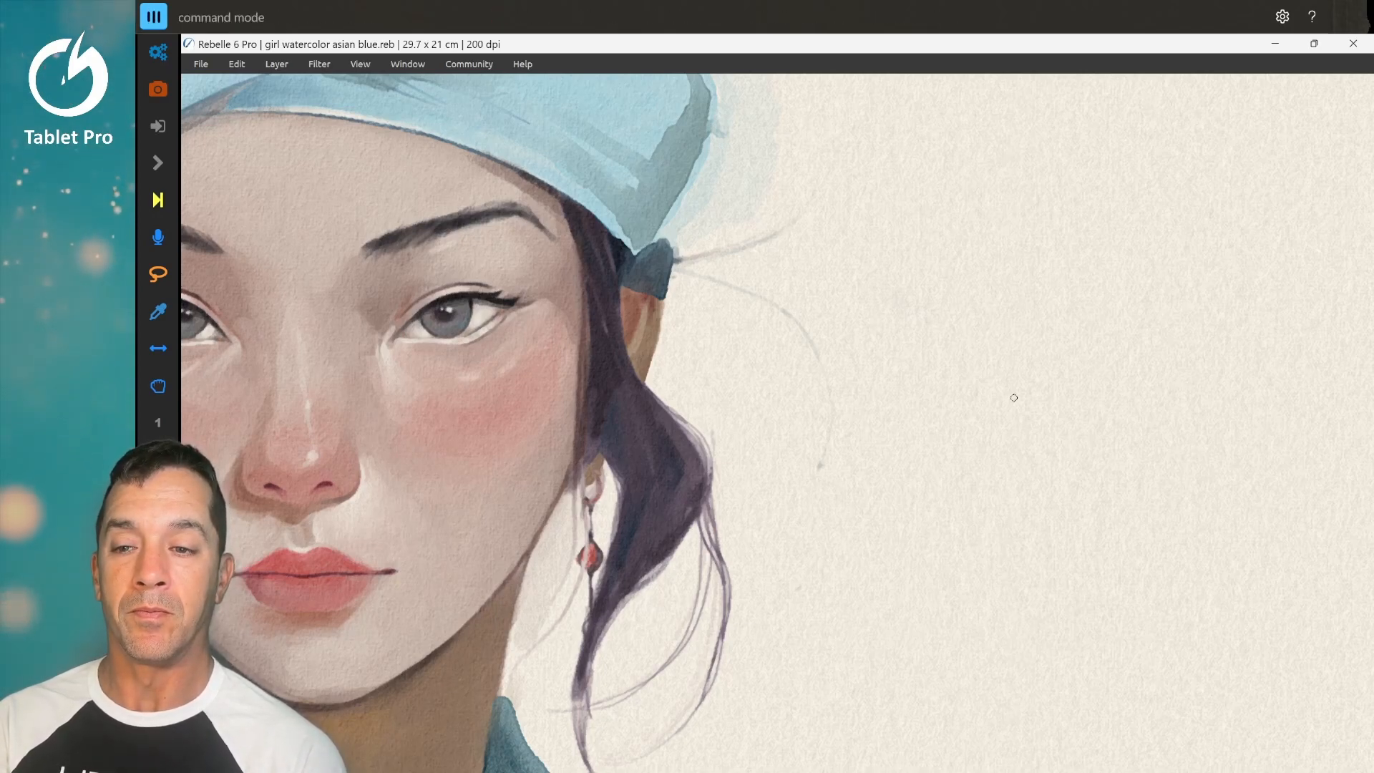
pyautogui.click(153, 17)
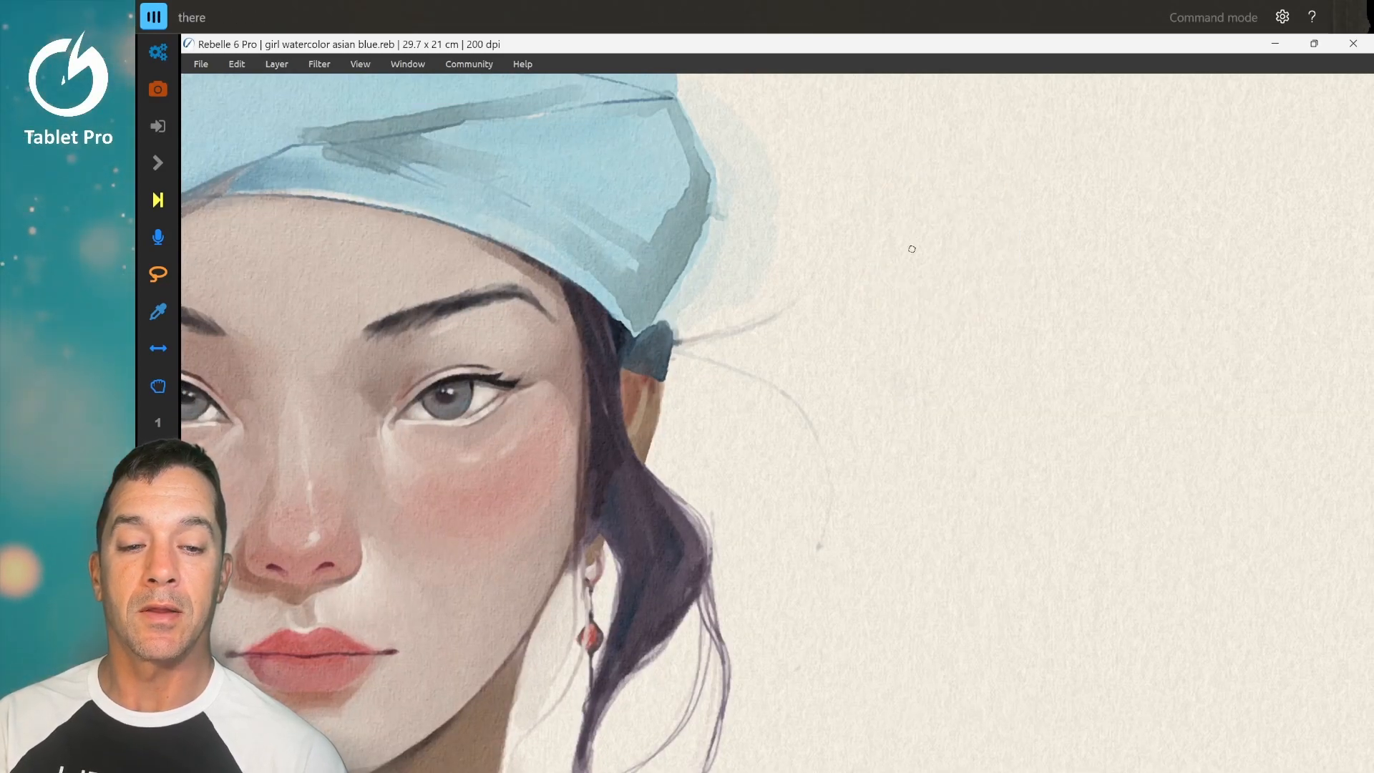
pyautogui.rightClick(911, 249)
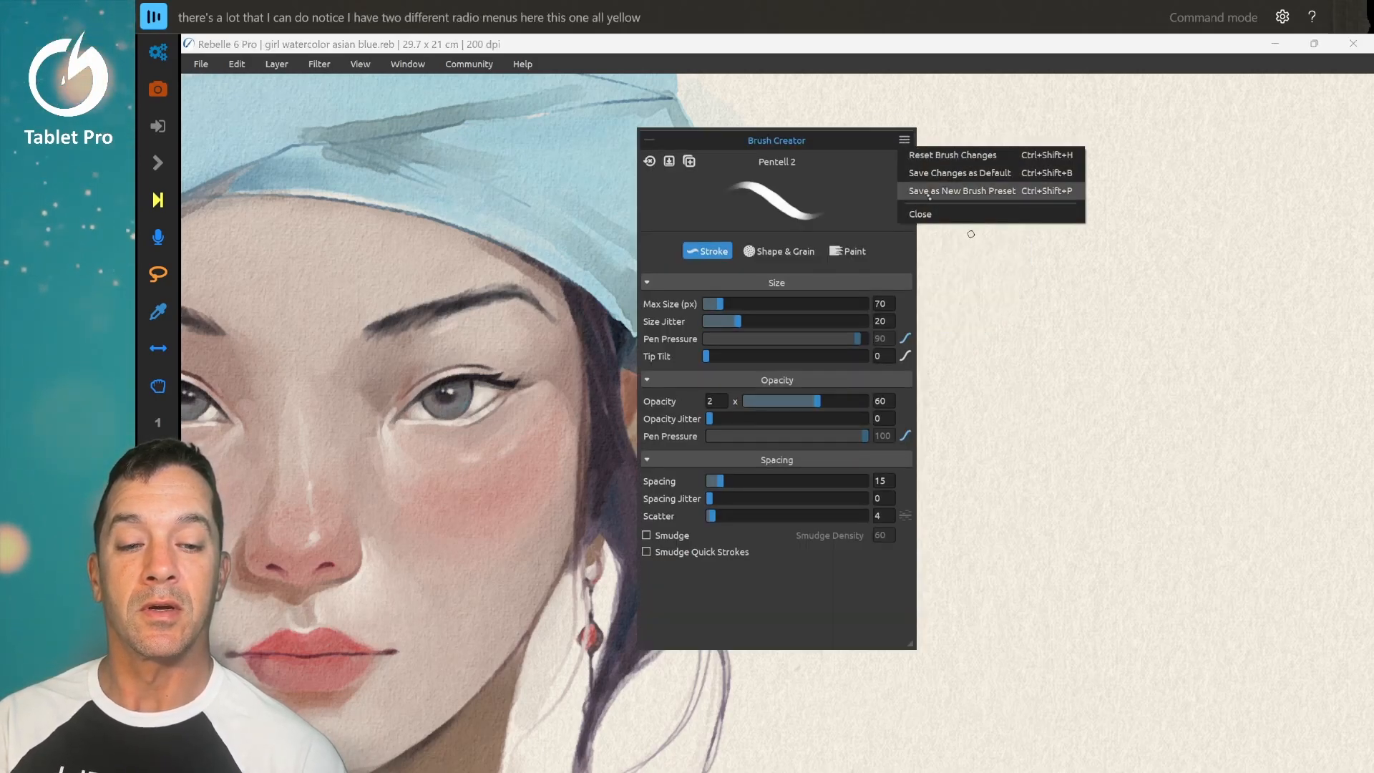
pyautogui.click(920, 213)
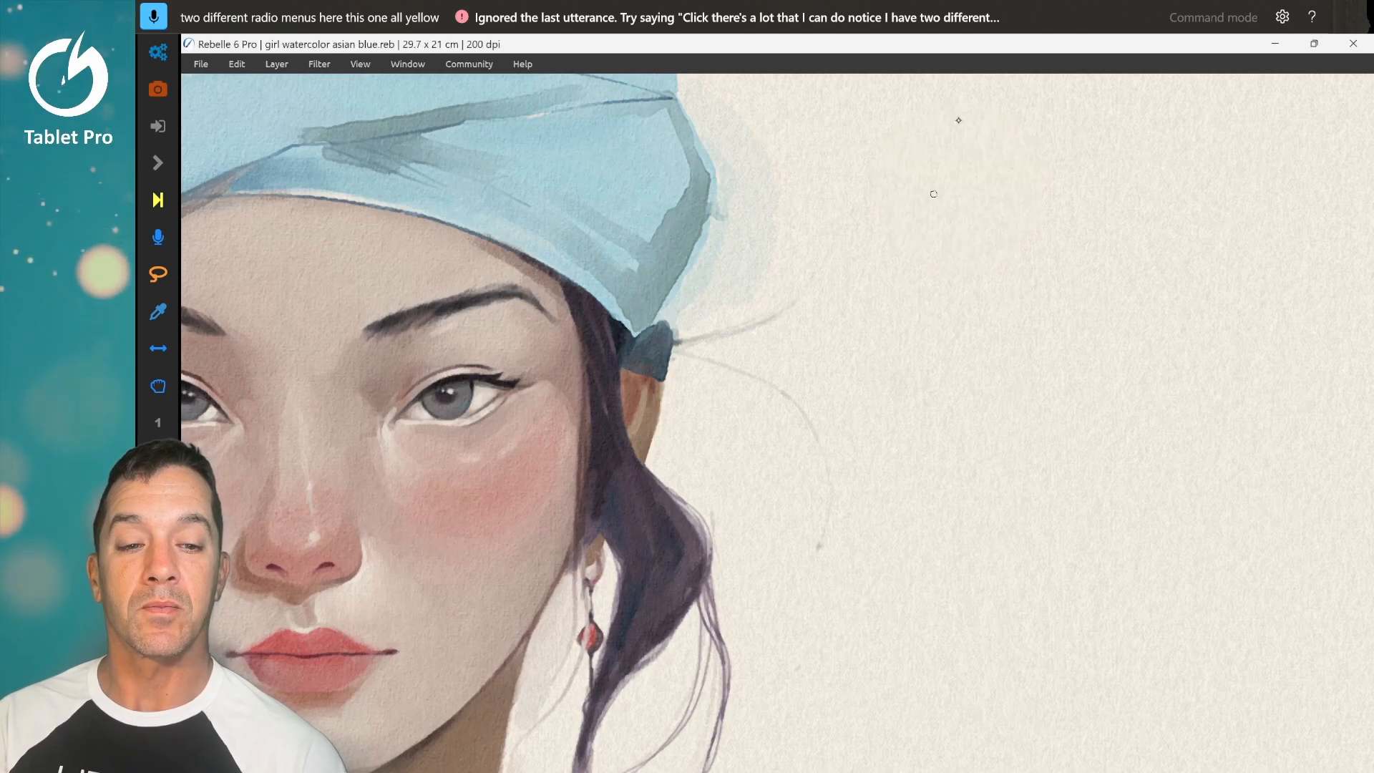
pyautogui.click(850, 271)
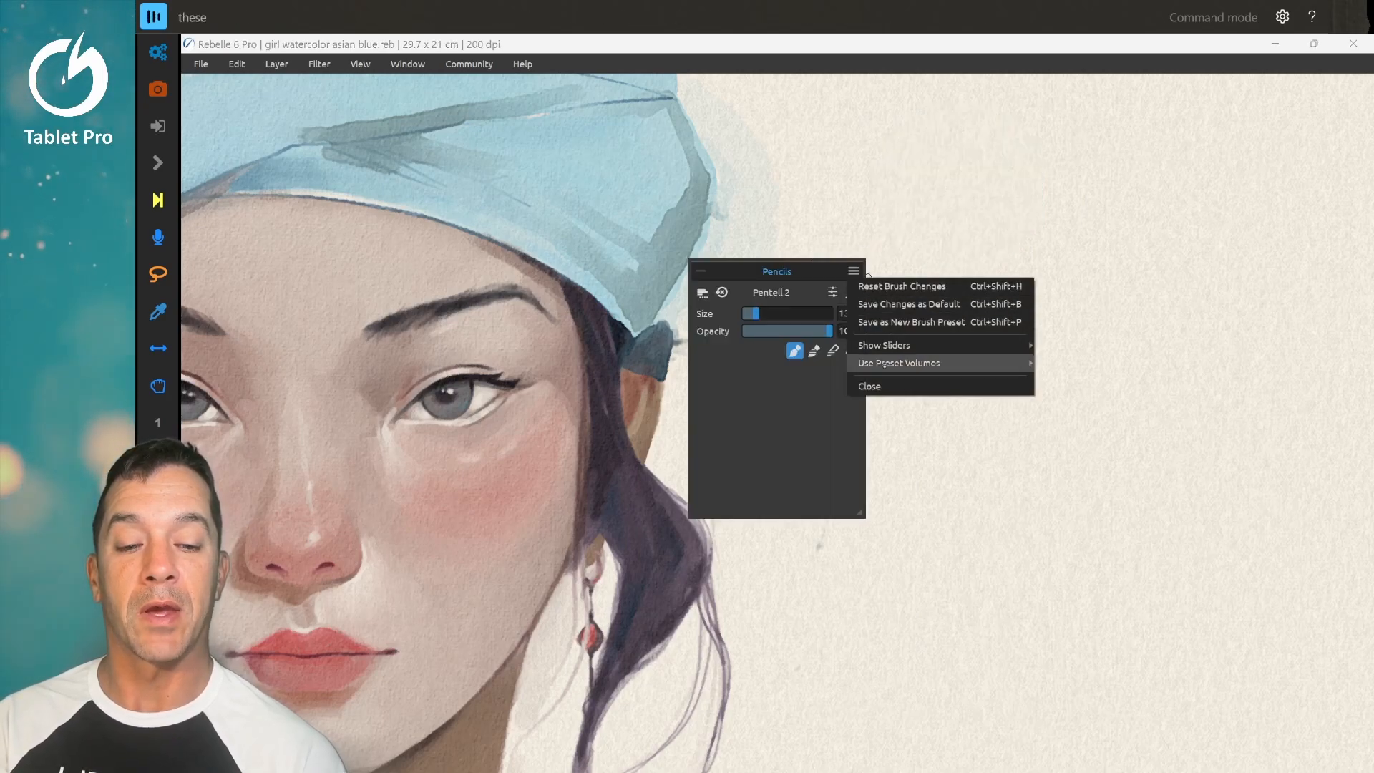
pyautogui.click(869, 385)
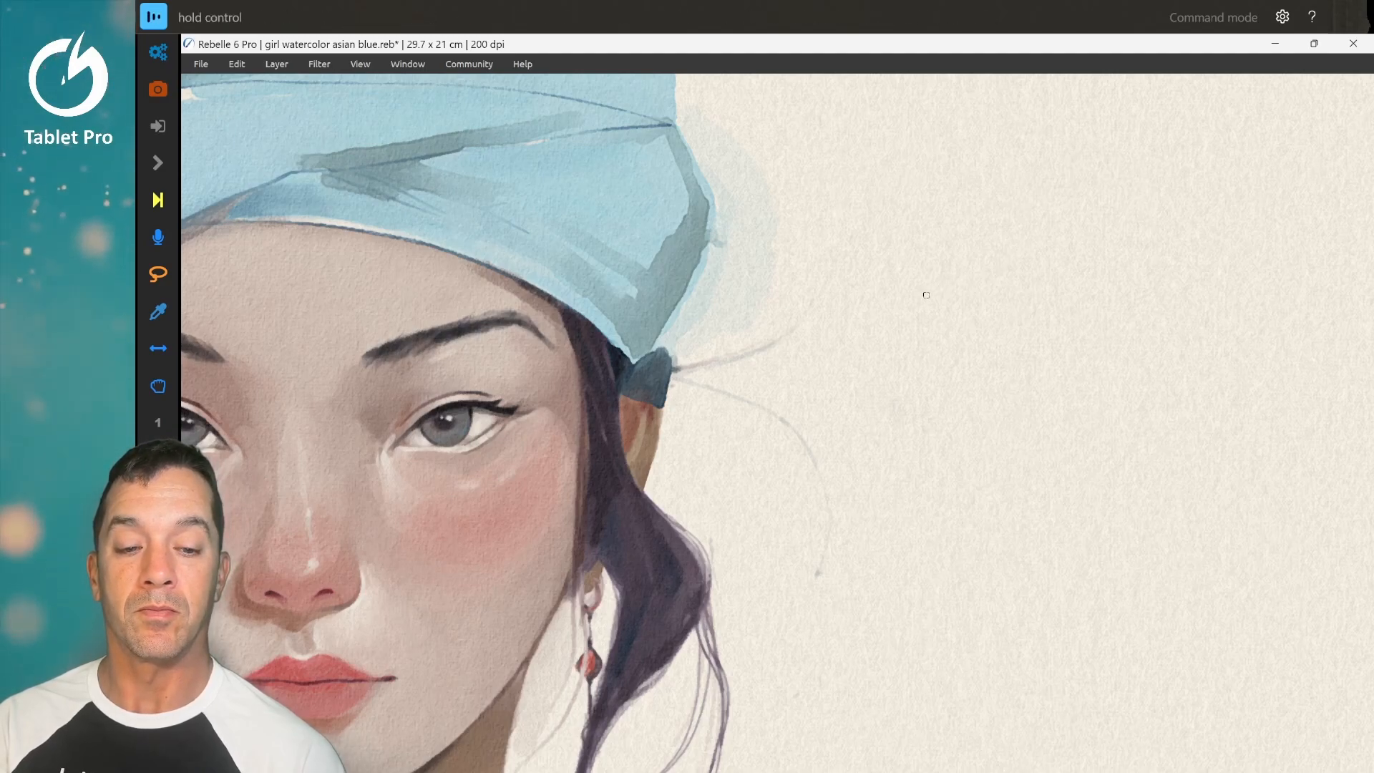
# Step: Scribble a dark red Penteli 2 pencil stroke on the blank paper beside the face
pyautogui.press('ctrl')
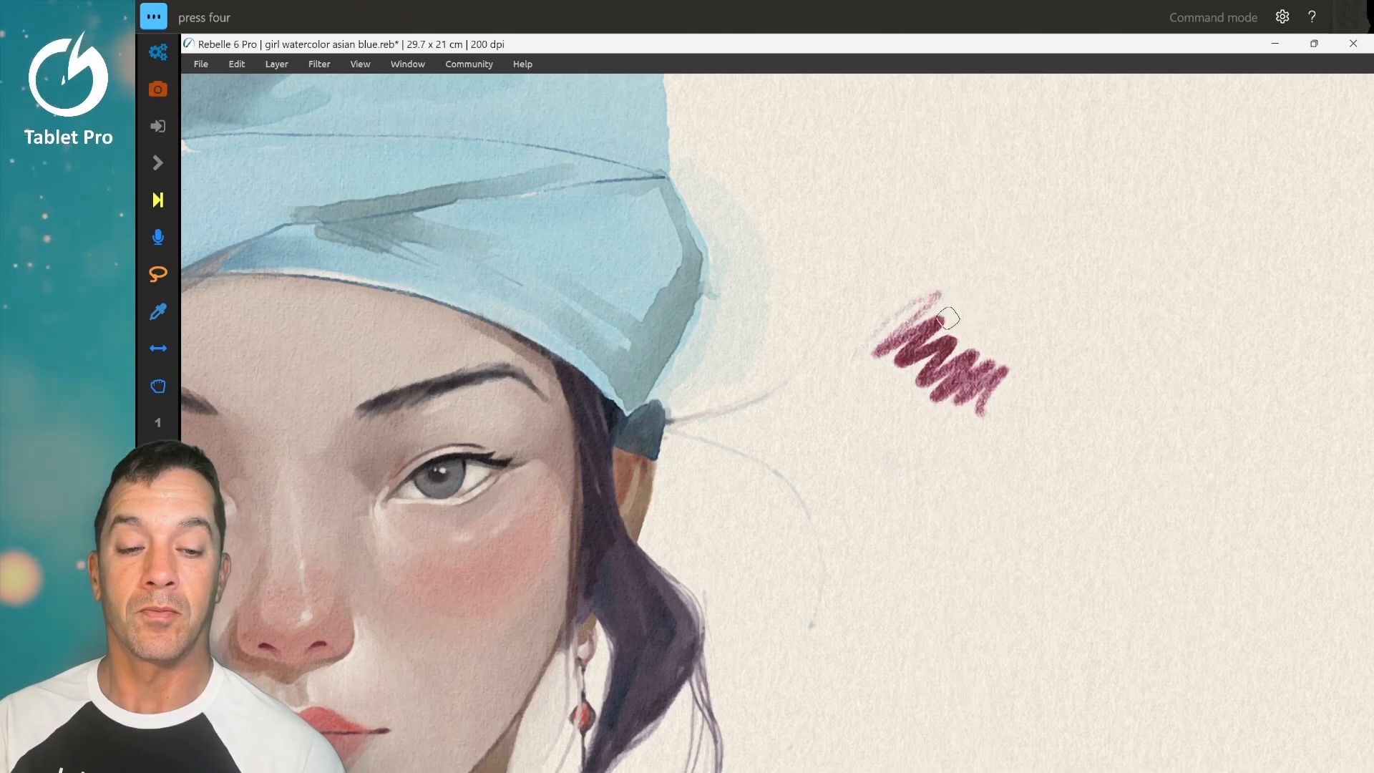
# Step: Cycle stacked buttons 4, 5, 1, 7, 8, 6 through blend, eraser, marker, pen and pencil, painting marks with each
pyautogui.press('4')
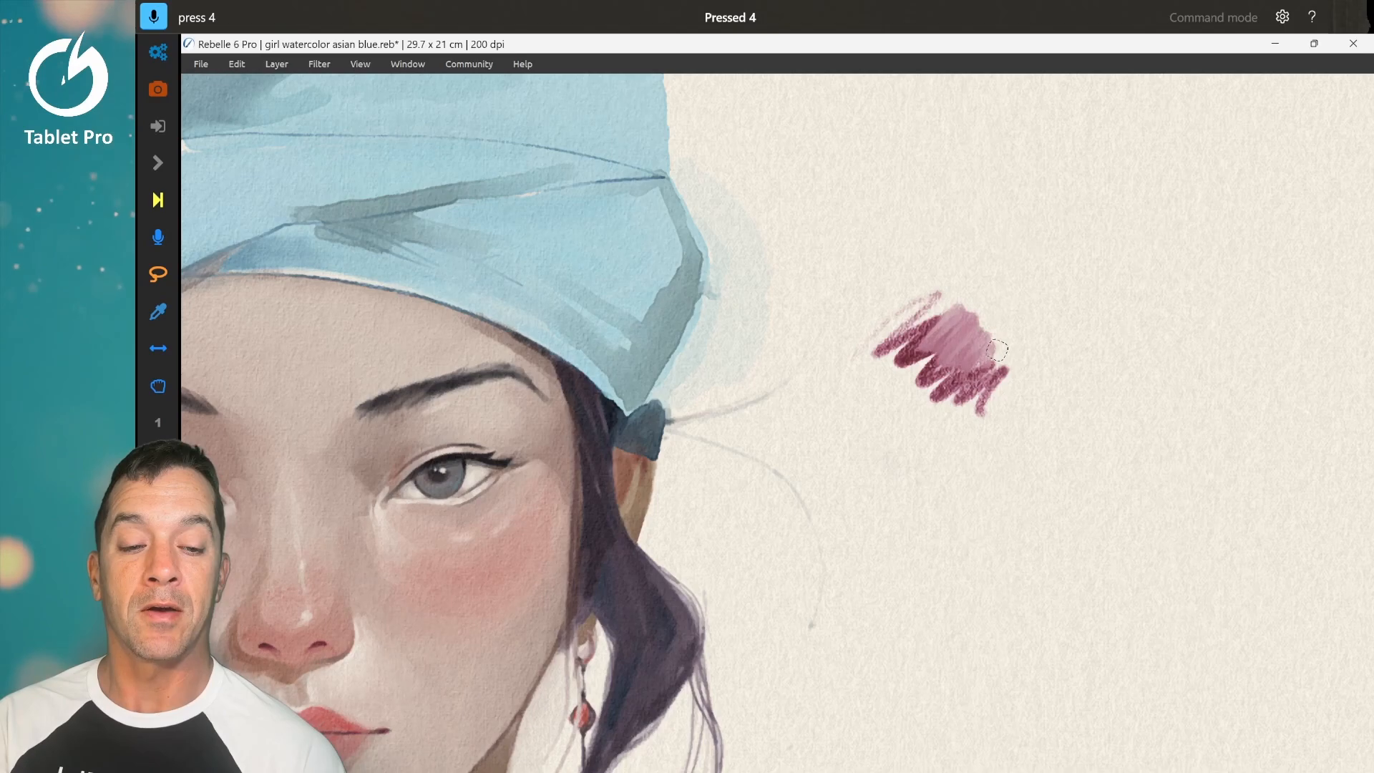
pyautogui.press('5')
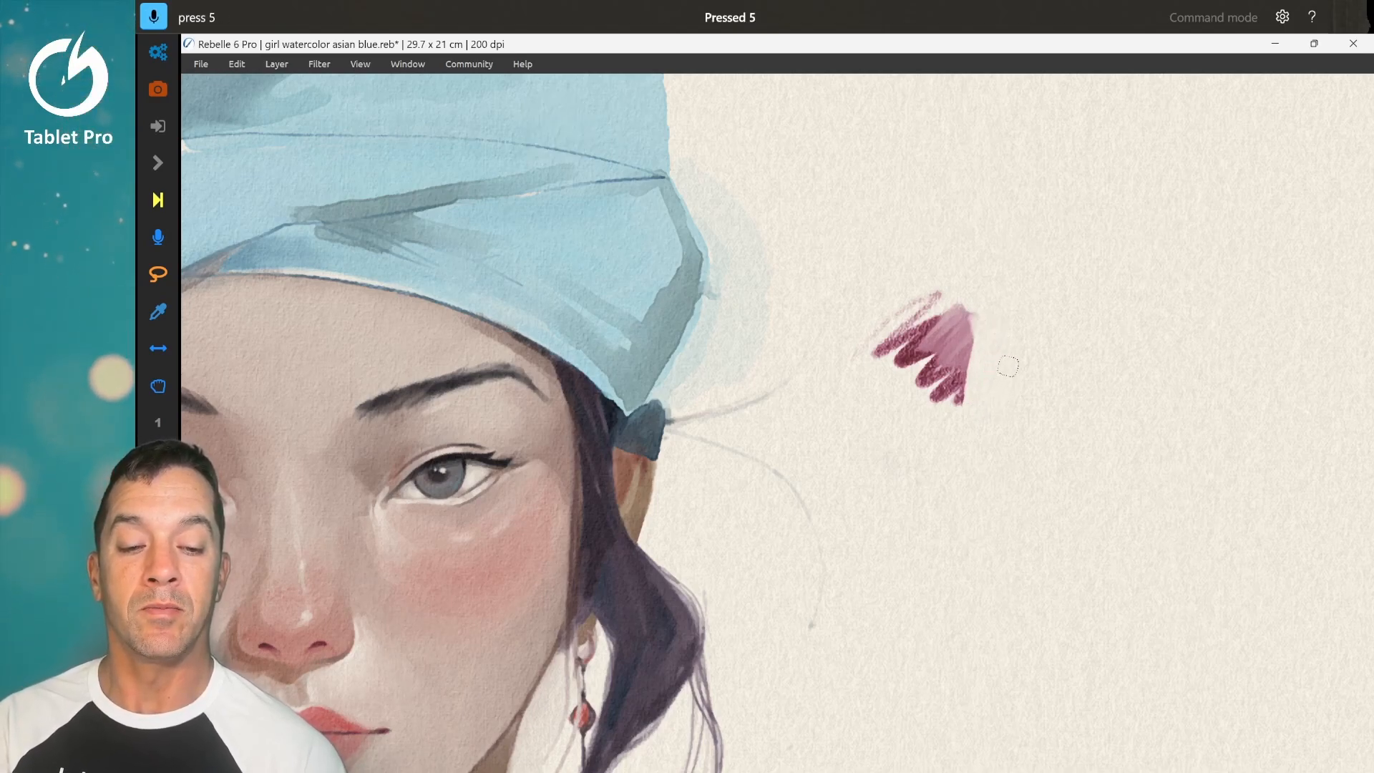
pyautogui.press('1')
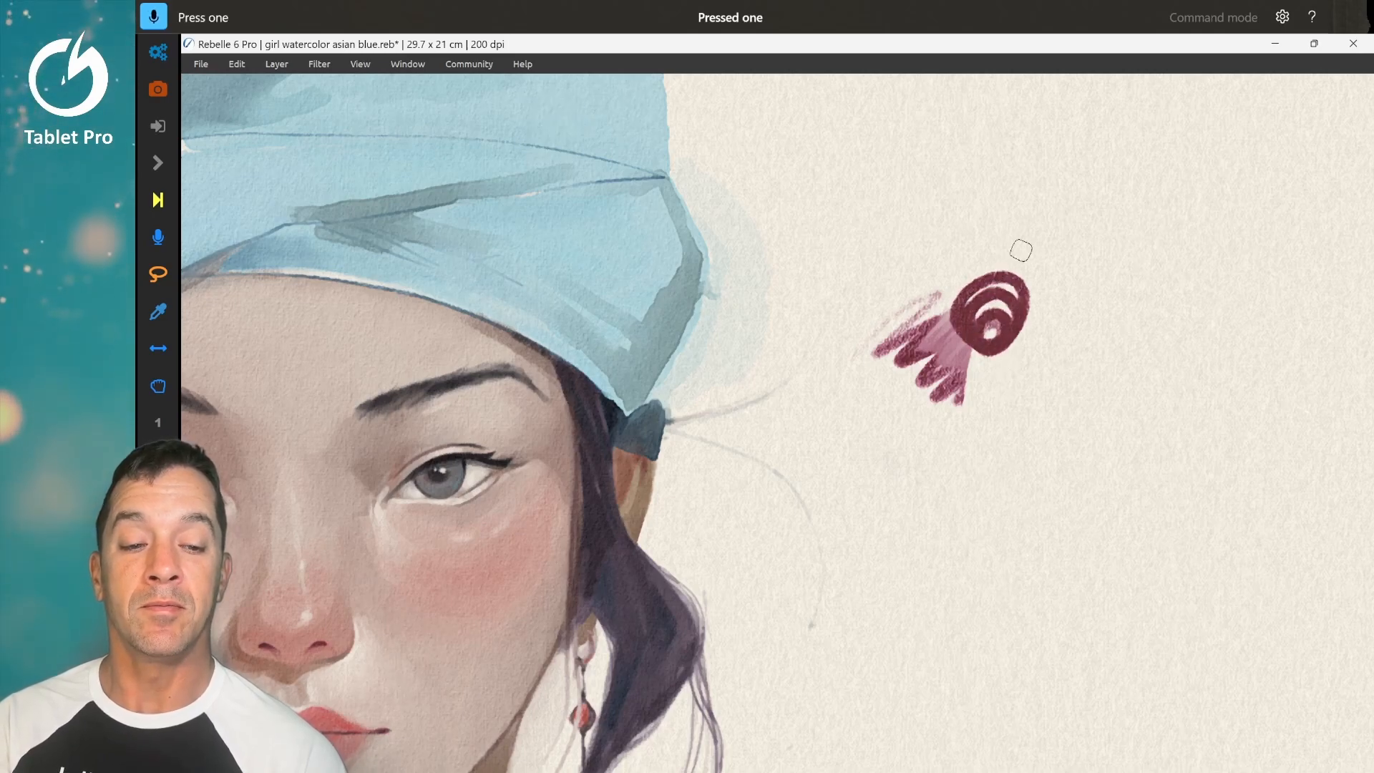
pyautogui.press('7')
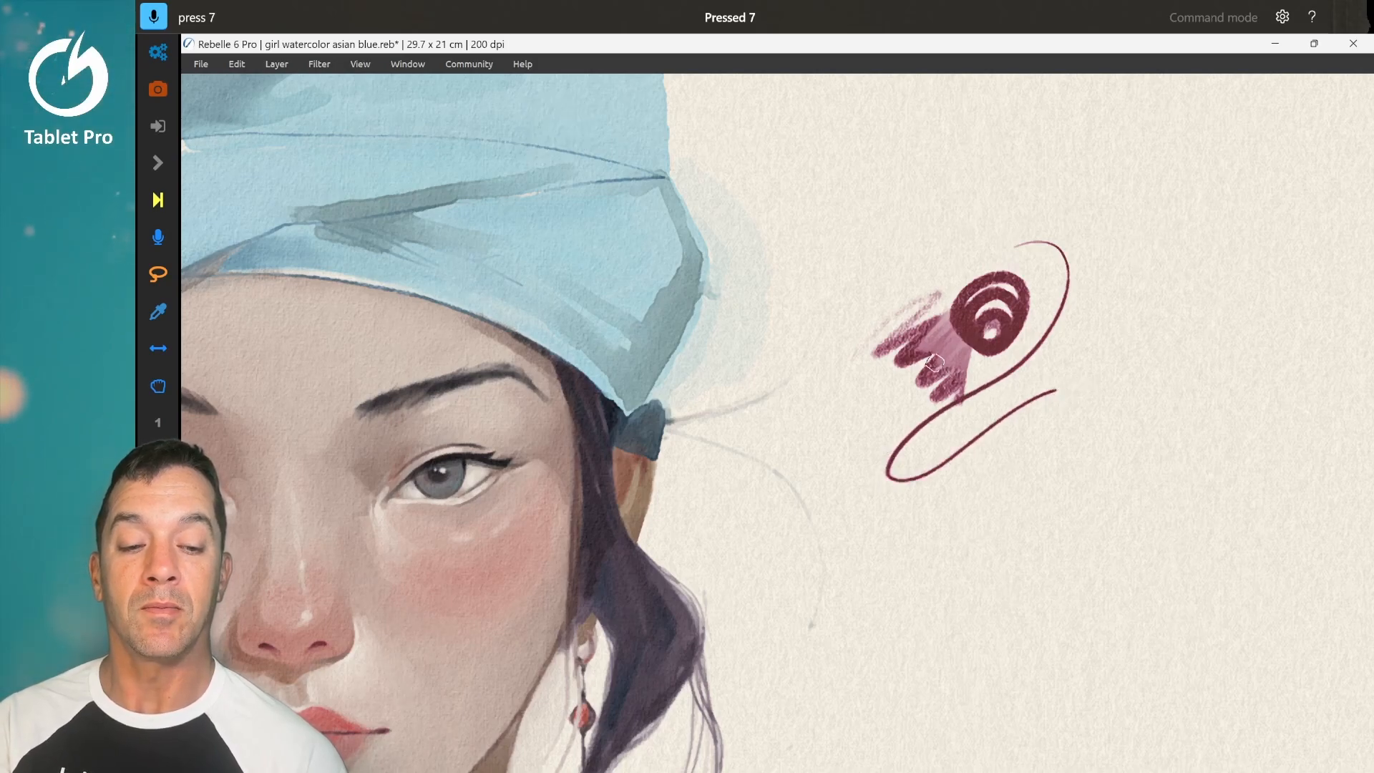
pyautogui.press('8')
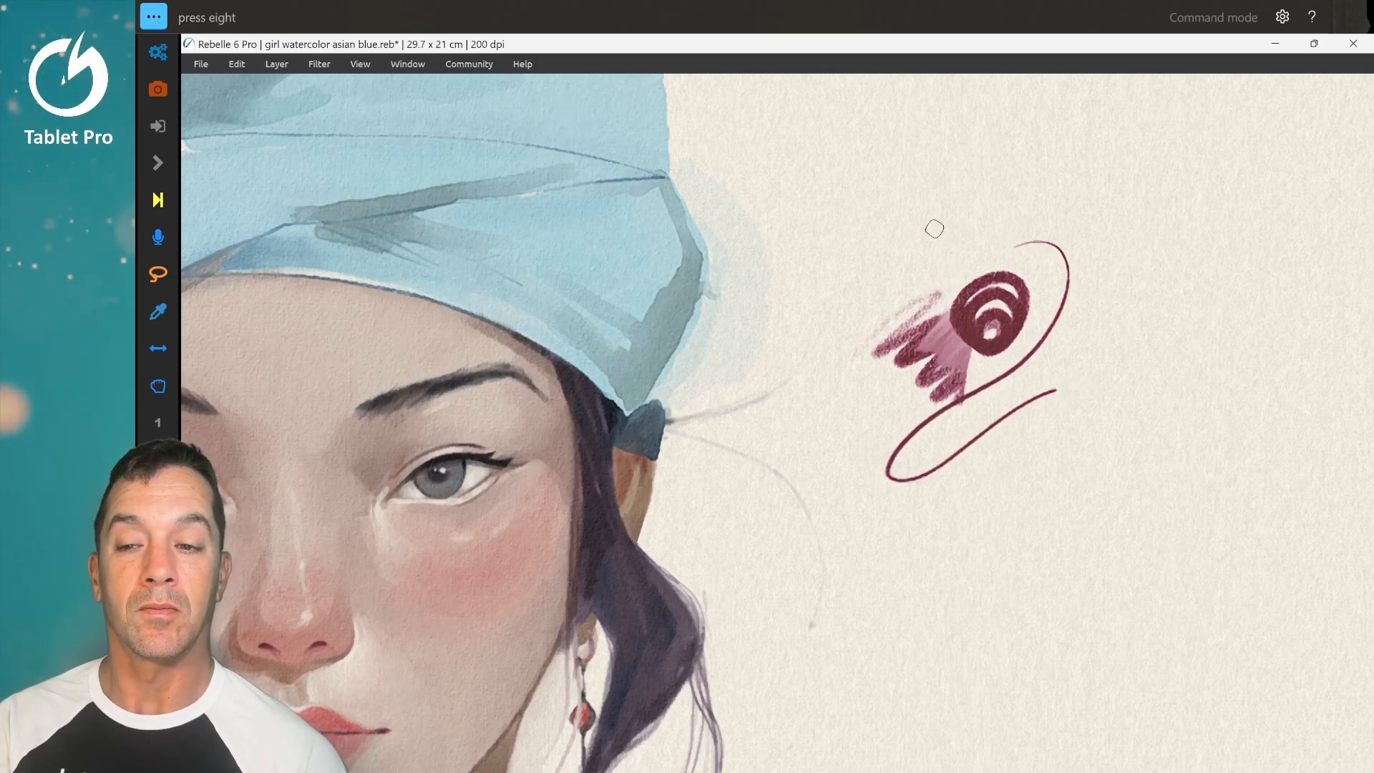
pyautogui.press('8')
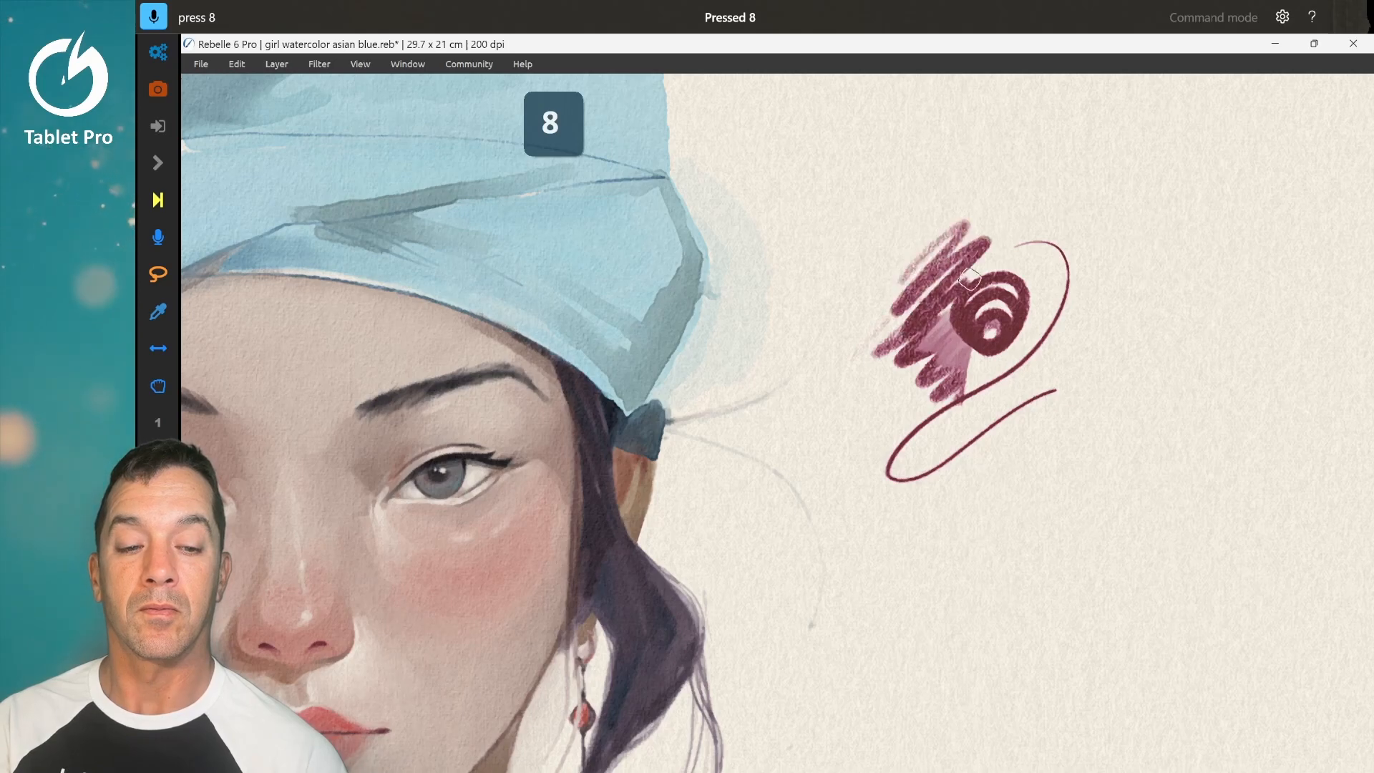
pyautogui.press('8')
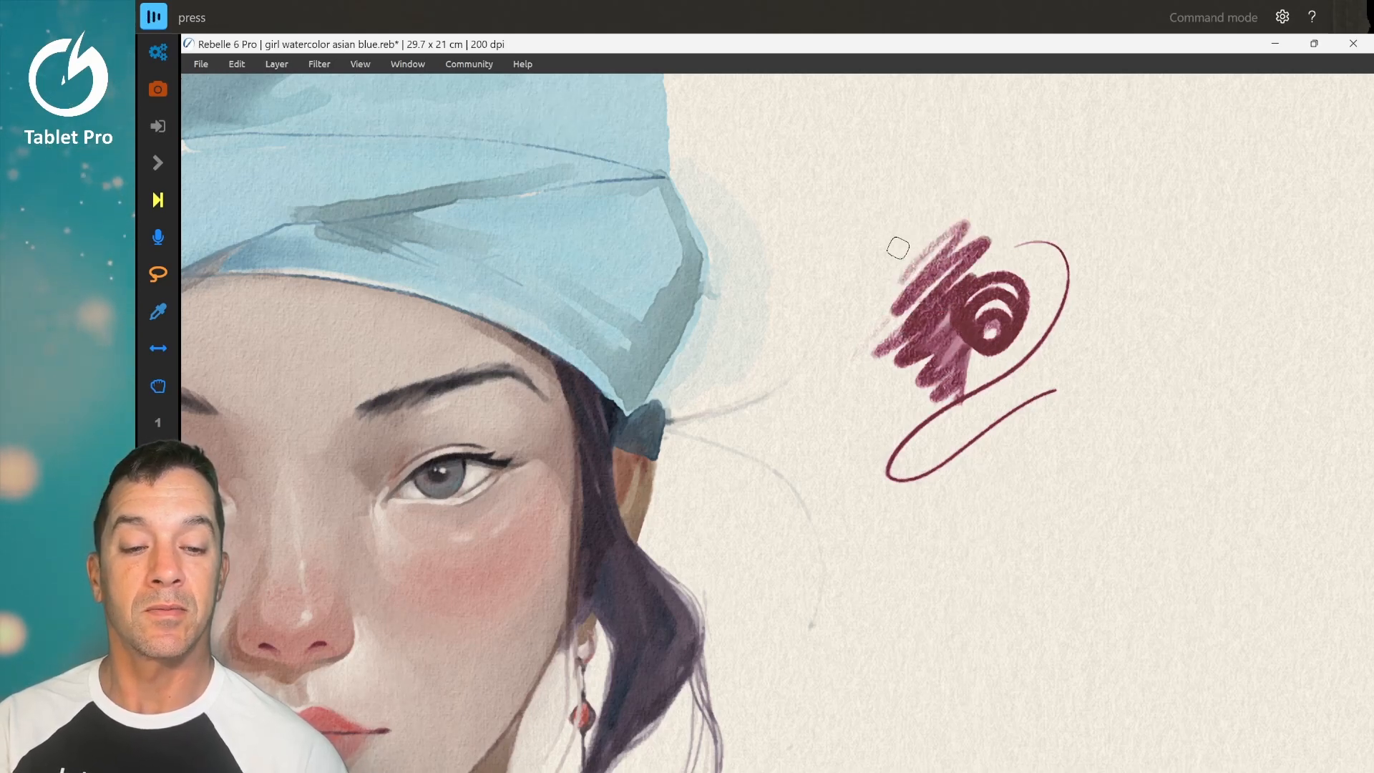
pyautogui.press('6')
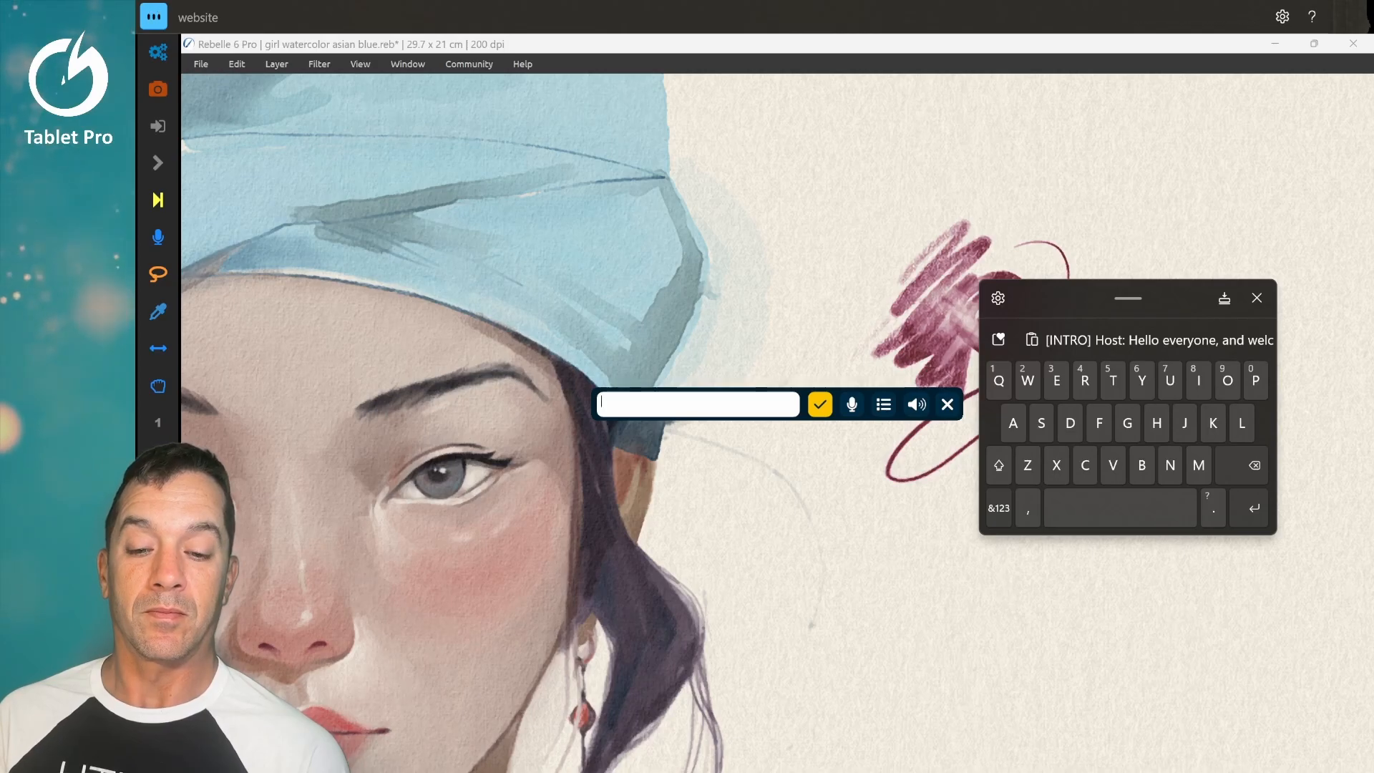
pyautogui.click(818, 404)
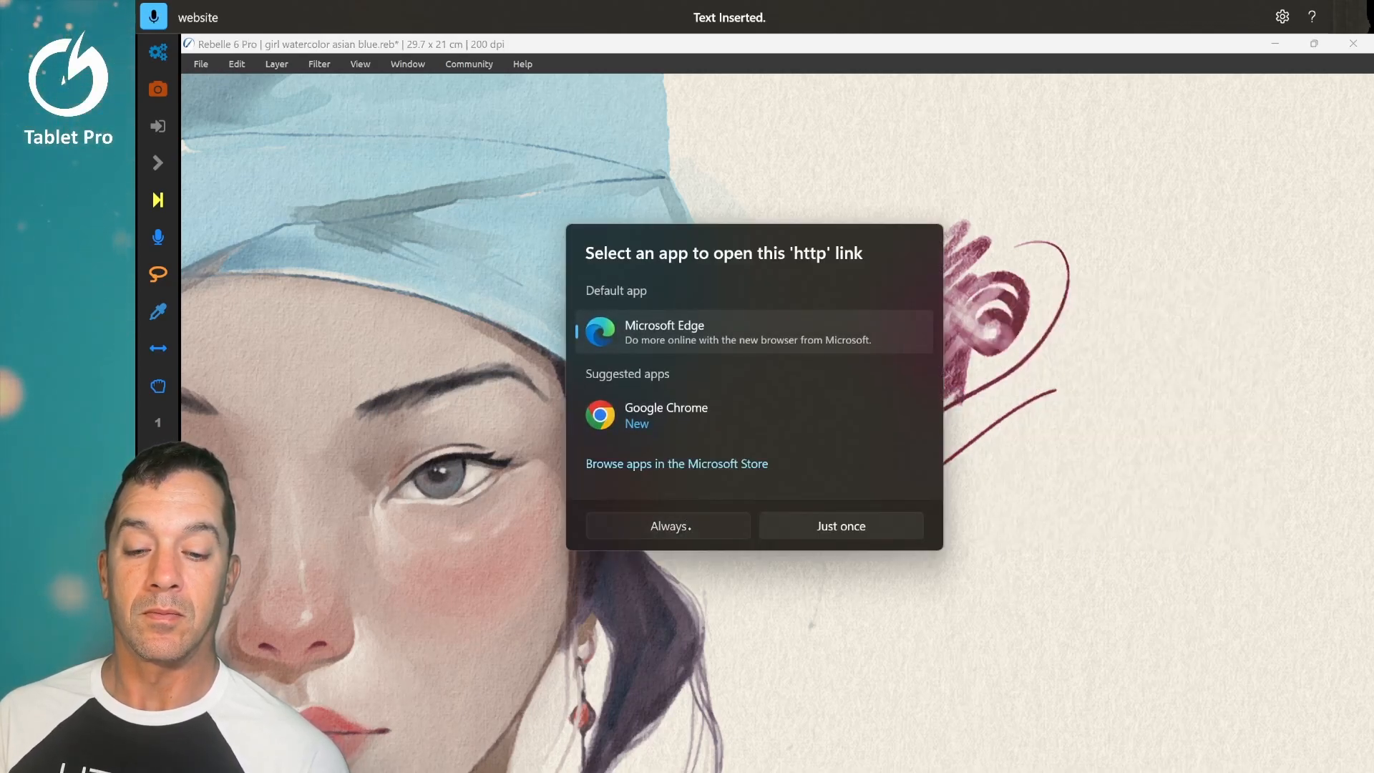
pyautogui.click(840, 525)
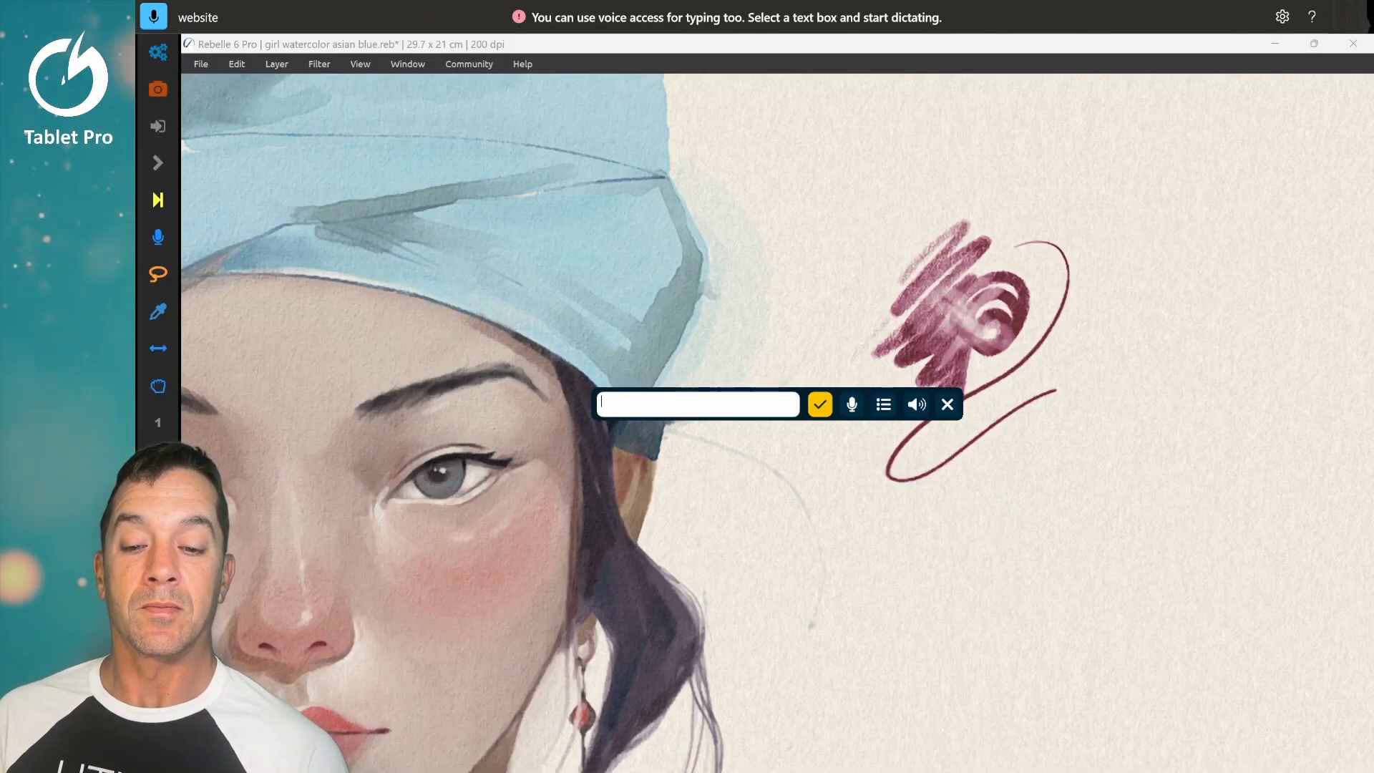
pyautogui.click(819, 404)
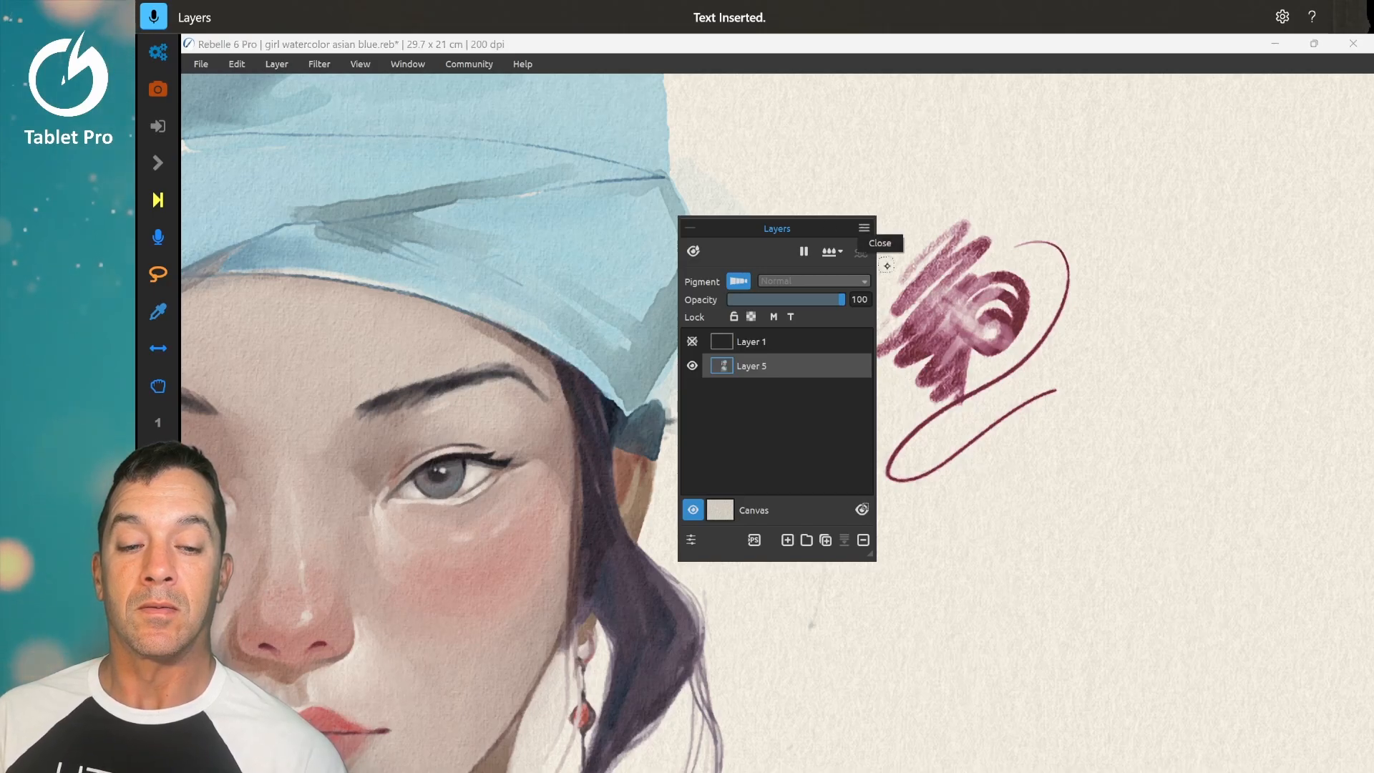
pyautogui.click(879, 244)
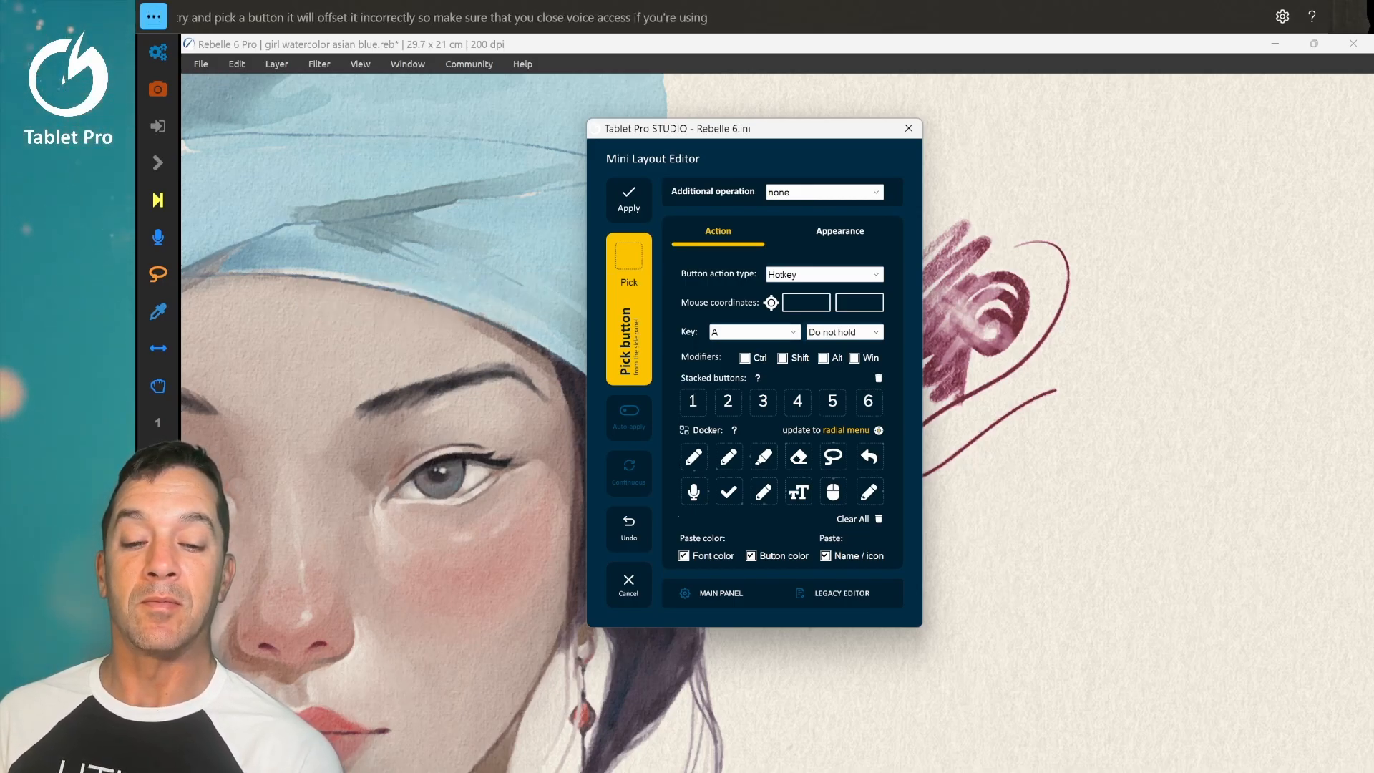
# Step: Step through several radial menu buttons in the Appearance settings, then apply and close the editor
pyautogui.click(839, 231)
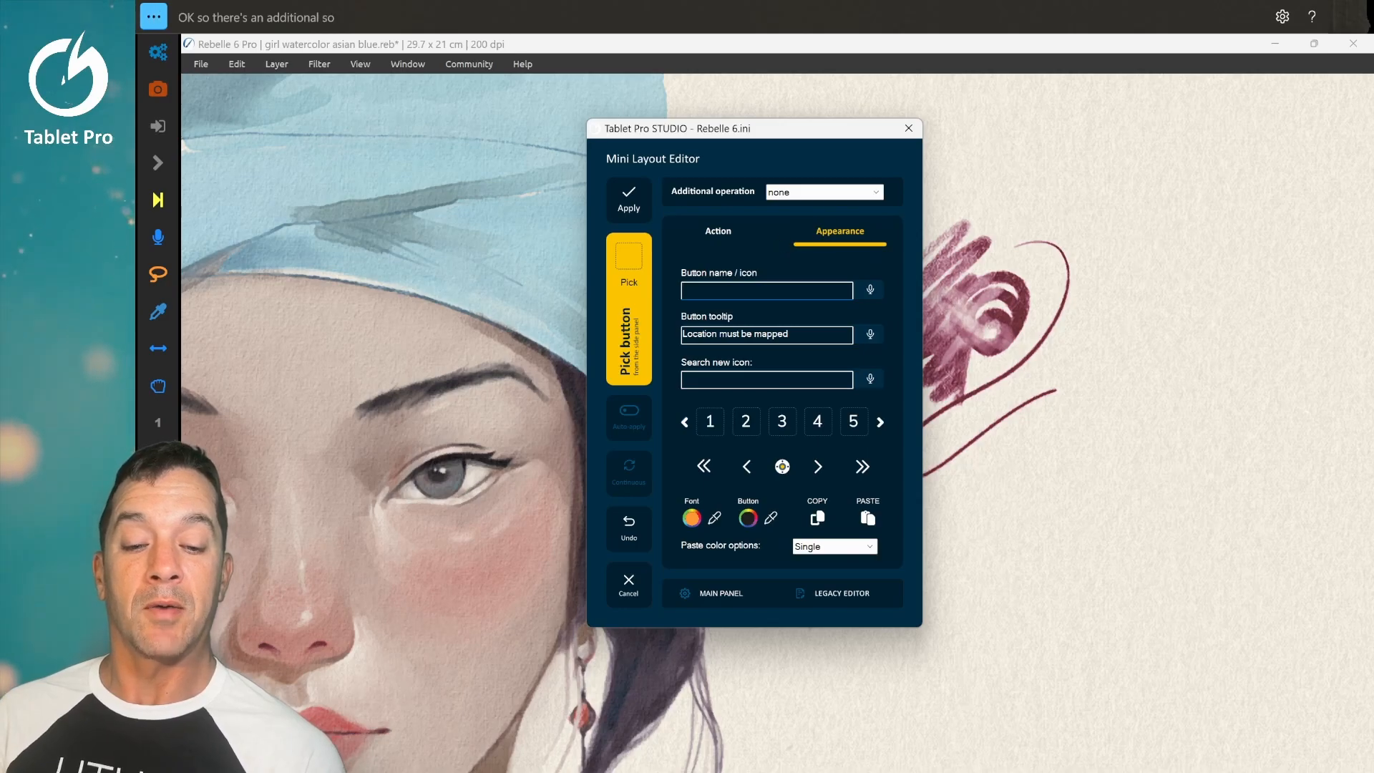
pyautogui.moveTo(861, 467)
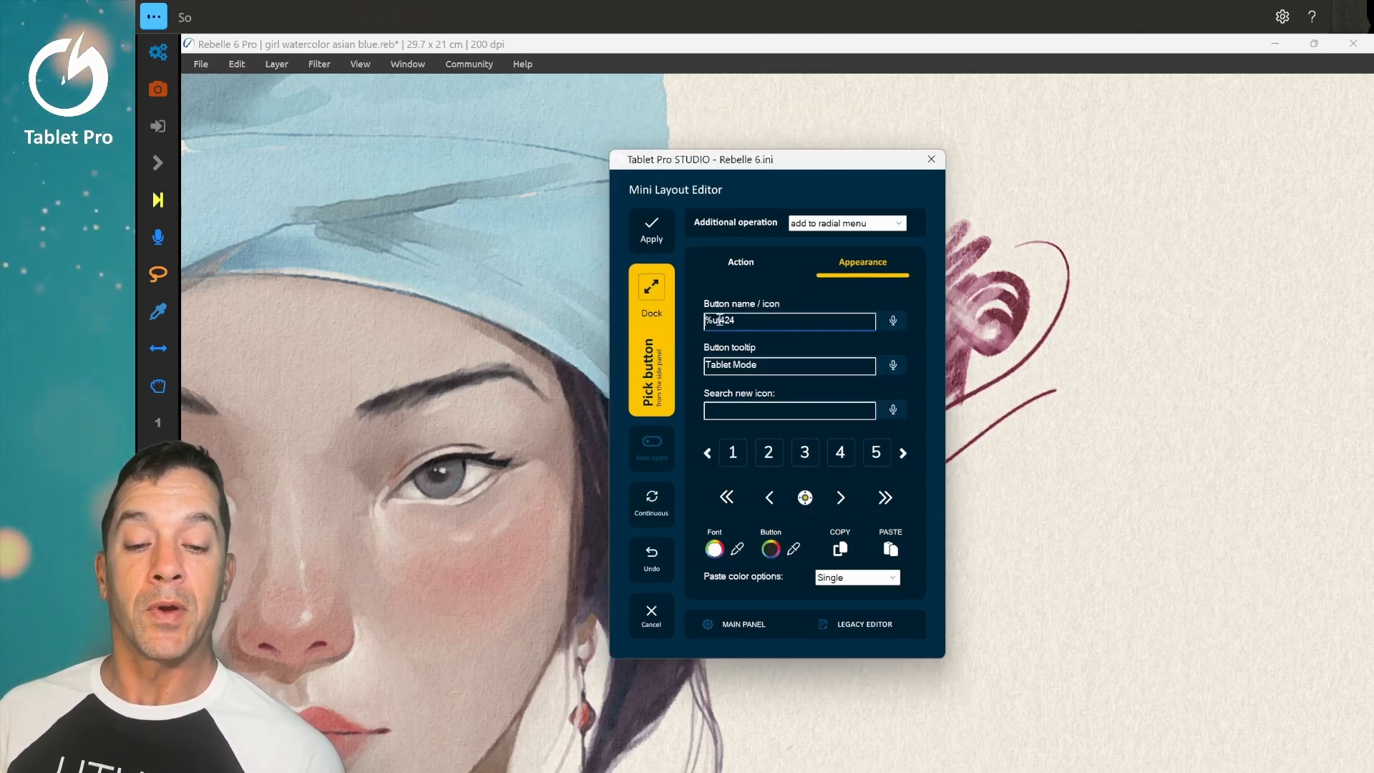
pyautogui.click(885, 498)
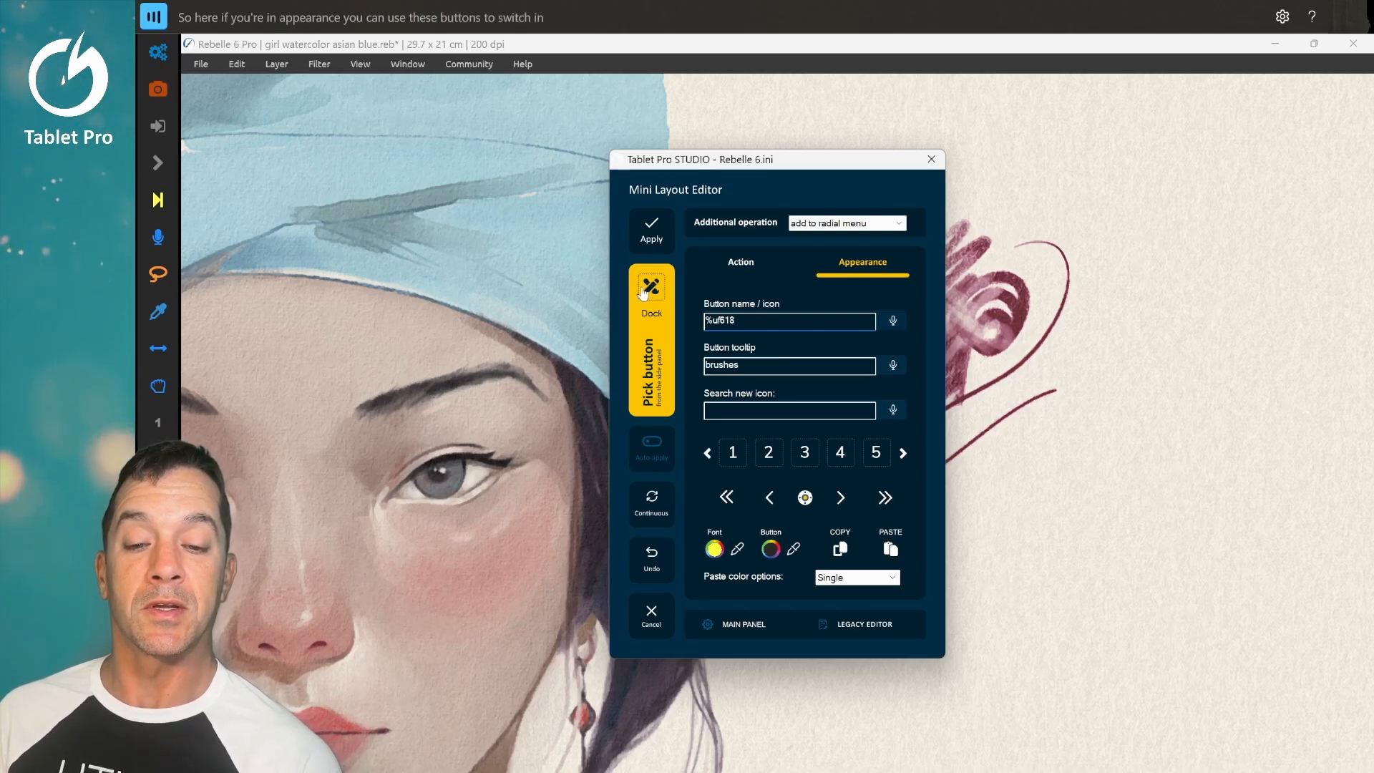
pyautogui.click(884, 497)
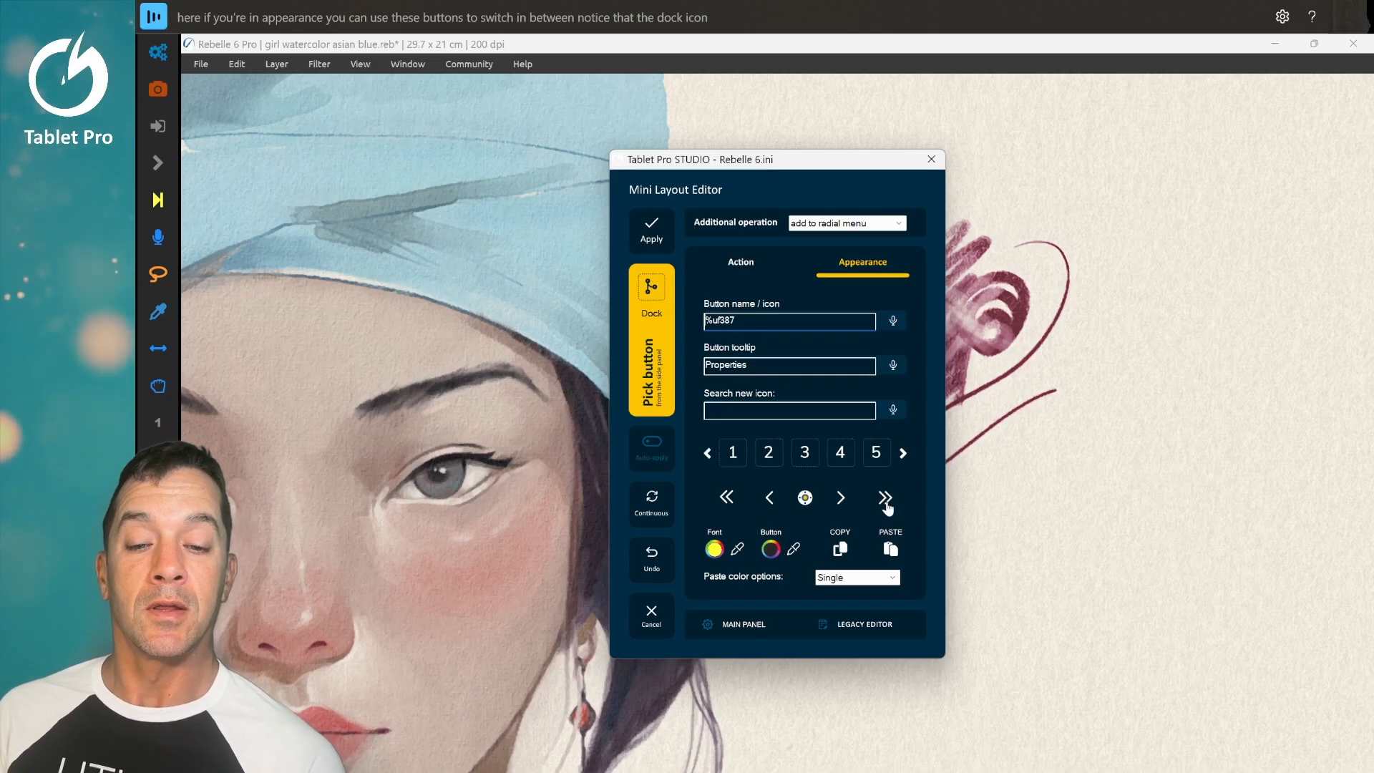
pyautogui.click(884, 496)
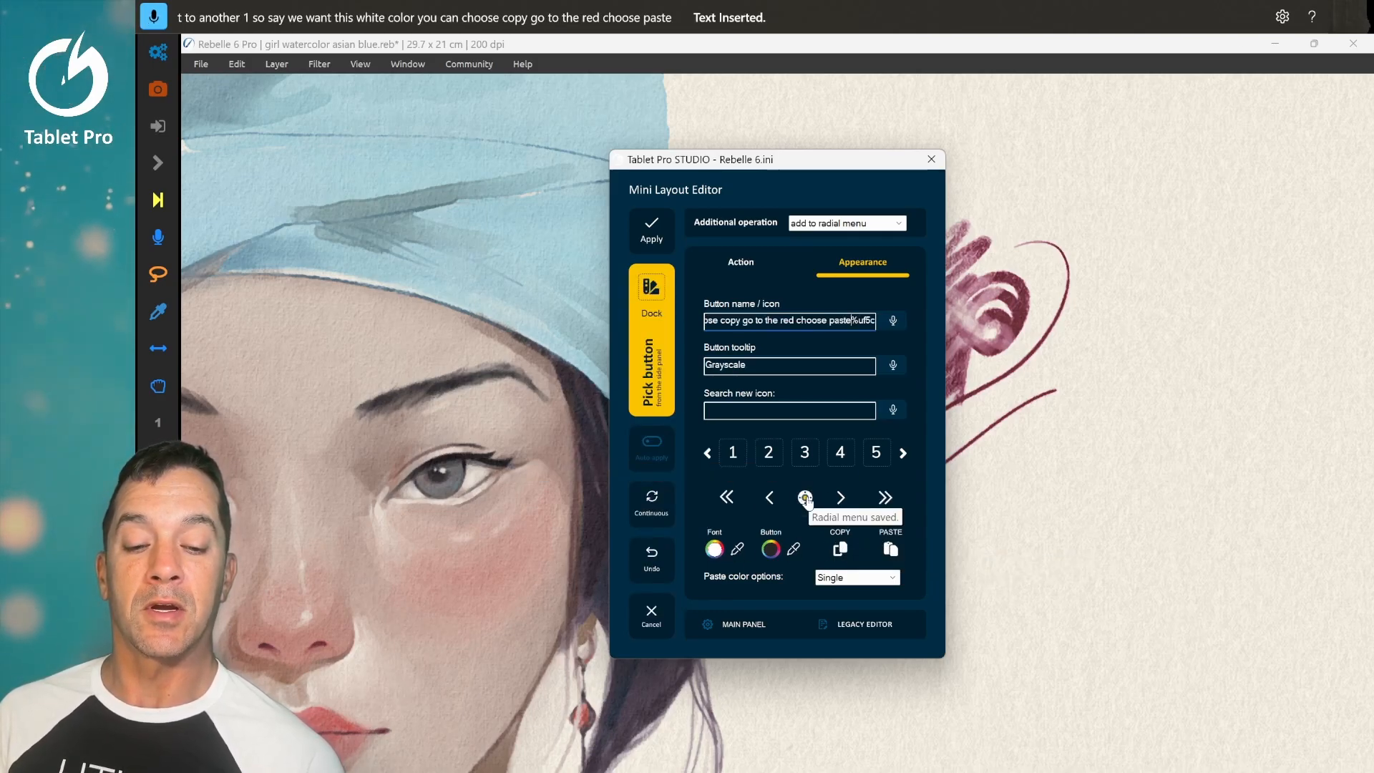
pyautogui.click(651, 231)
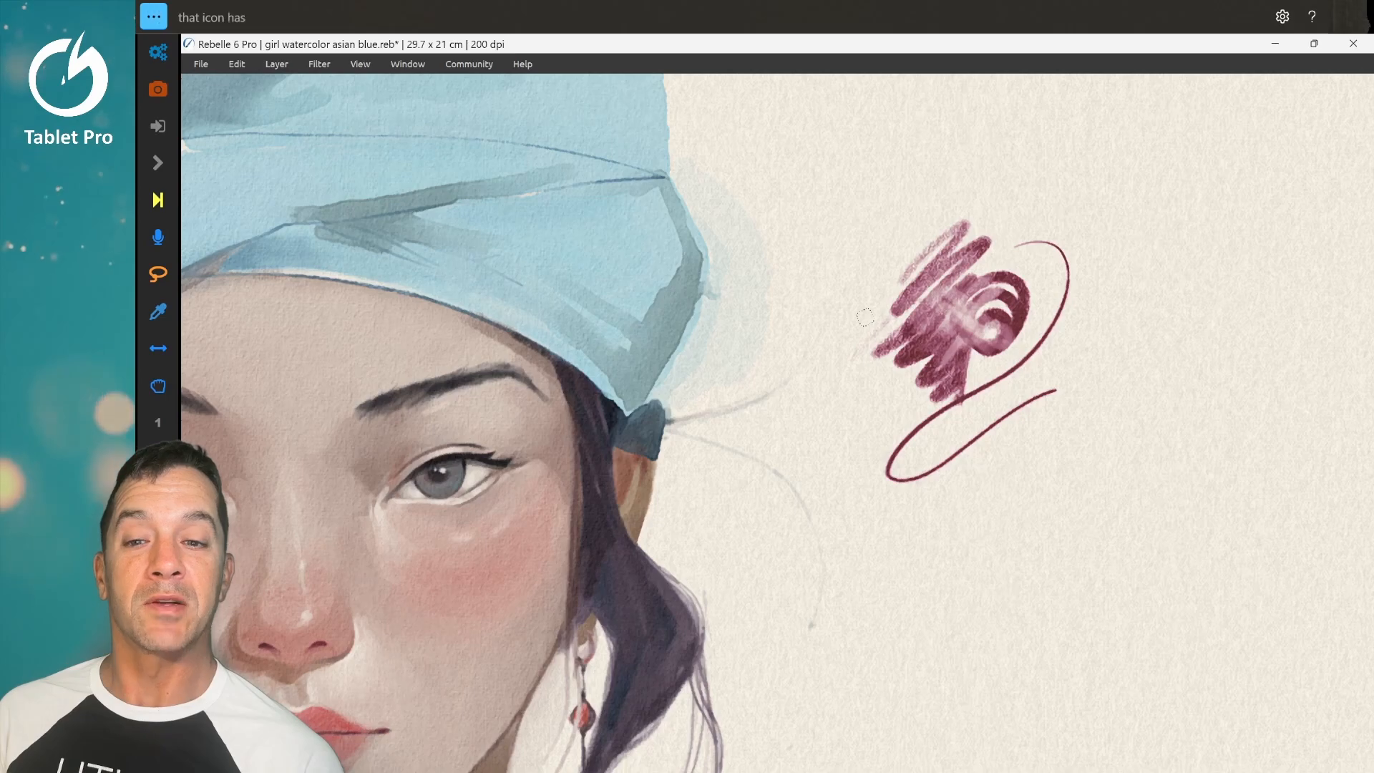
pyautogui.click(153, 16)
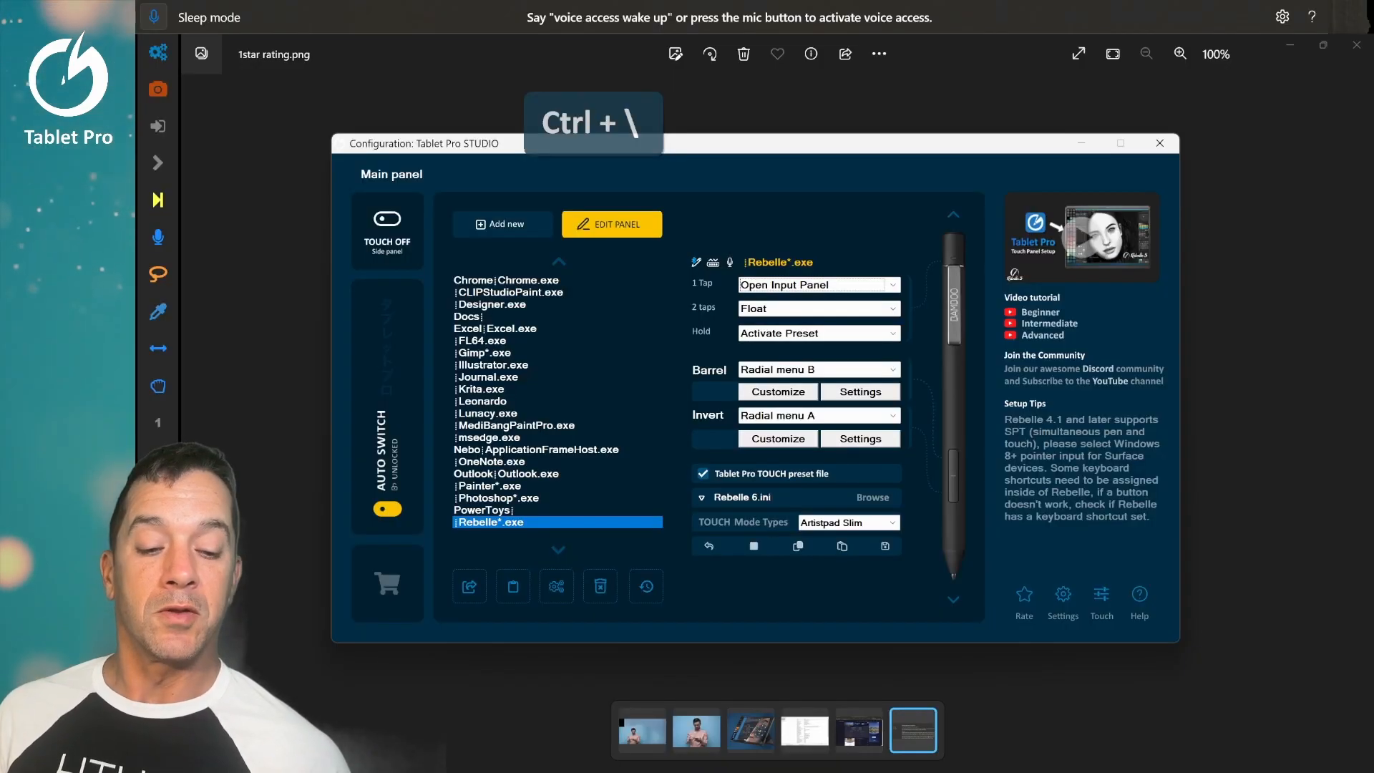
pyautogui.moveTo(1016, 651)
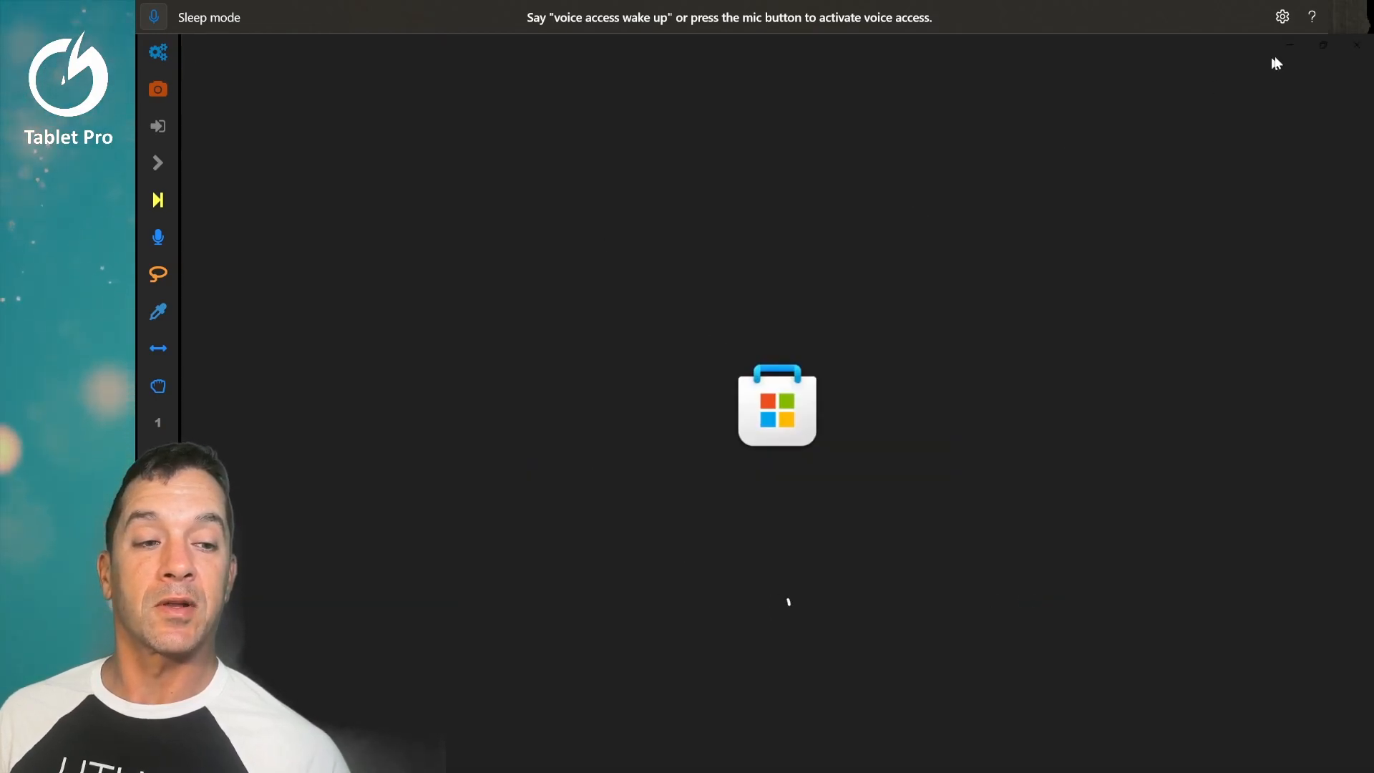
pyautogui.moveTo(1354, 53)
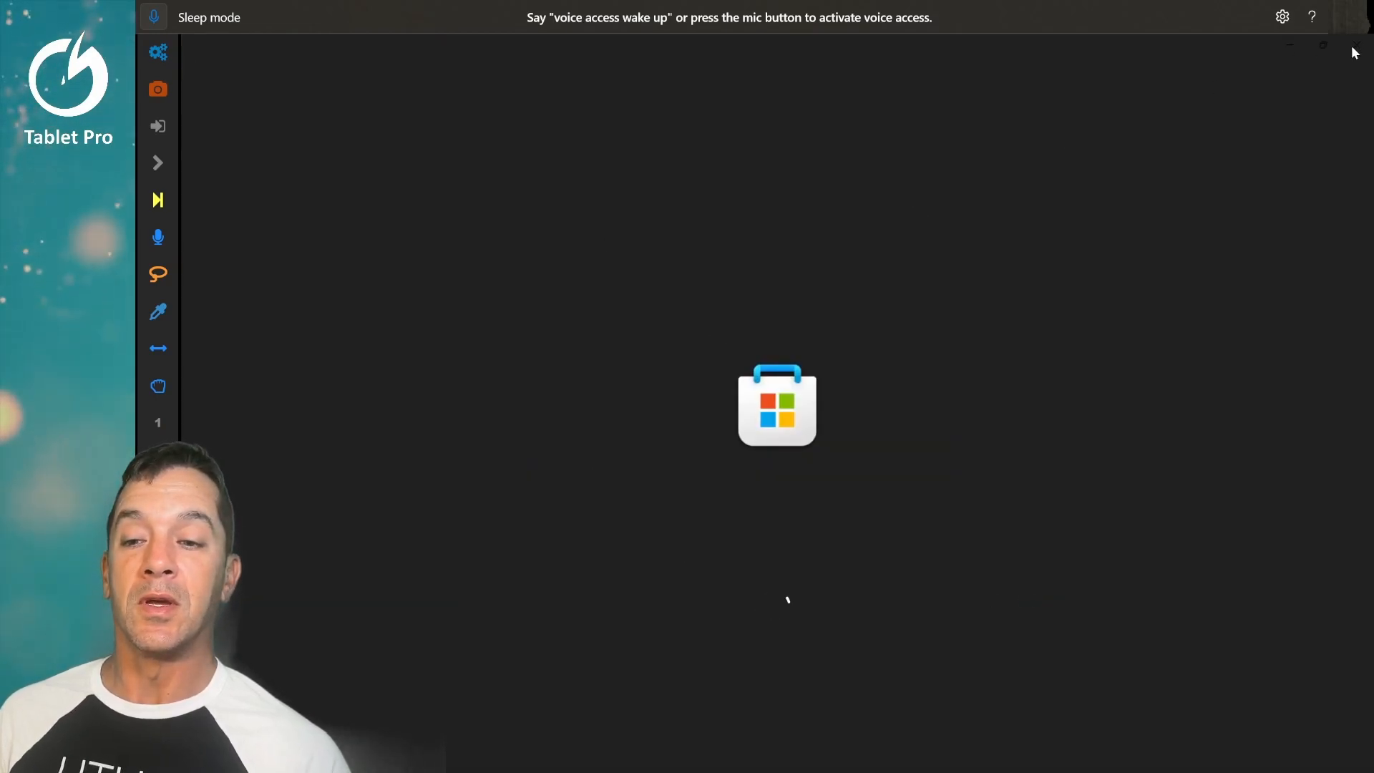